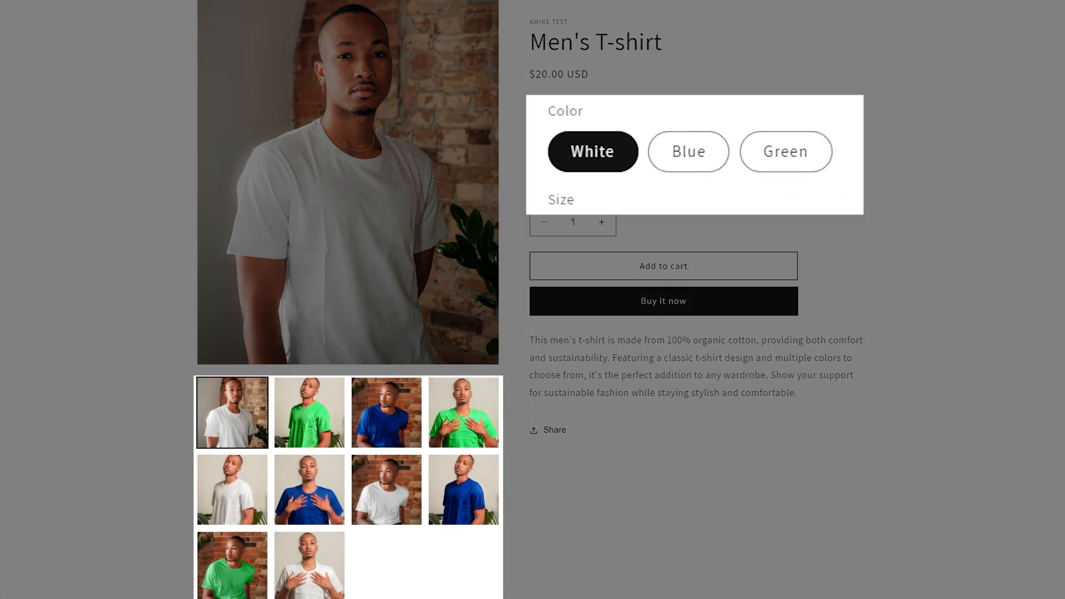
# Step: Preview the Blue, Green and White versions of the T-shirt on the storefront
pyautogui.click(688, 151)
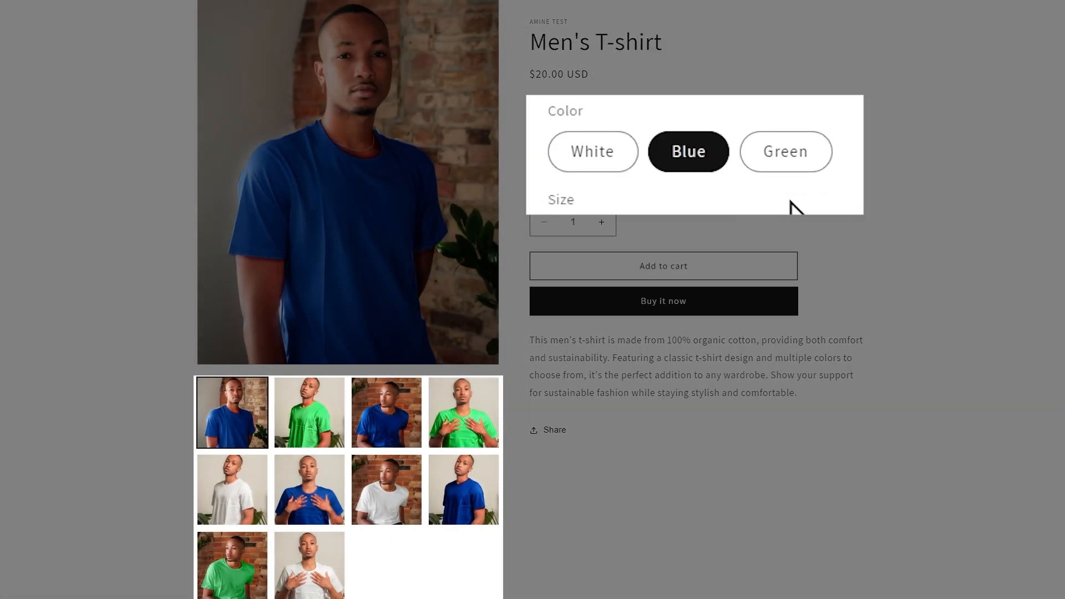
pyautogui.click(784, 151)
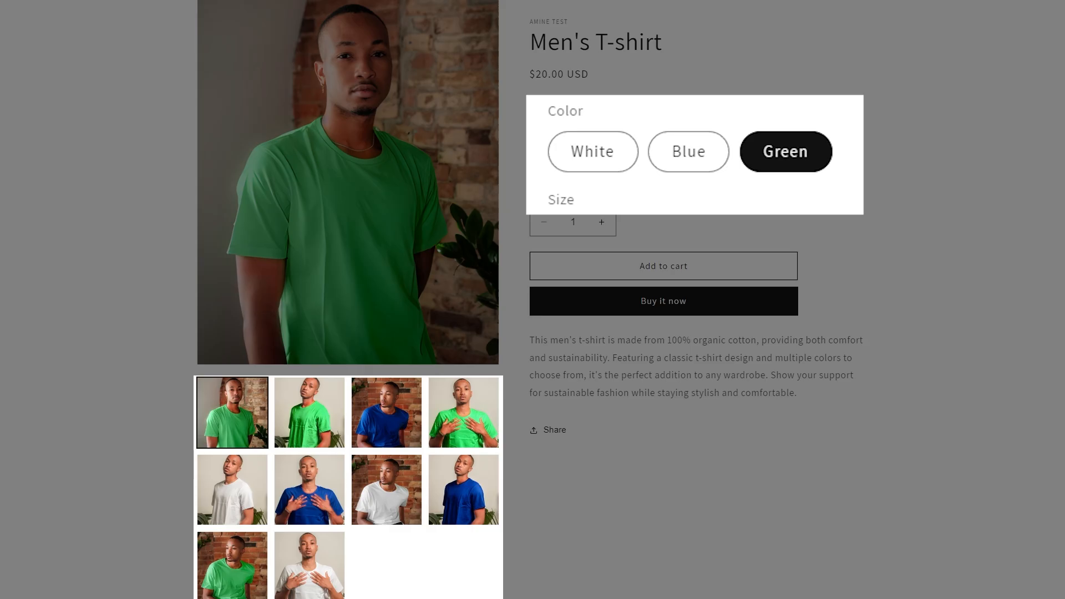
pyautogui.click(590, 151)
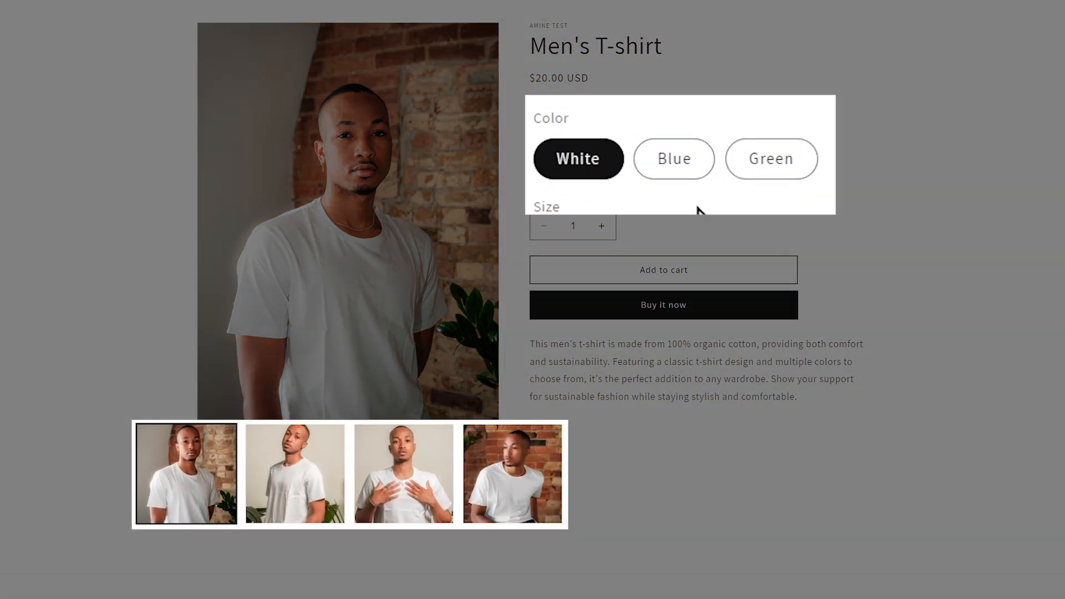
# Step: Open the Men's T-shirt product in the Shopify admin and review its details and media
pyautogui.click(673, 159)
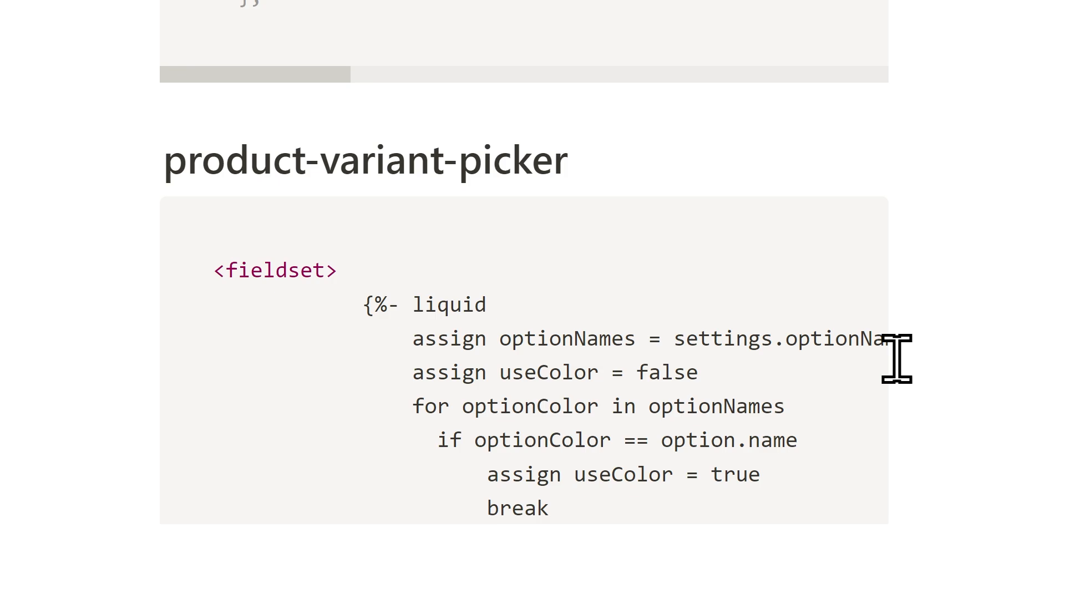
pyautogui.press('ctrl+v')
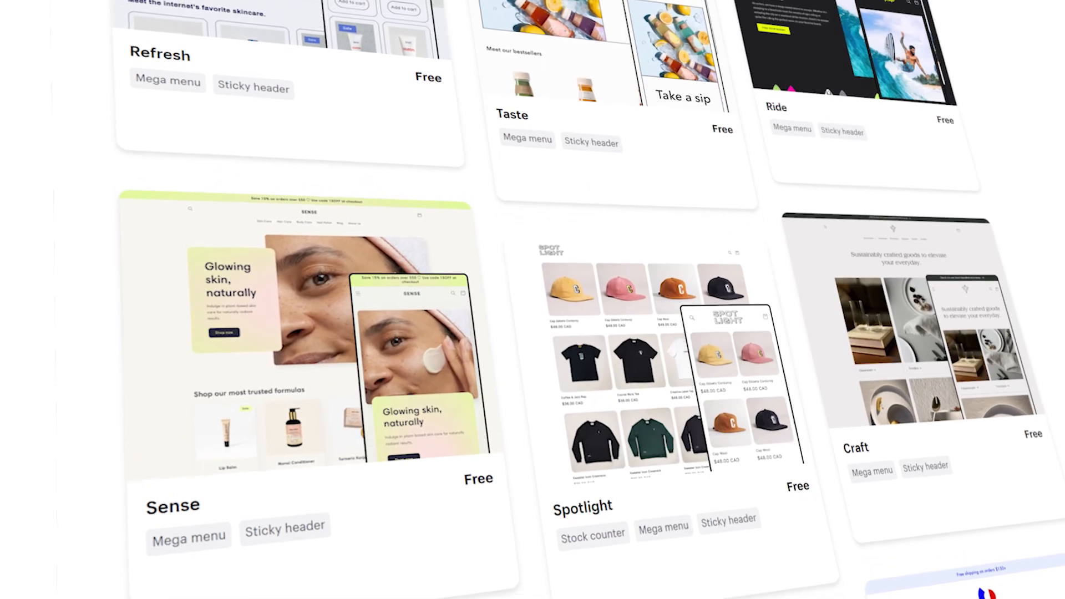
pyautogui.scroll(-3)
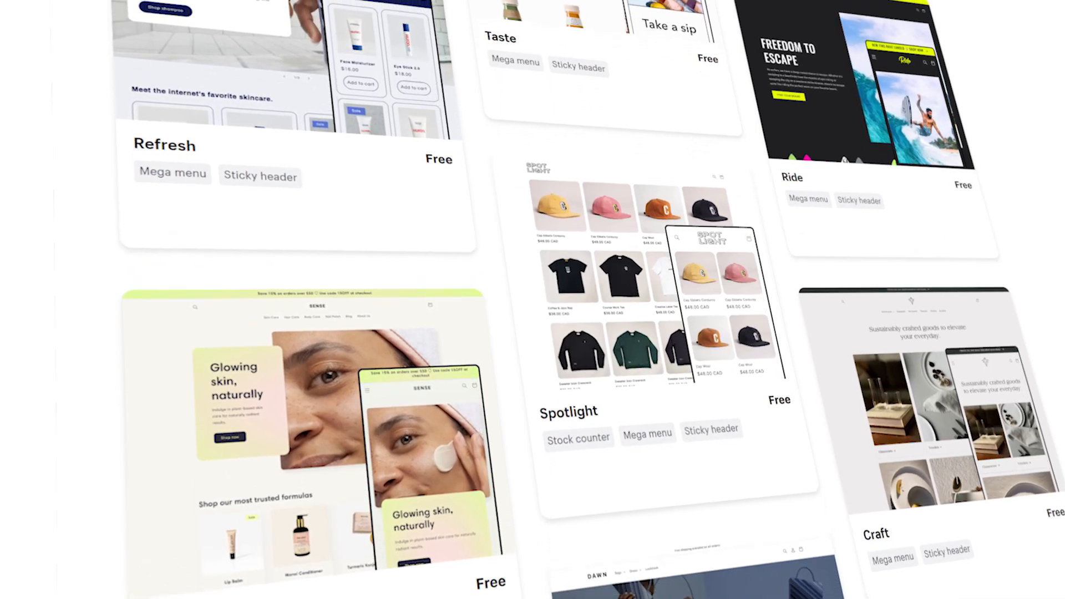
pyautogui.scroll(-3)
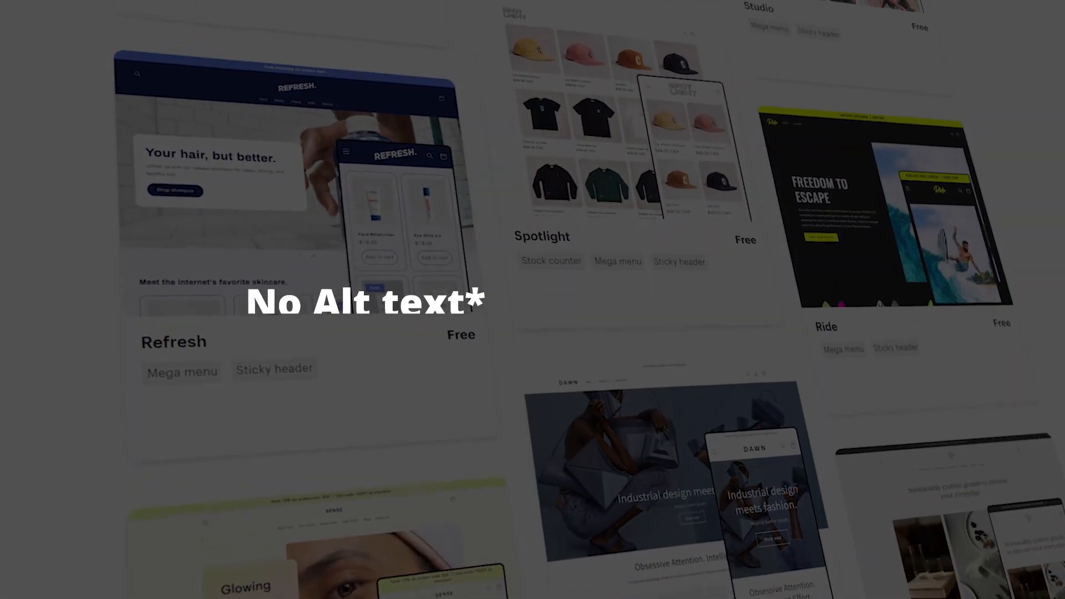
pyautogui.scroll(-3)
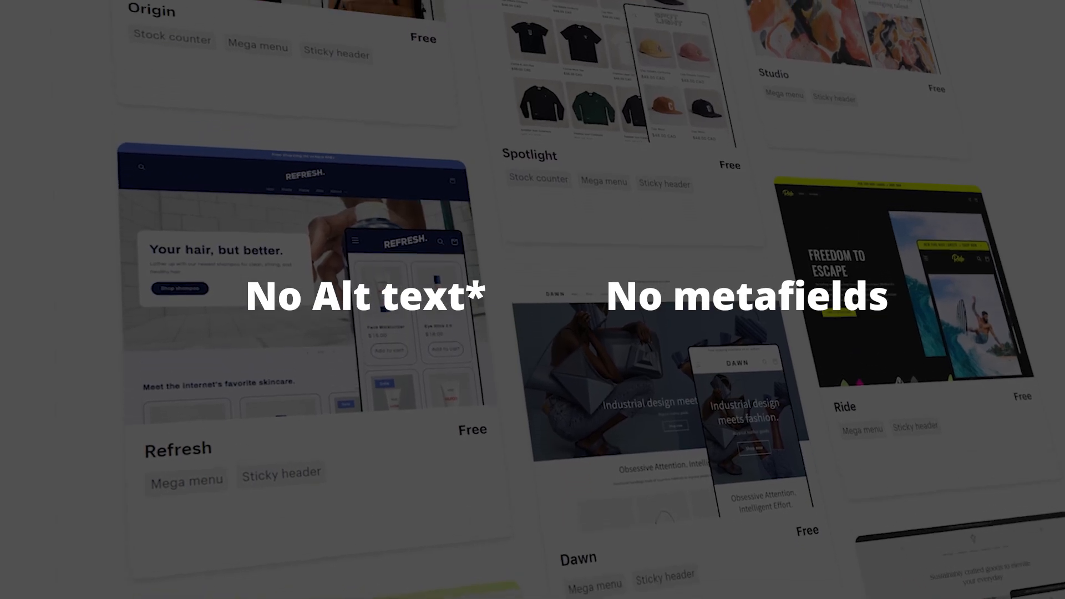
pyautogui.scroll(3)
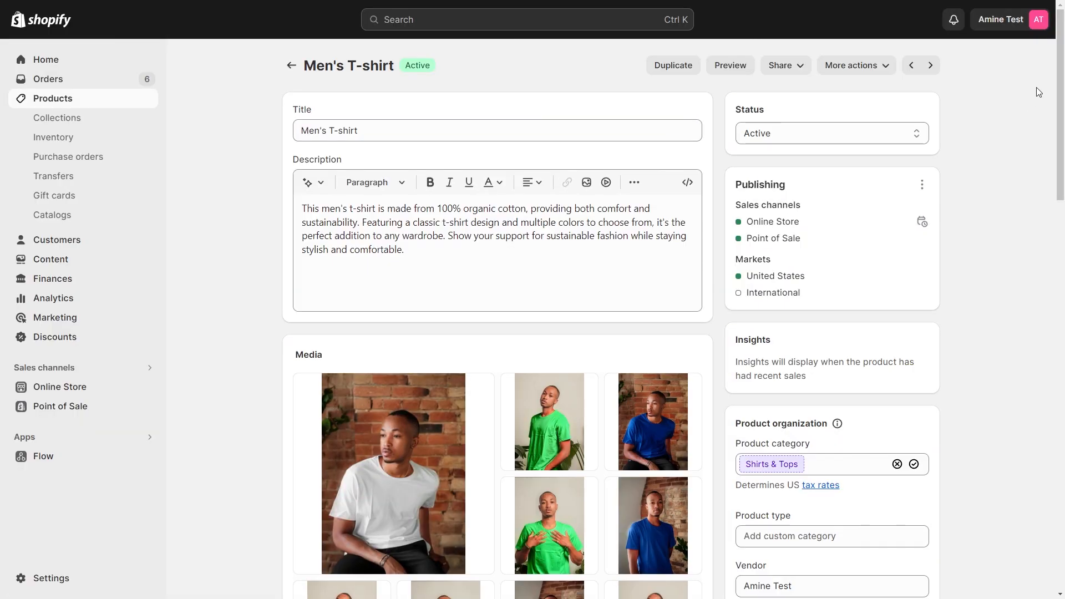
pyautogui.scroll(-3)
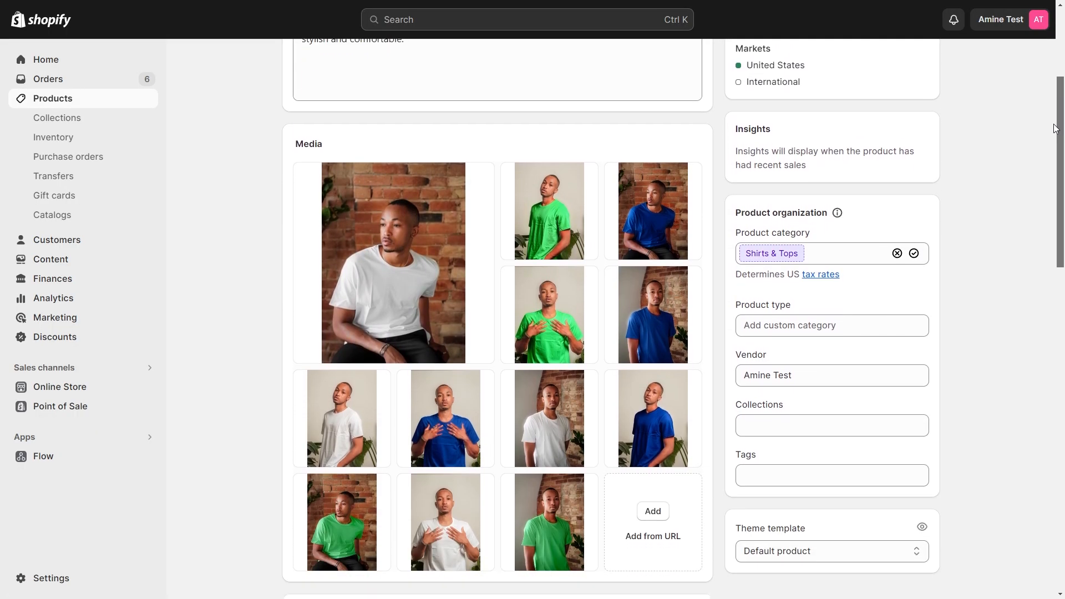
pyautogui.scroll(-3)
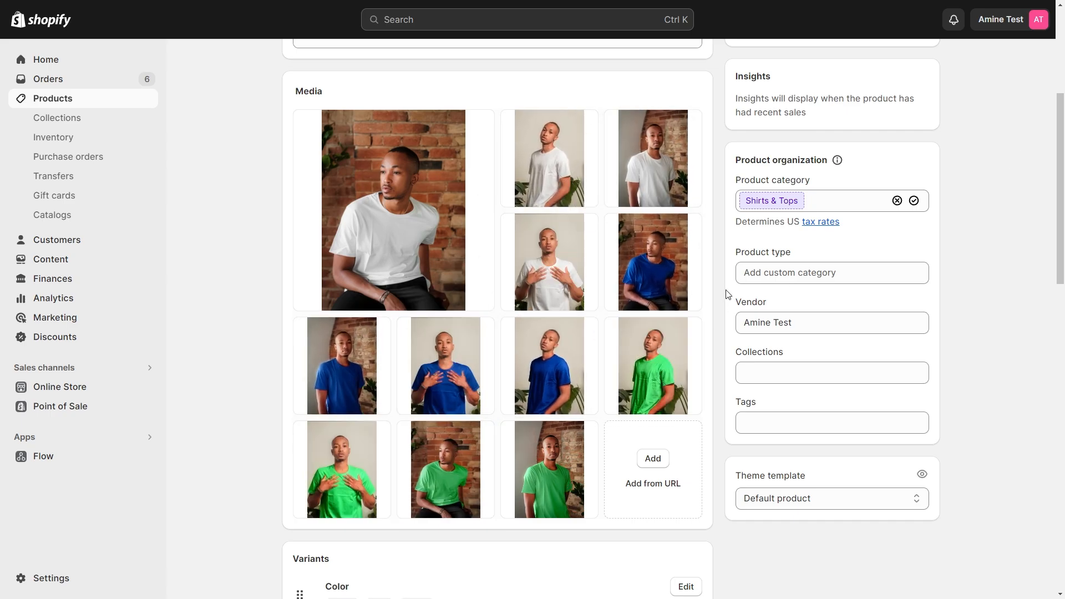
pyautogui.scroll(-3)
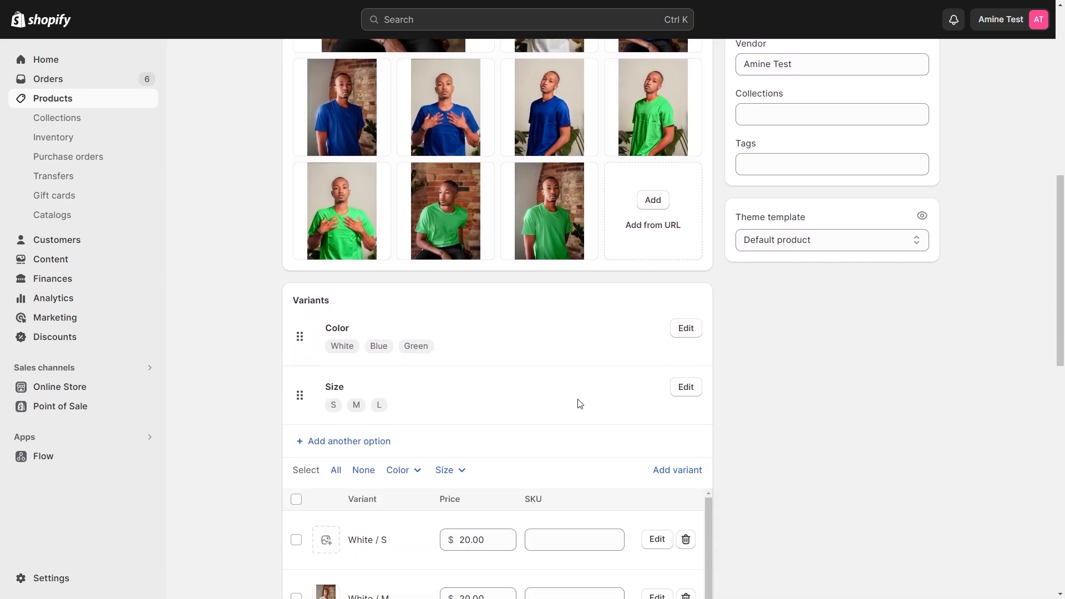
pyautogui.moveTo(724, 347)
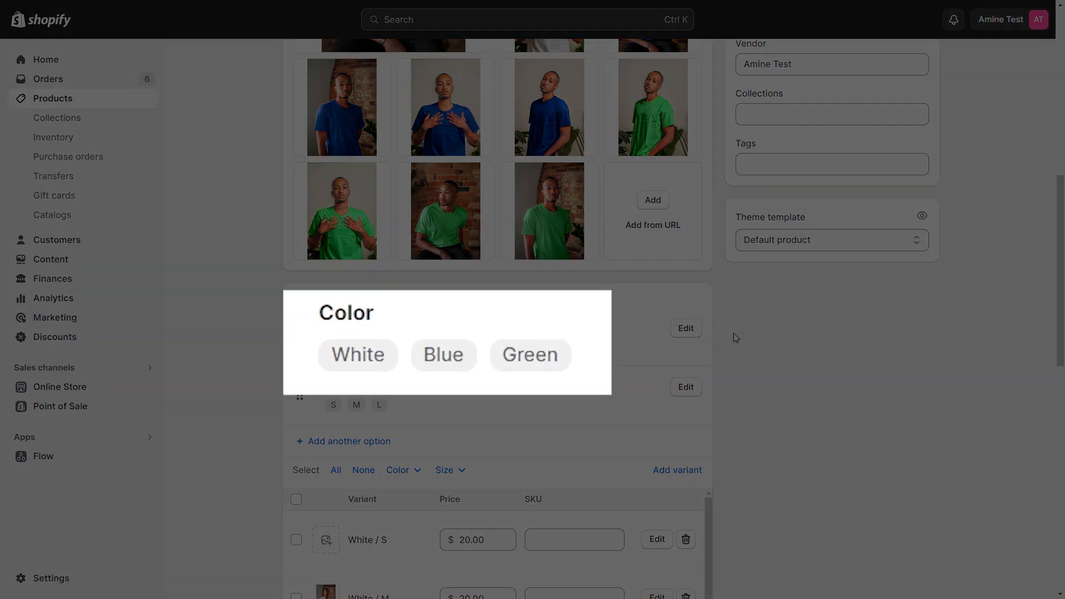
pyautogui.scroll(3)
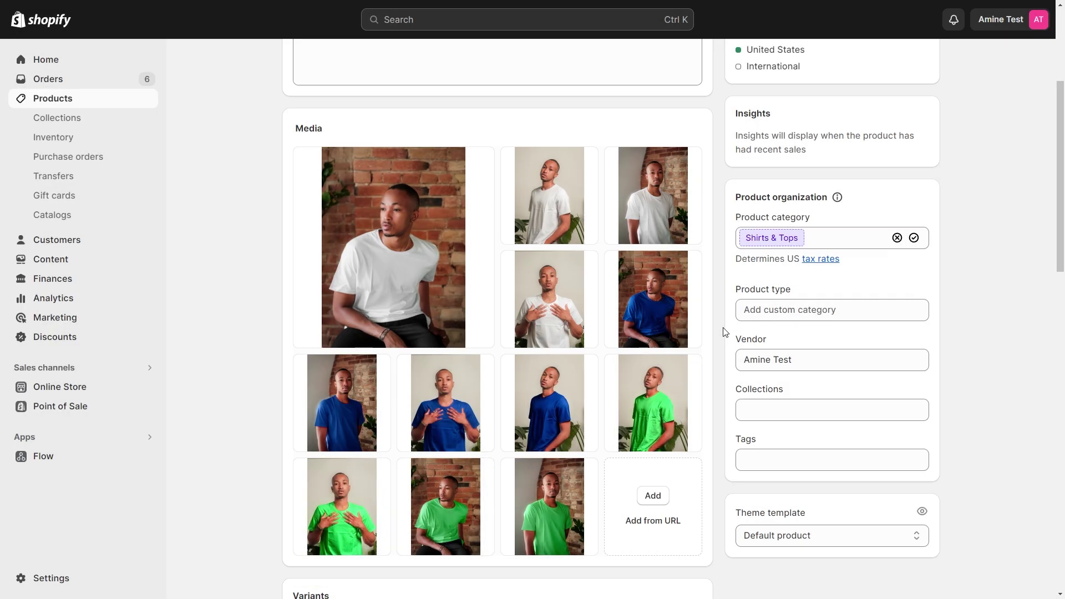
pyautogui.scroll(-3)
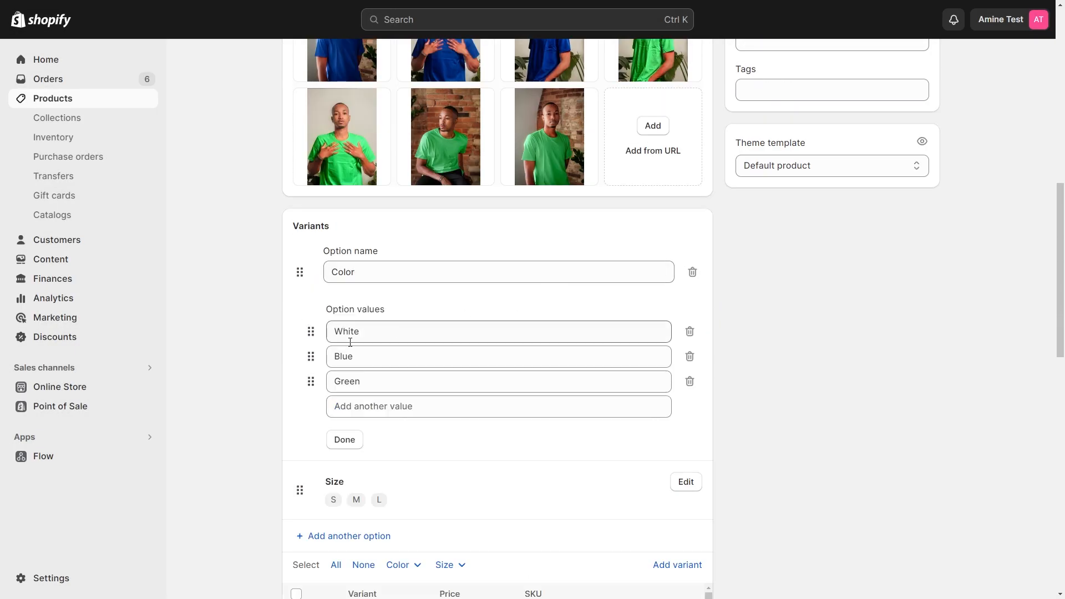
pyautogui.click(344, 439)
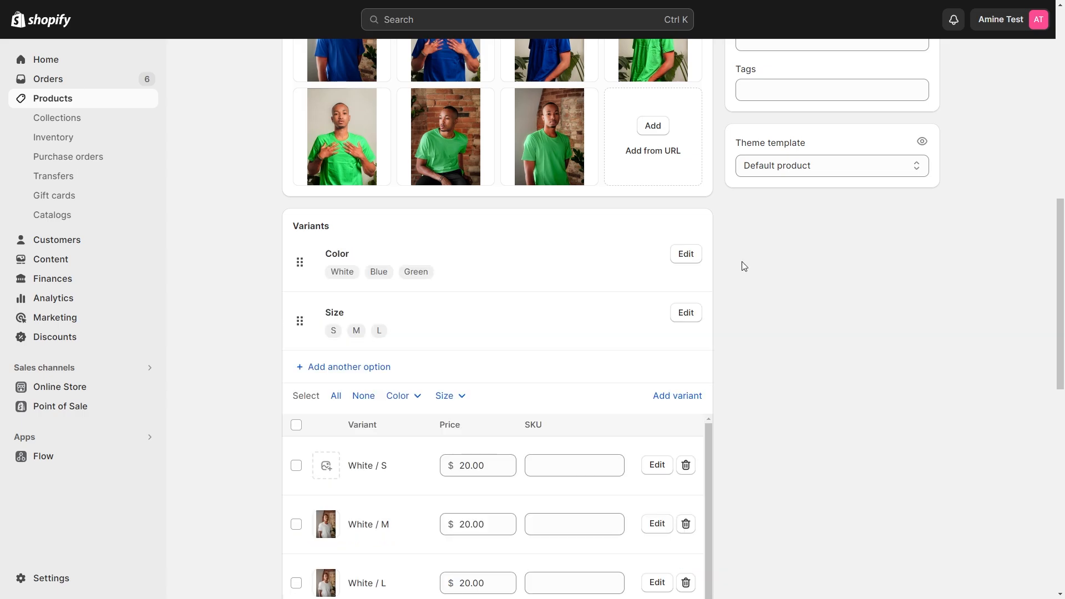
pyautogui.scroll(3)
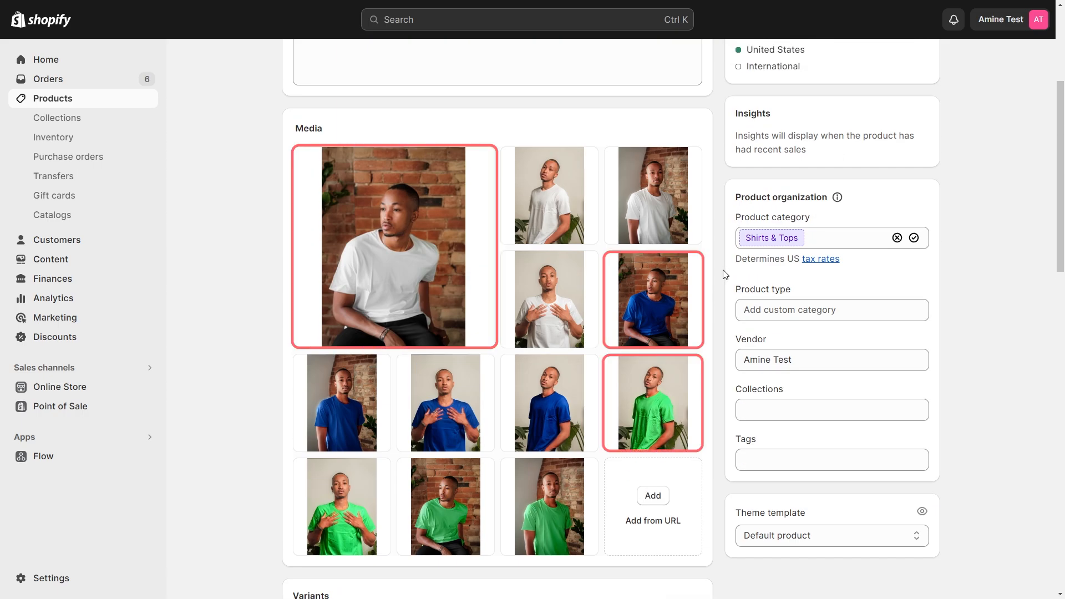
pyautogui.scroll(-3)
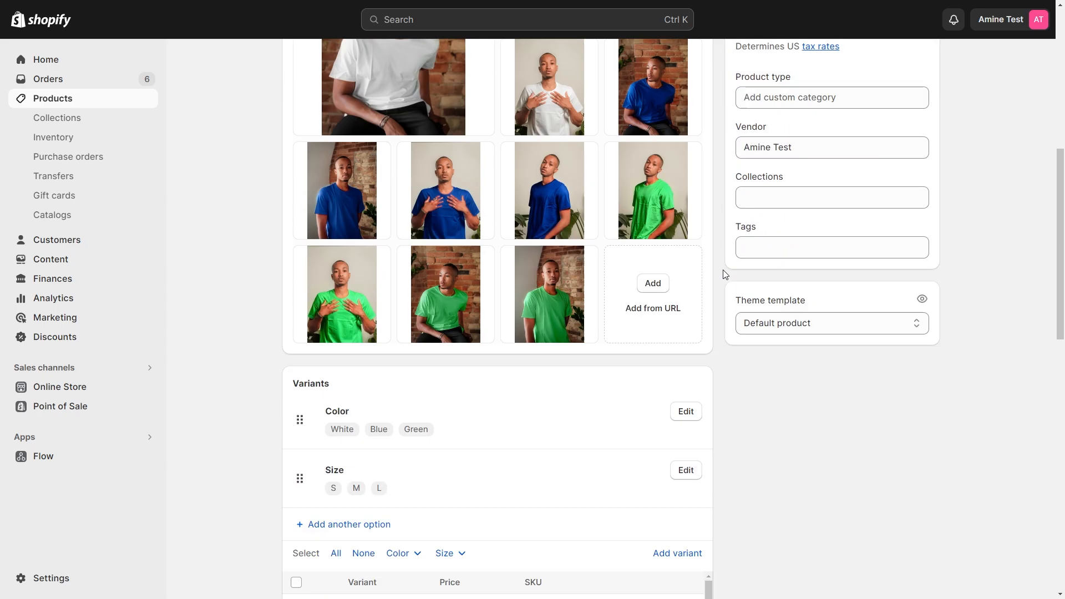
pyautogui.scroll(-3)
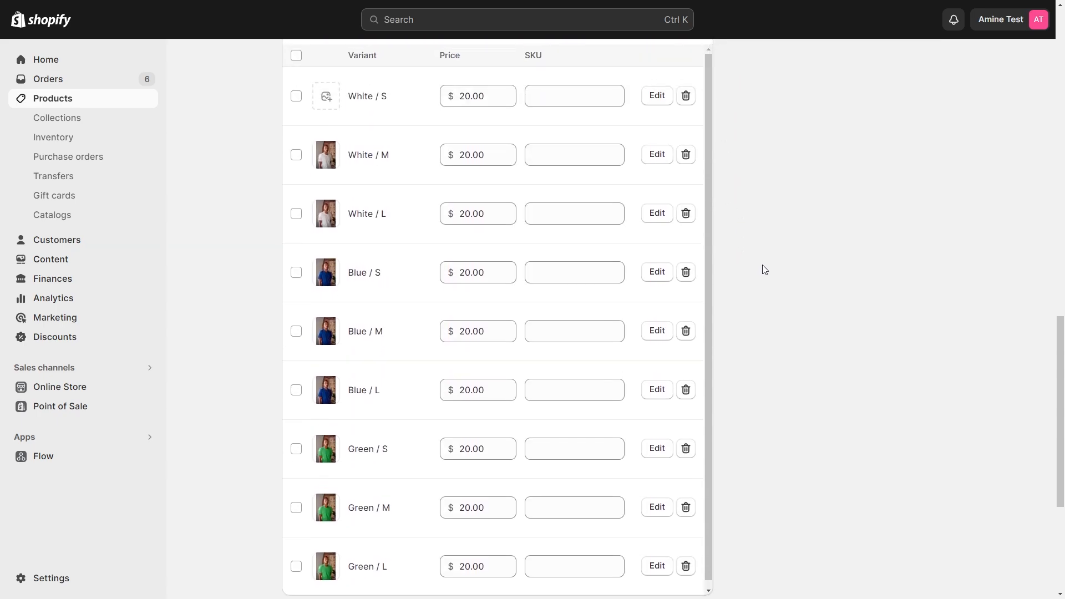
# Step: Assign a white T-shirt photo as the White / S variant image, leaving it unsaved
pyautogui.click(325, 95)
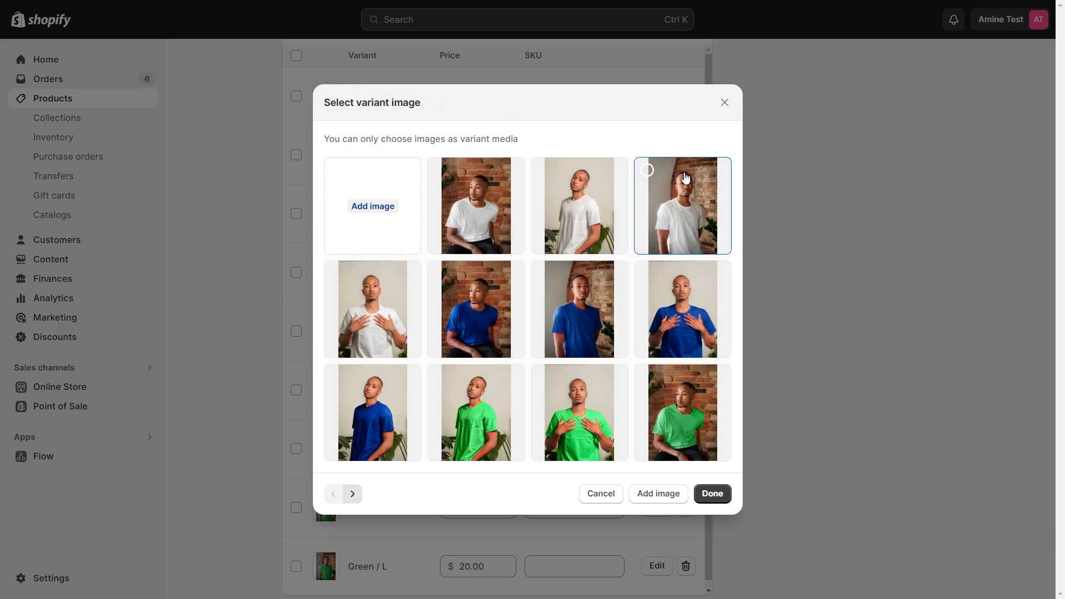
pyautogui.click(711, 493)
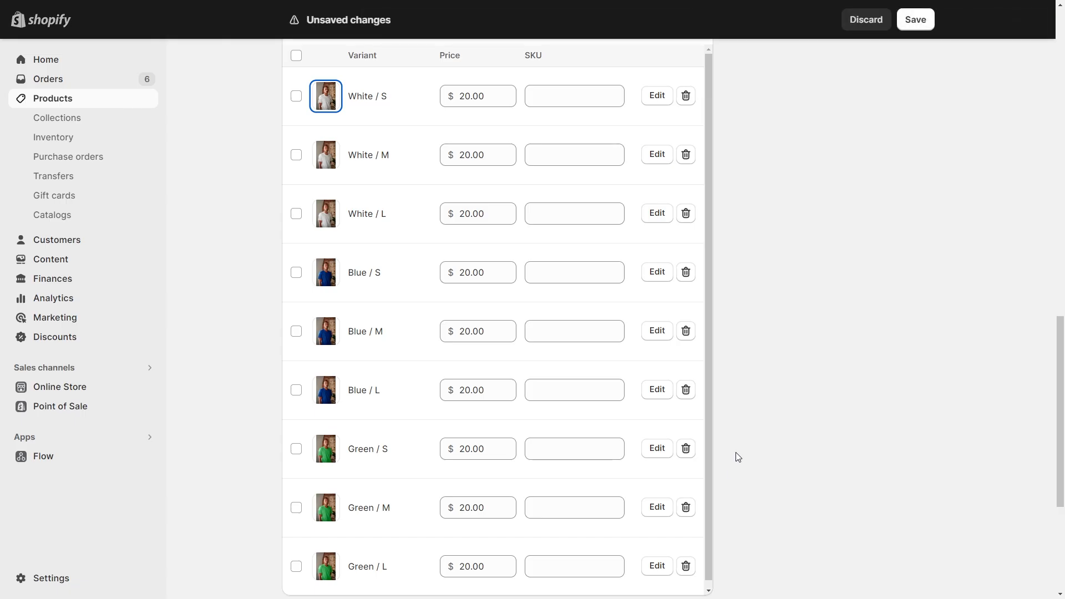
pyautogui.moveTo(779, 328)
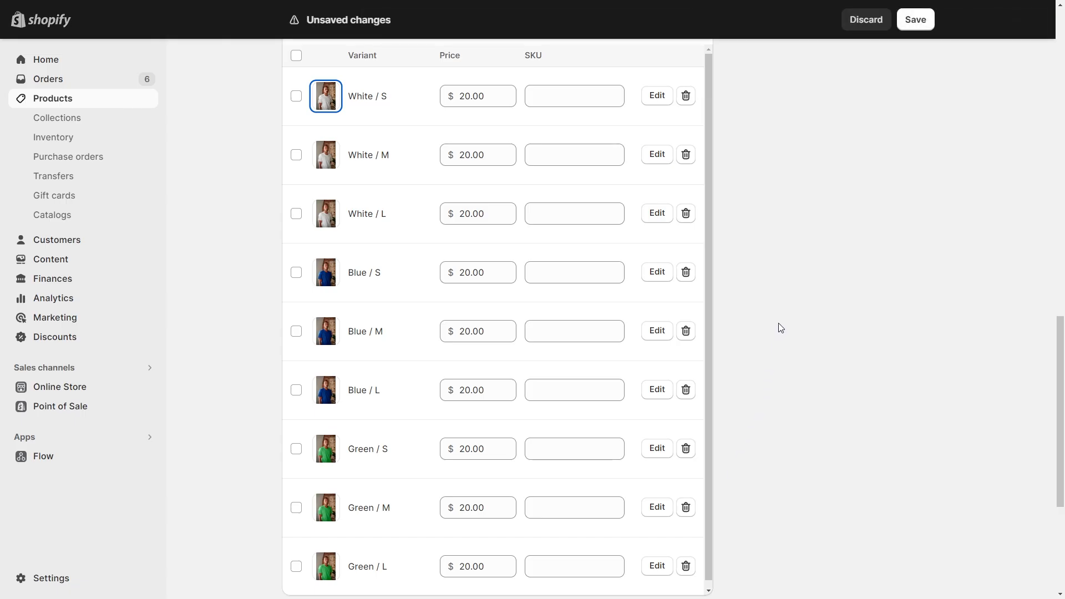
pyautogui.scroll(3)
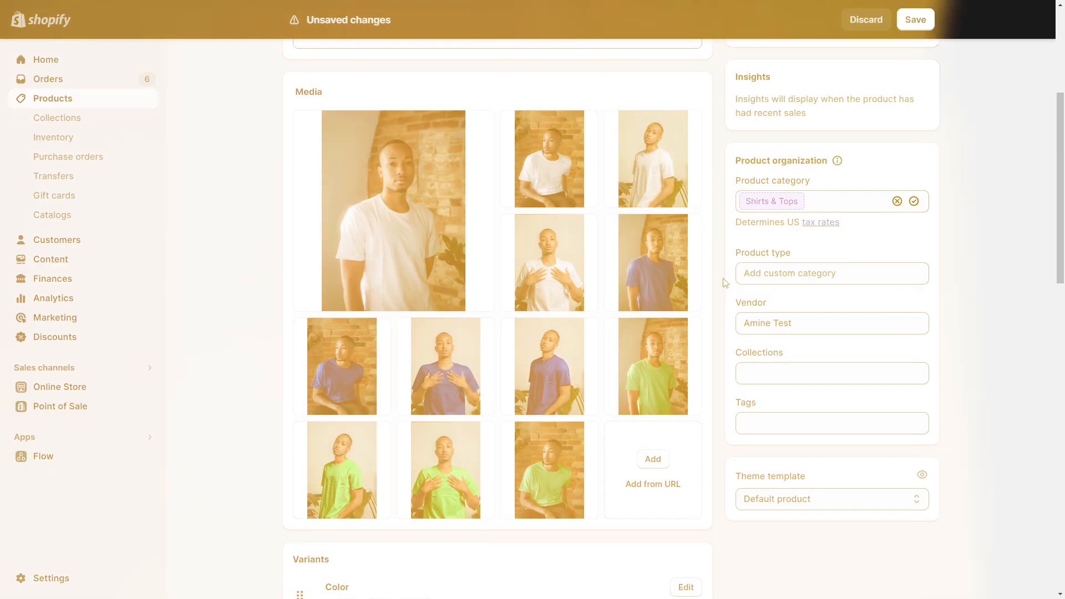
# Step: Duplicate the Dawn theme in Online Store > Themes so Copy of Dawn appears in the library
pyautogui.click(71, 386)
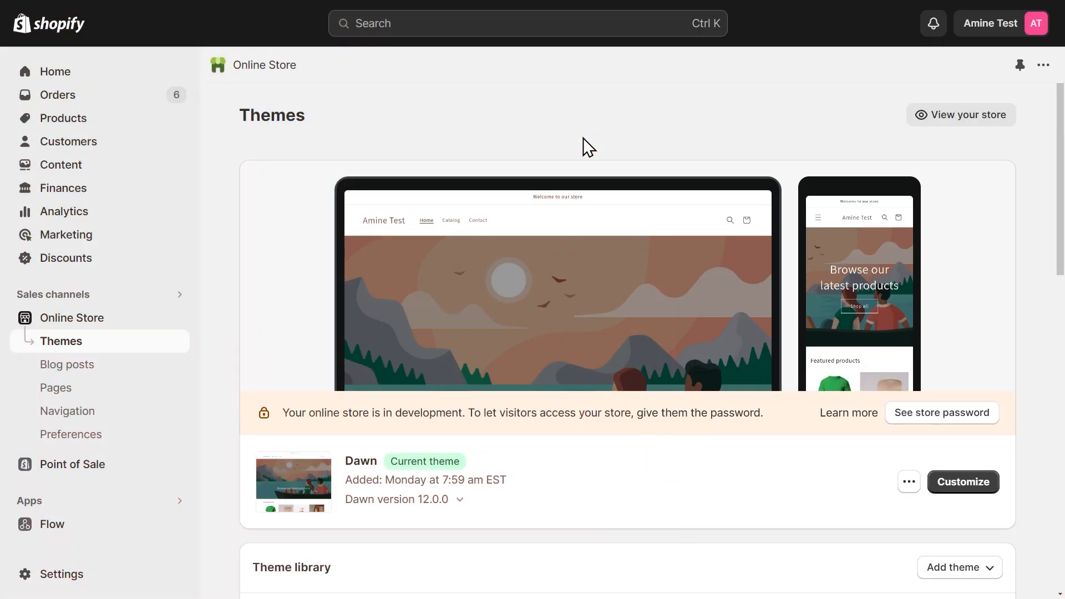
pyautogui.scroll(-3)
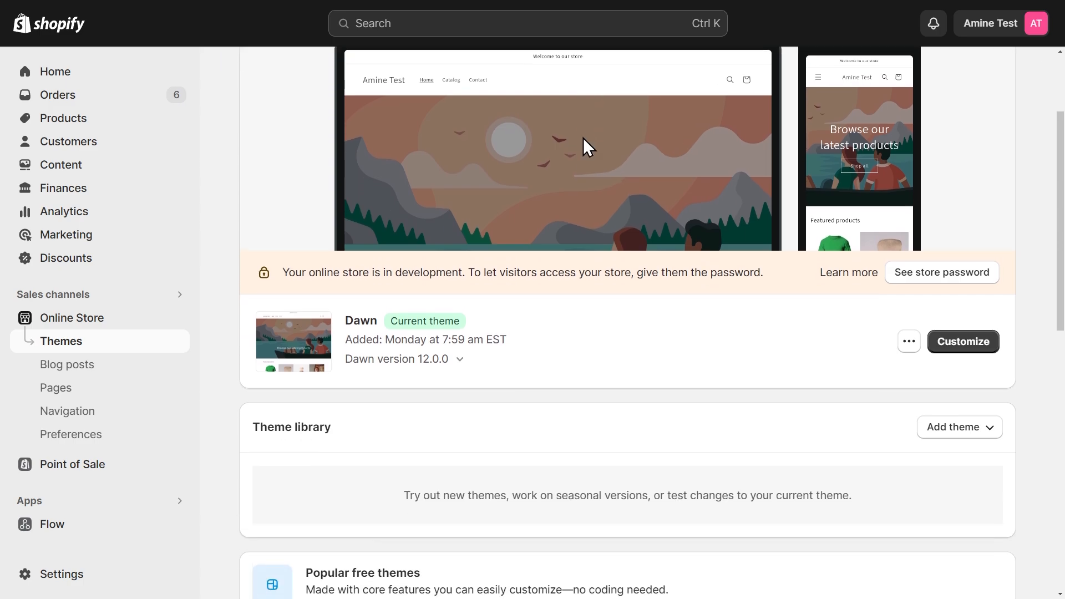
pyautogui.scroll(-3)
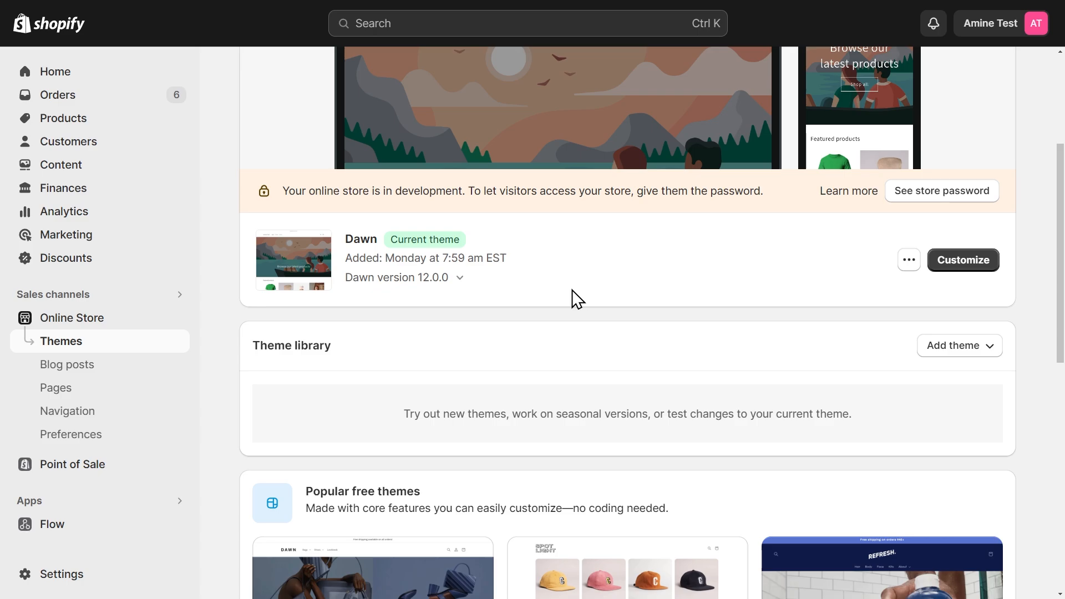
pyautogui.moveTo(444, 220)
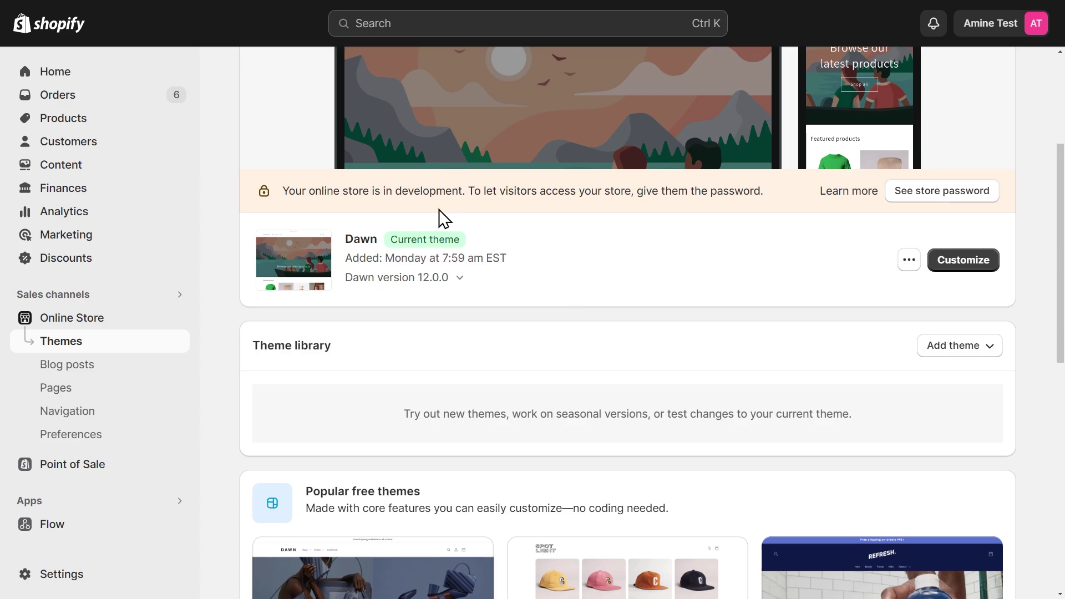
pyautogui.moveTo(900, 310)
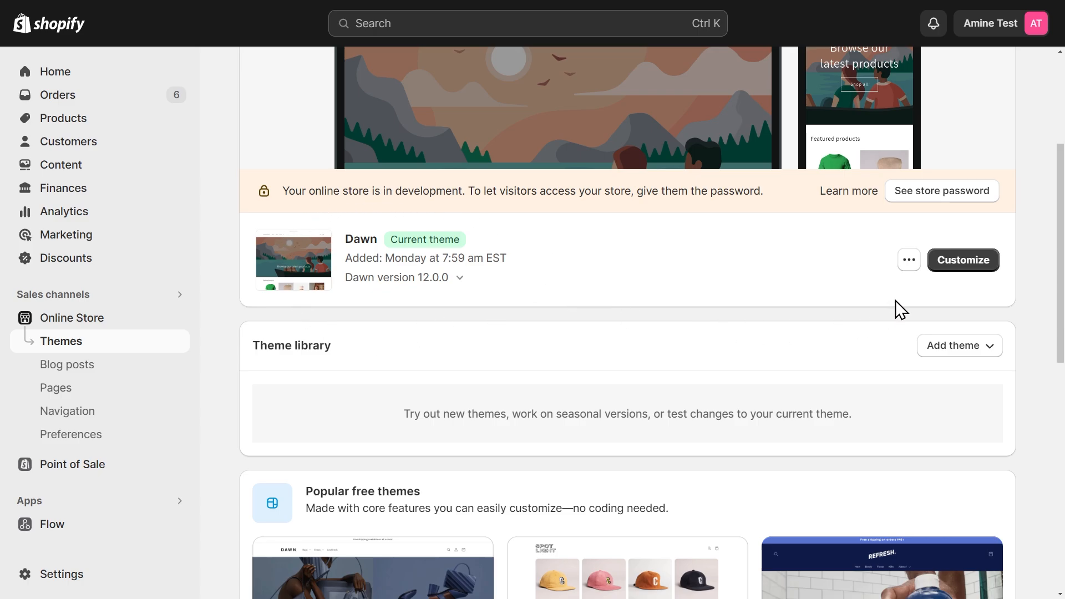
pyautogui.click(908, 260)
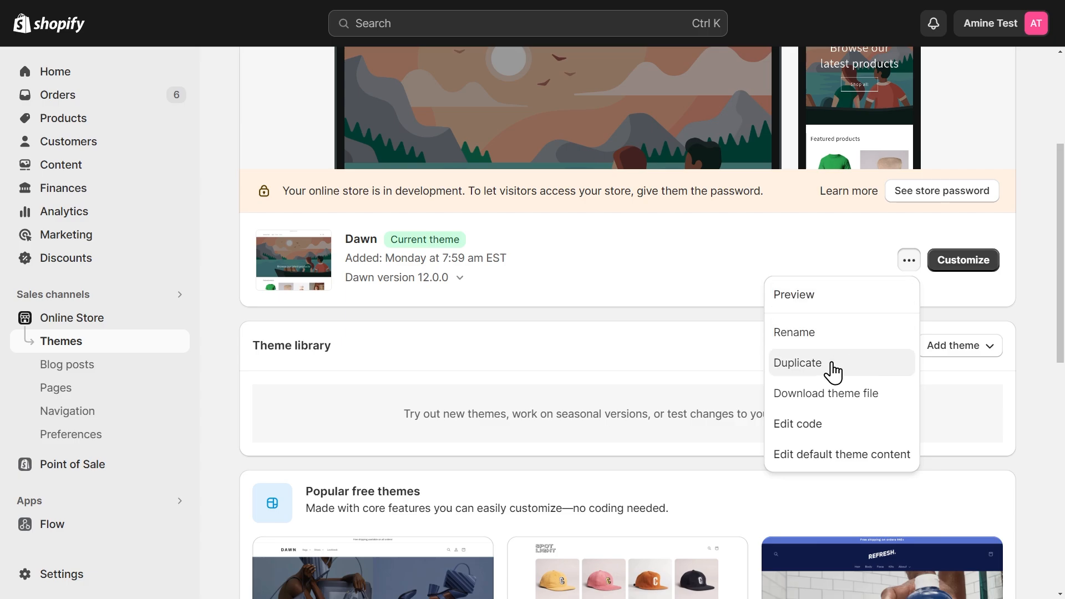
pyautogui.click(798, 361)
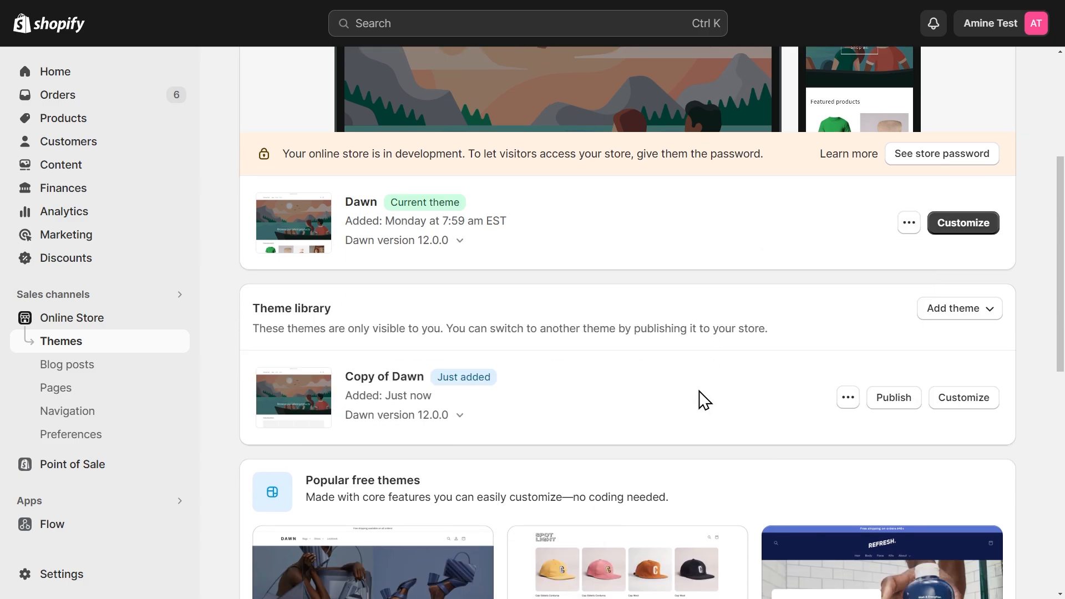
pyautogui.moveTo(900, 412)
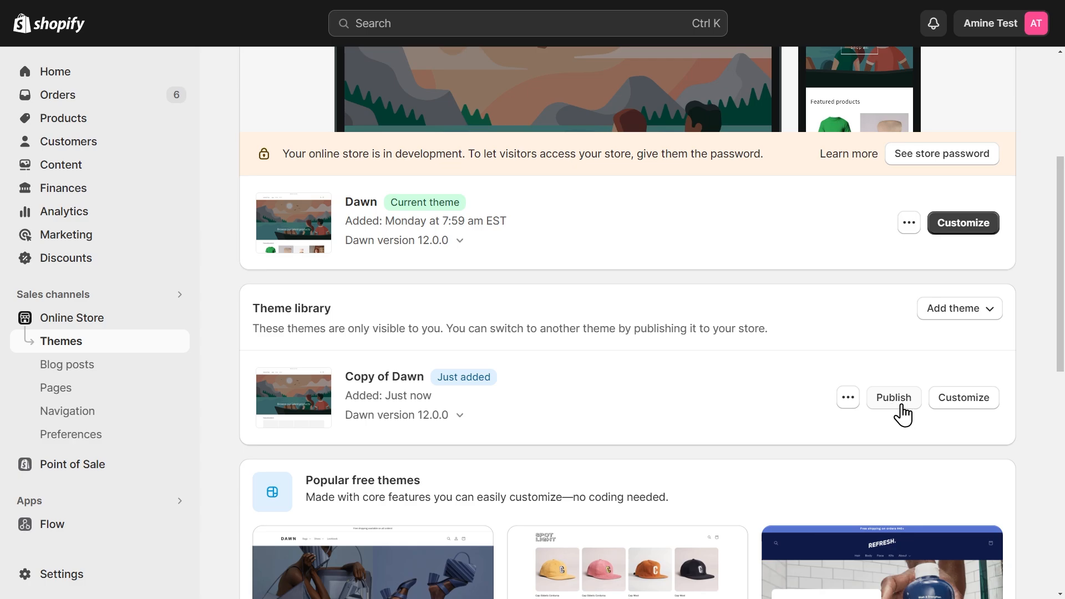
pyautogui.moveTo(881, 413)
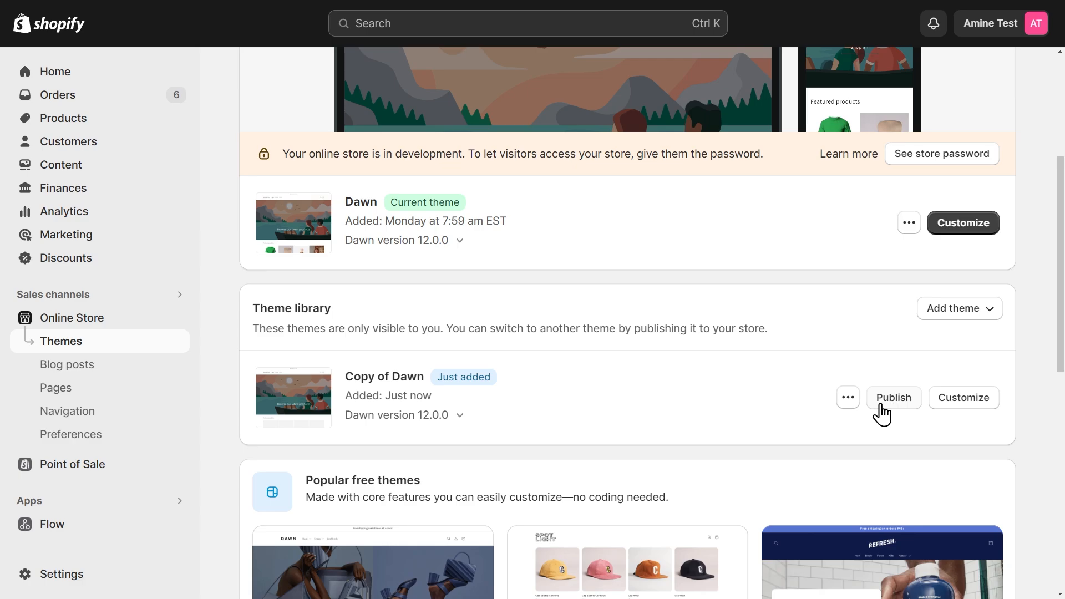
# Step: Open Edit code for Copy of Dawn and copy the main-product Media grouping settings from Notion
pyautogui.click(847, 397)
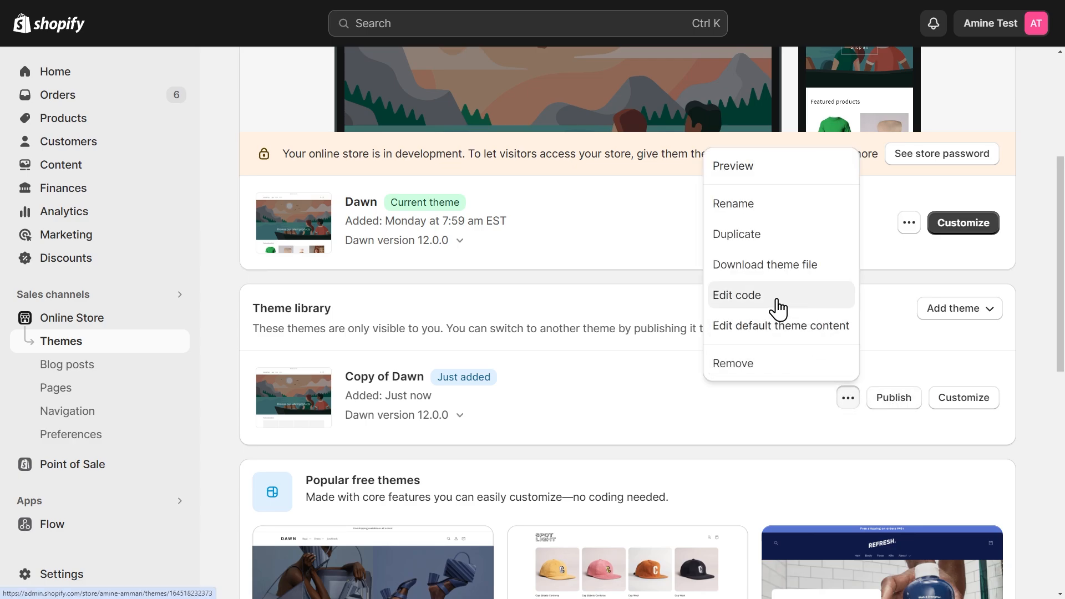
pyautogui.click(735, 295)
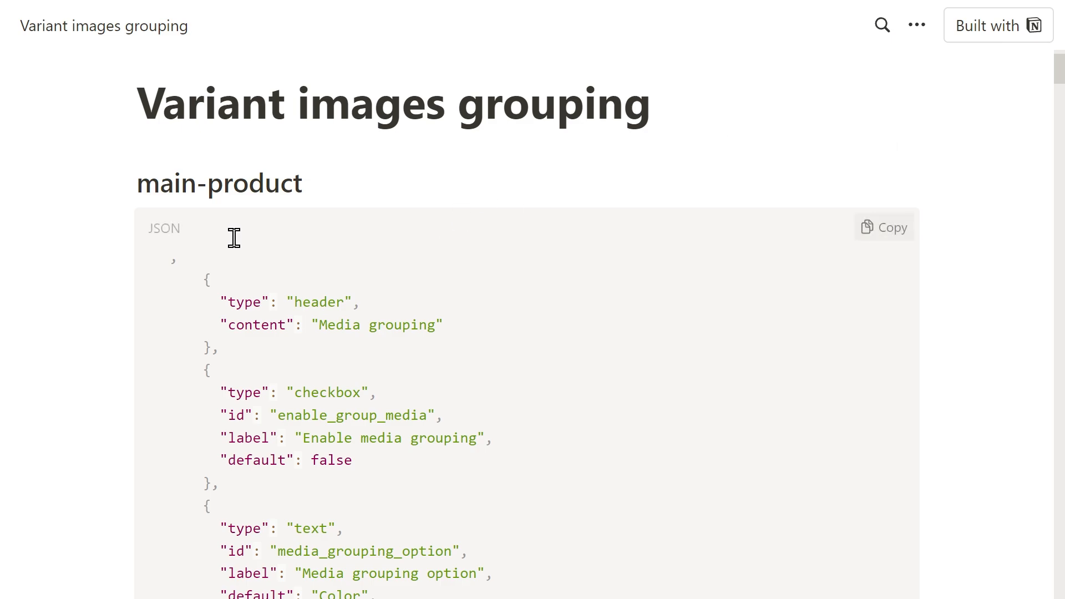
pyautogui.moveTo(685, 328)
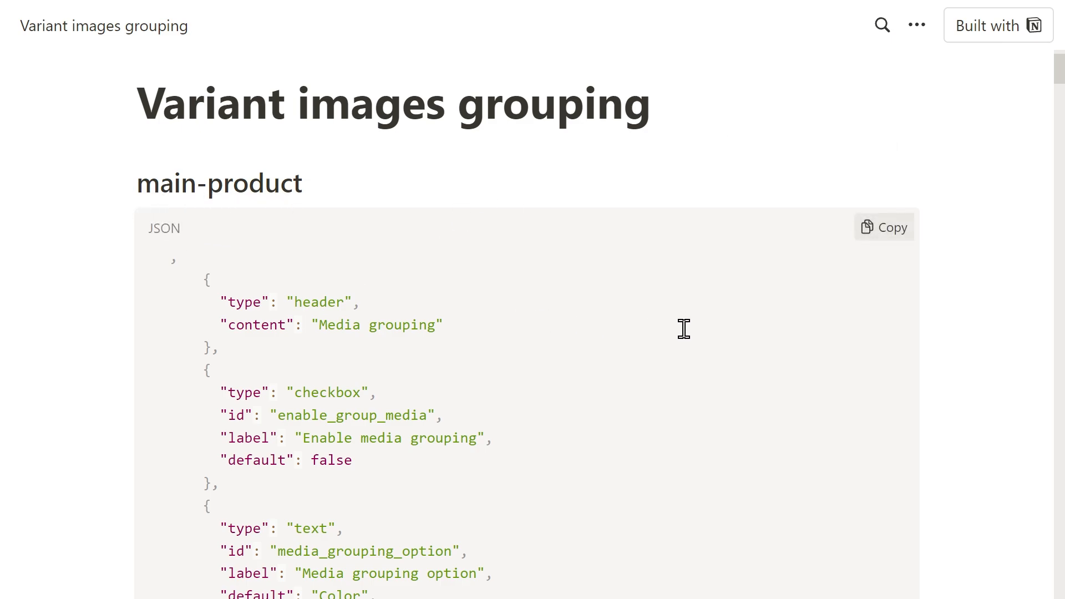
pyautogui.click(884, 227)
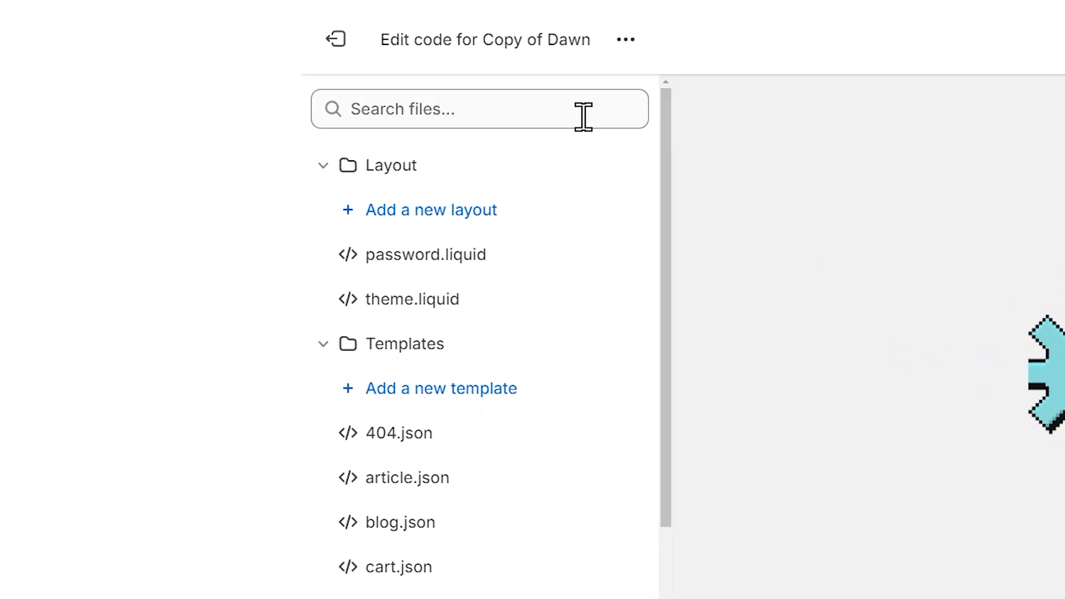
# Step: Find main-product.liquid and paste the Media grouping settings at the end of its schema
pyautogui.write('m')
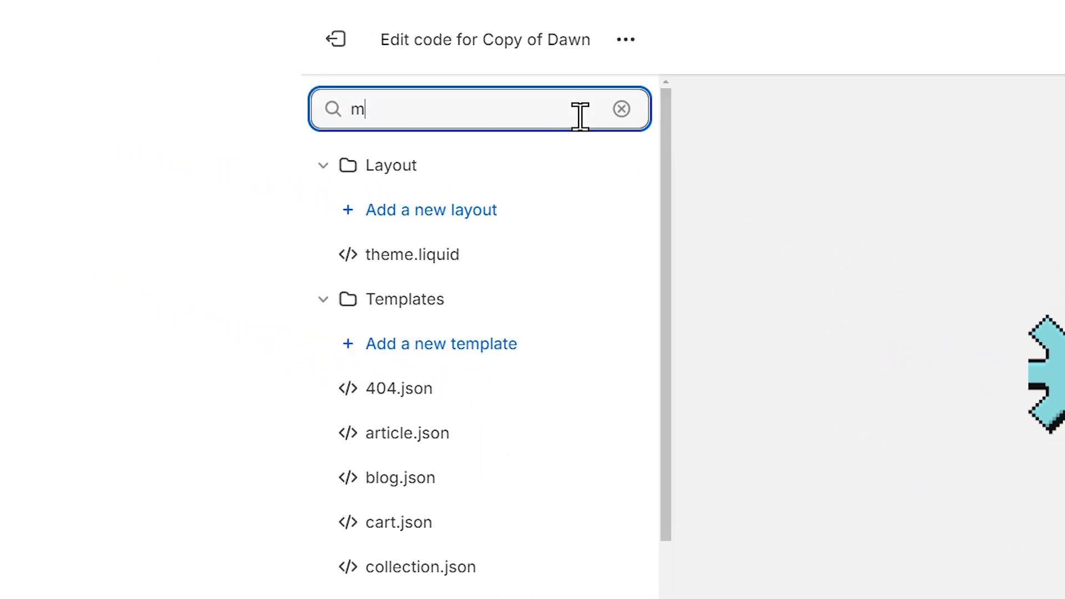
pyautogui.write('ain-prod')
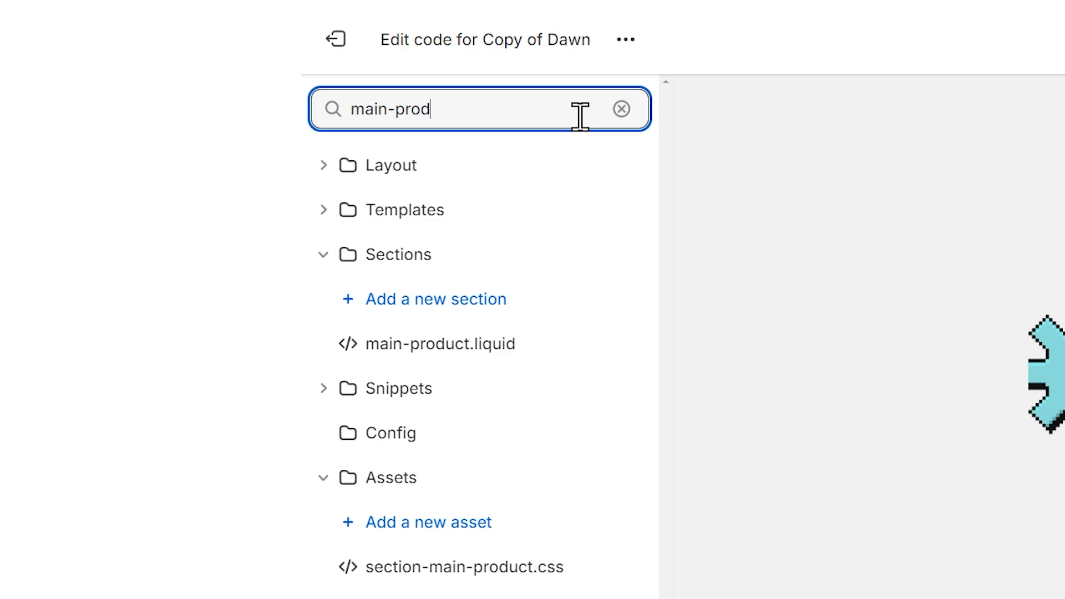
pyautogui.write('uct')
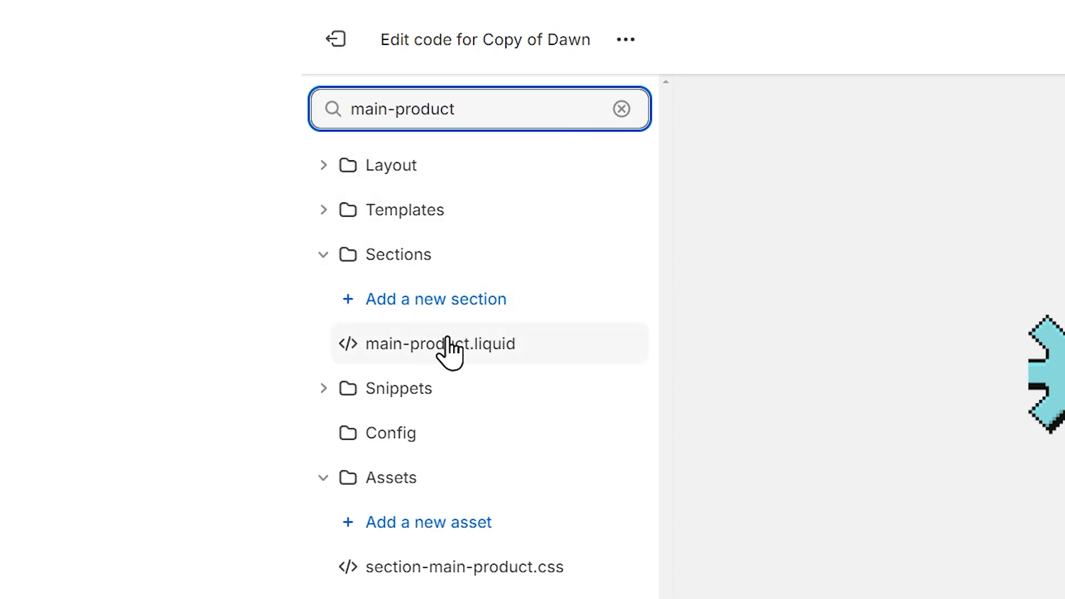
pyautogui.click(441, 343)
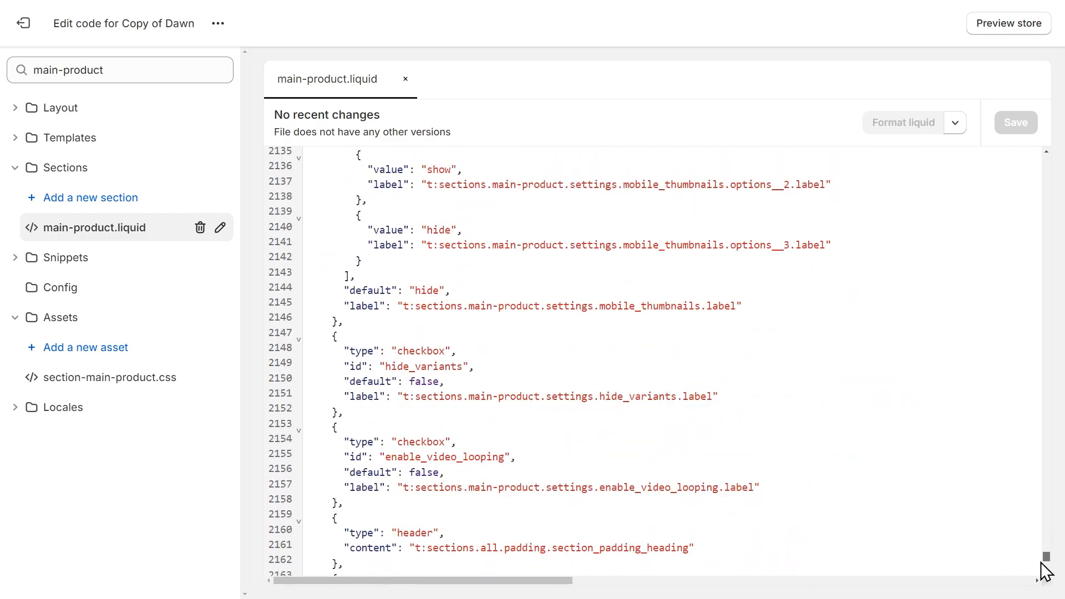
pyautogui.scroll(-3)
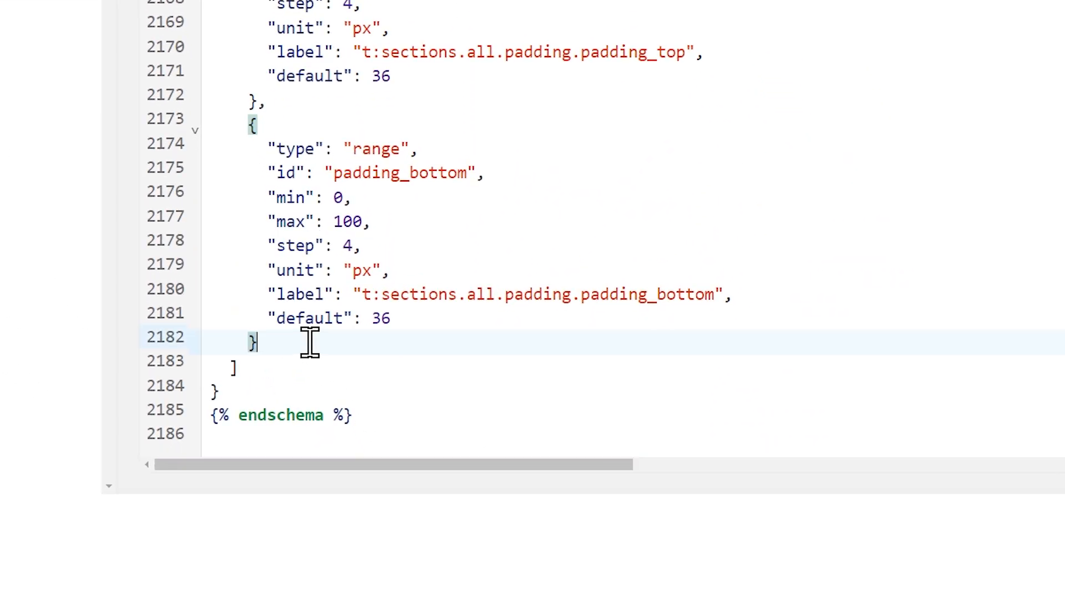
pyautogui.press('ctrl+v')
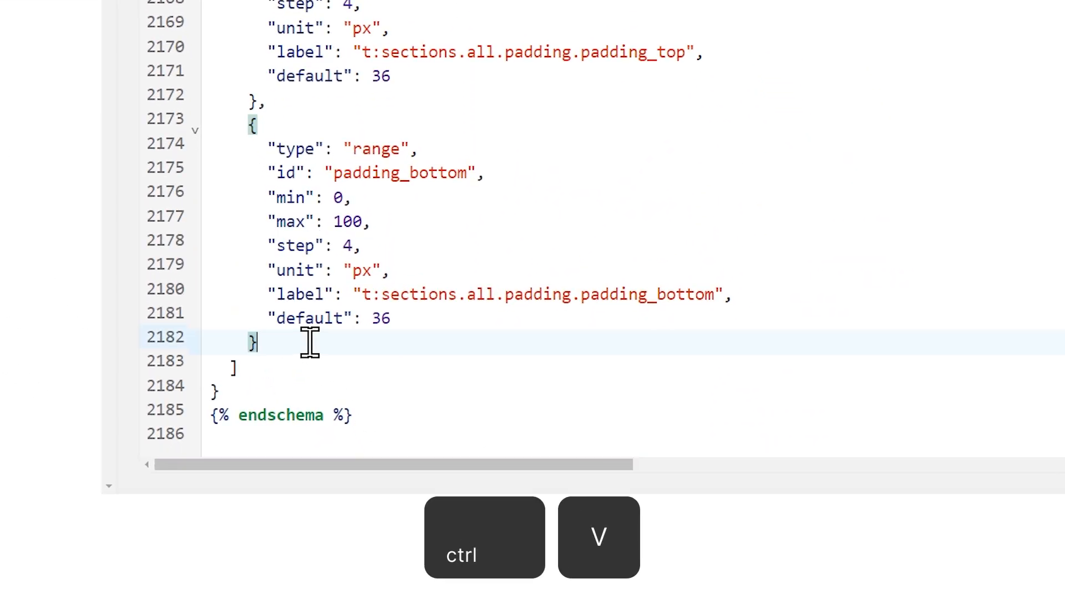
pyautogui.press('ctrl+v')
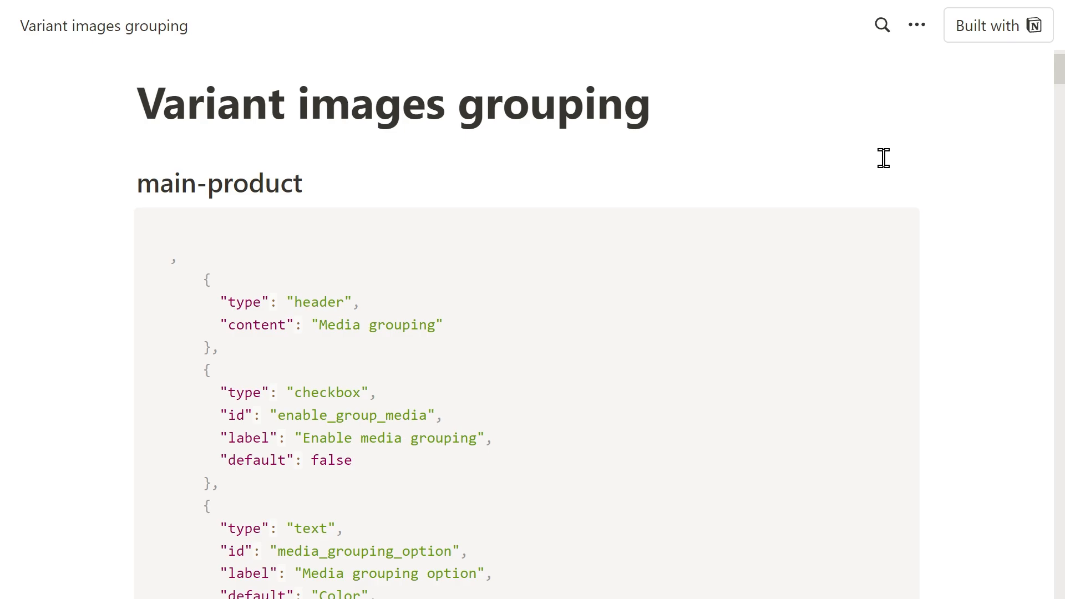
# Step: Copy the Global.js Group variants code block from the Notion page
pyautogui.scroll(-3)
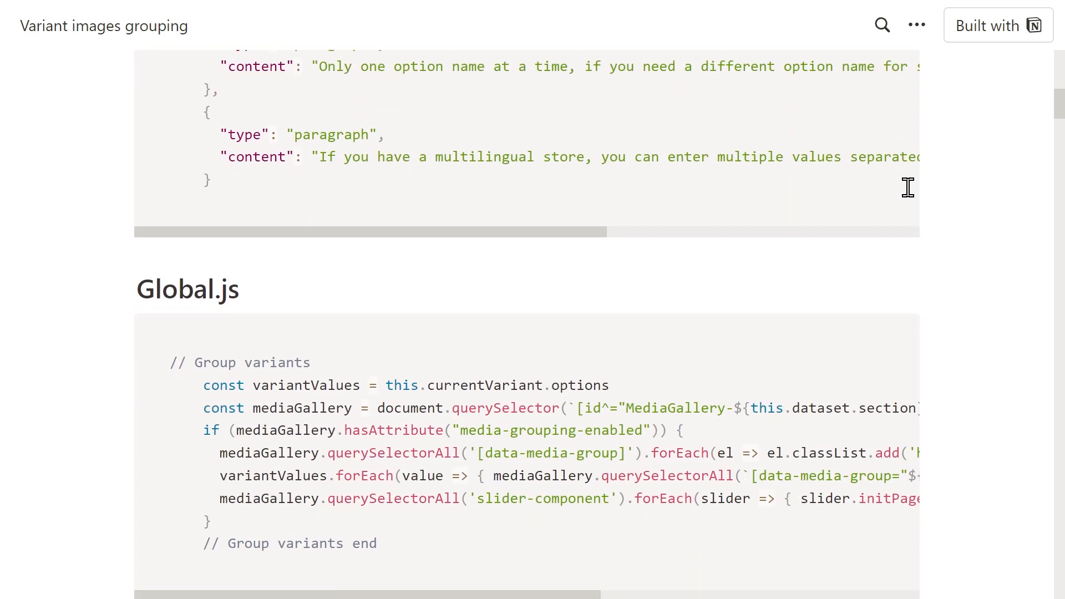
pyautogui.scroll(-3)
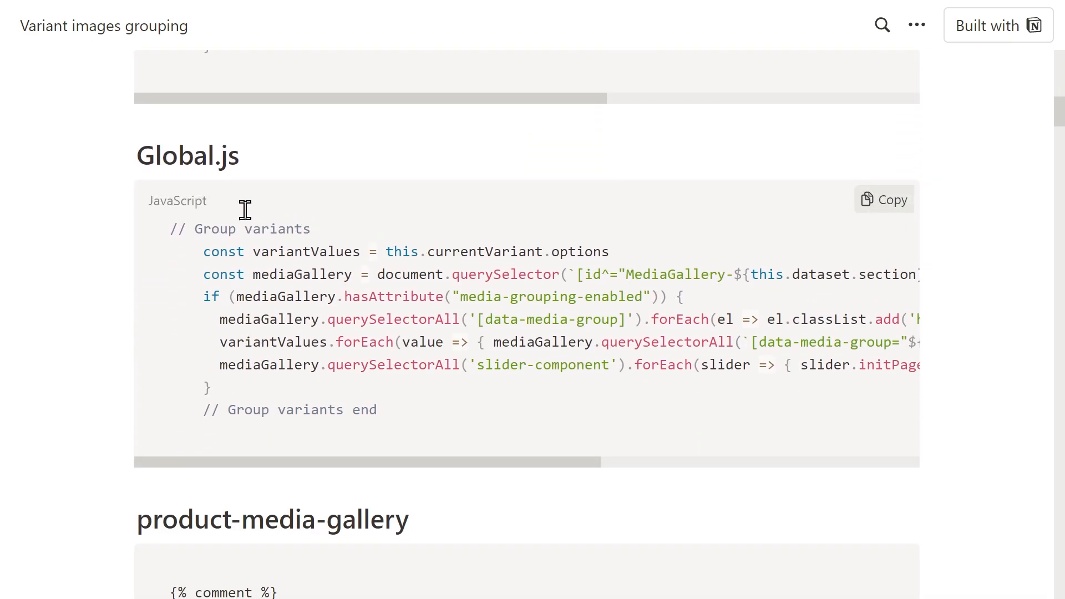
pyautogui.moveTo(221, 180)
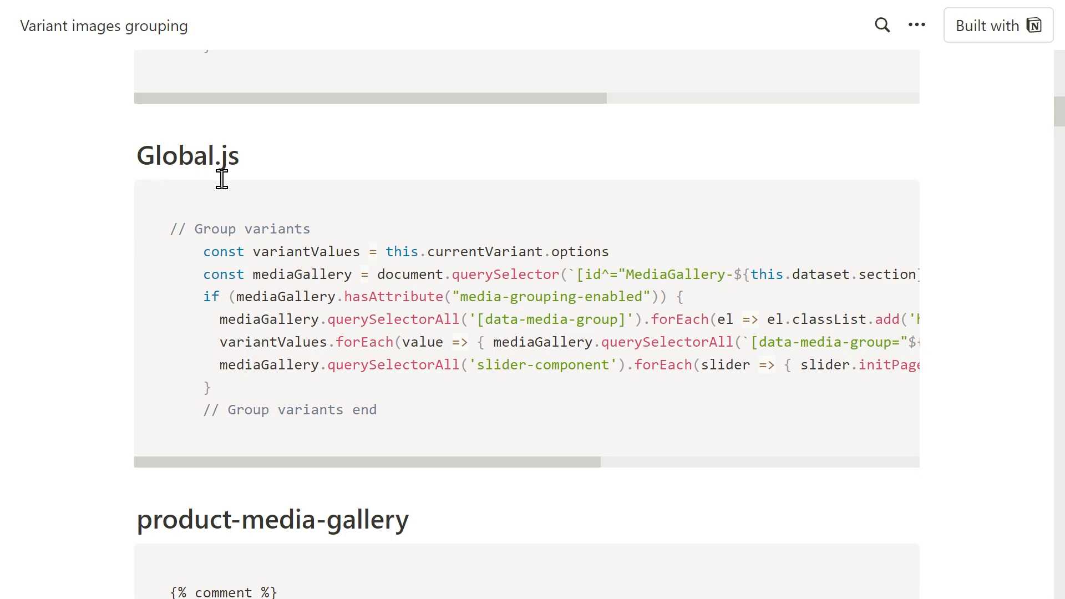
pyautogui.moveTo(918, 259)
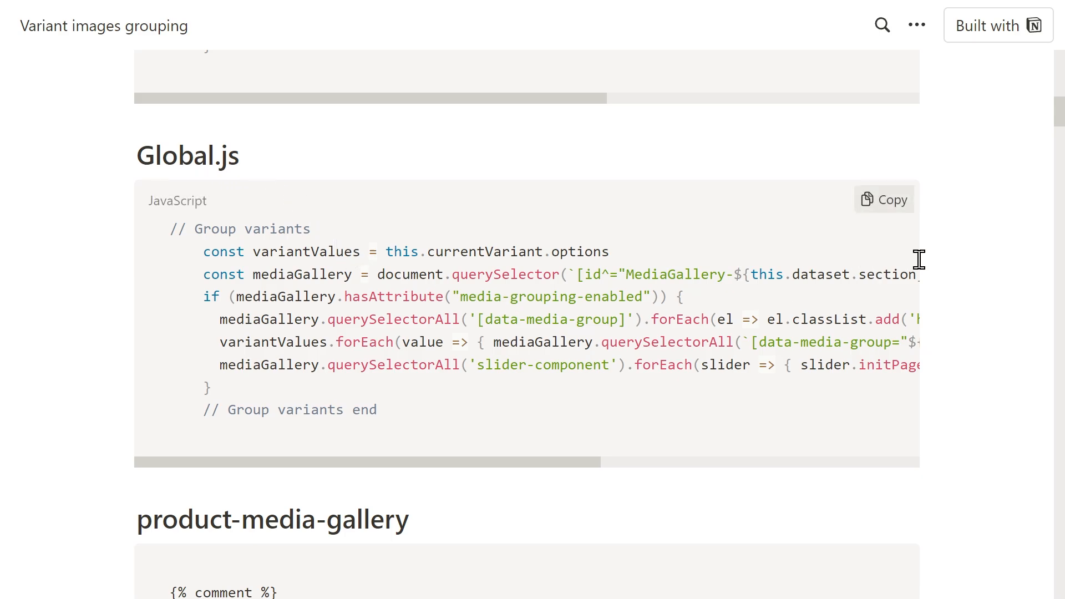
pyautogui.click(884, 199)
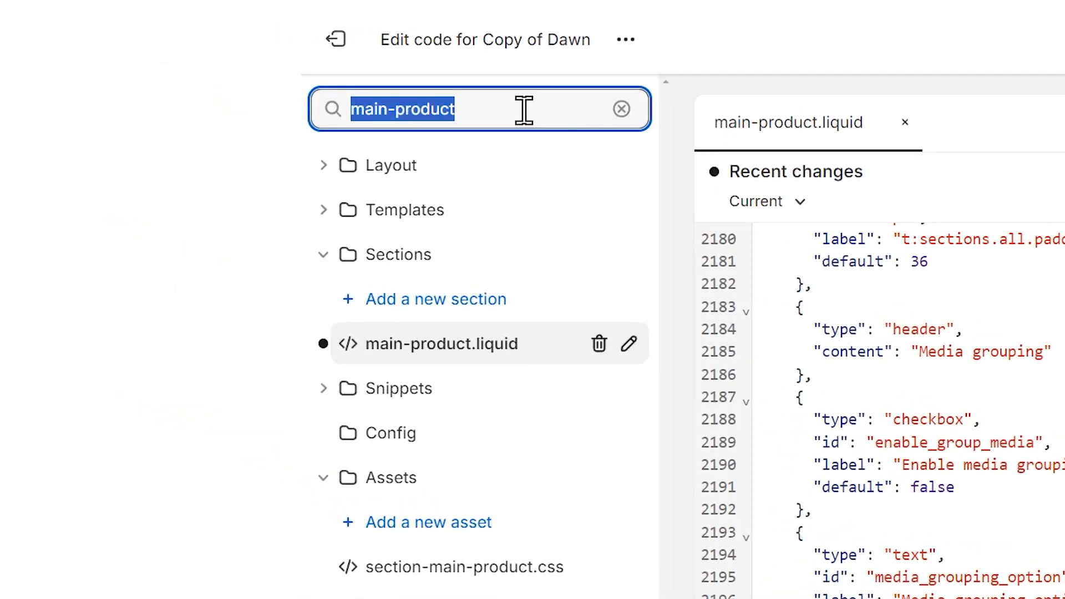
# Step: In global.js, locate updateMedia, insert the Group variants code at its start and save
pyautogui.write('global')
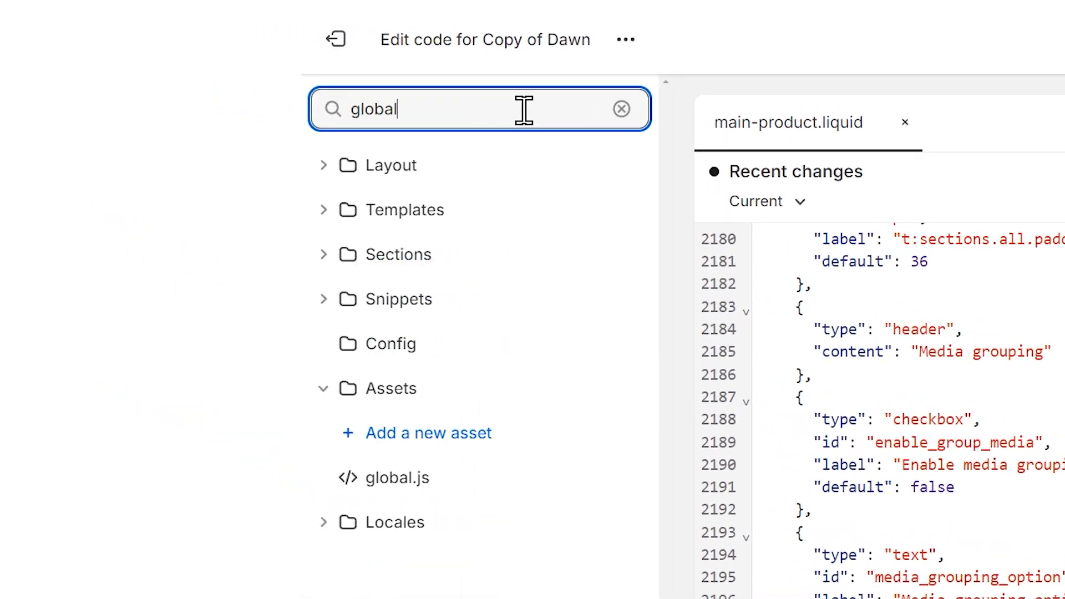
pyautogui.click(397, 477)
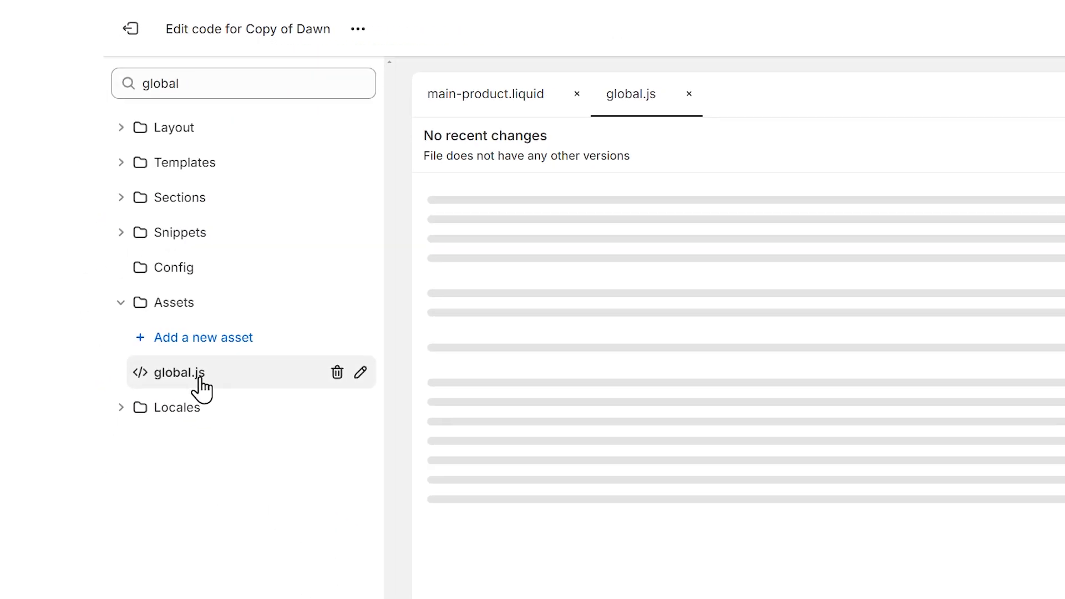
pyautogui.click(178, 373)
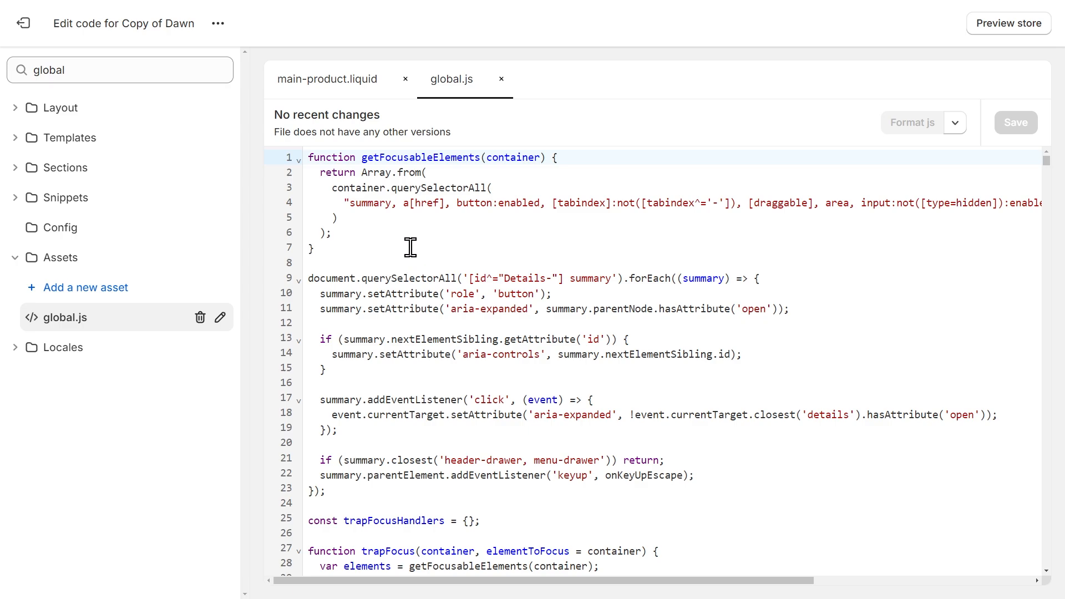
pyautogui.press('ctrl+f')
pyautogui.write('upd')
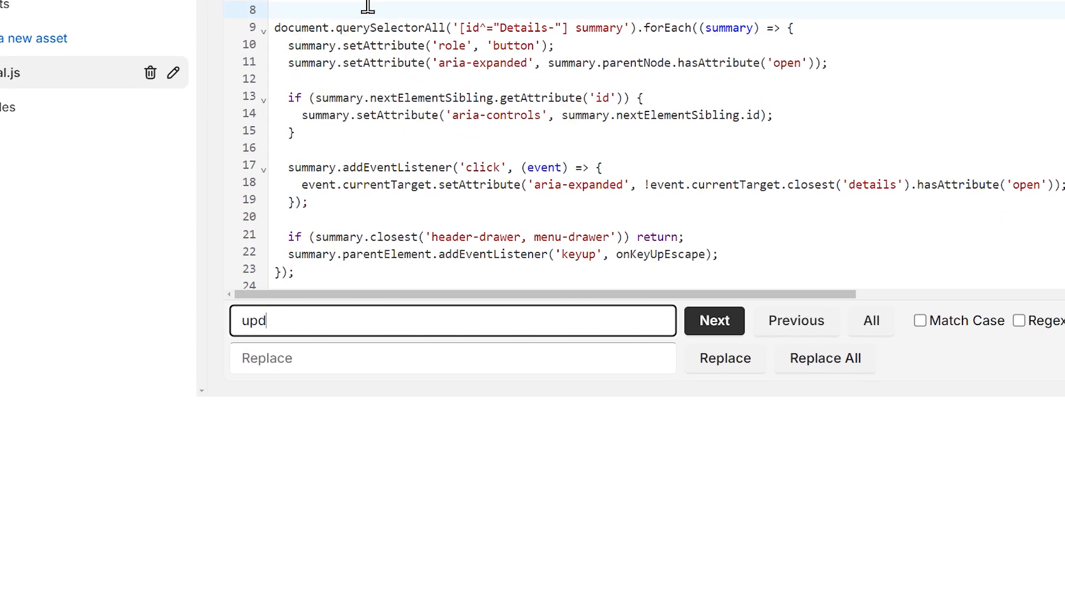
pyautogui.write('atemedia')
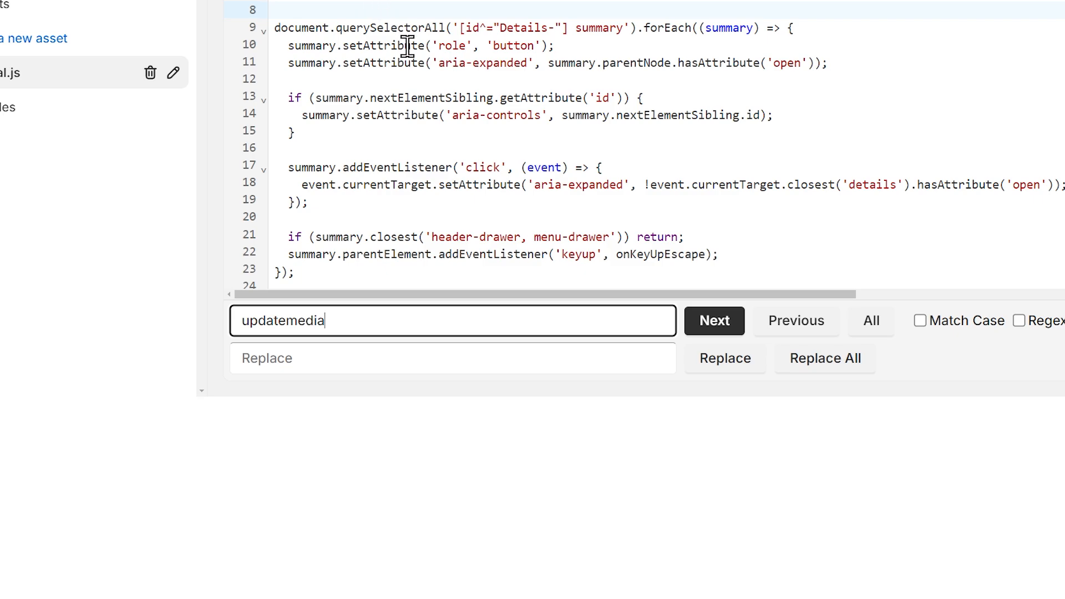
pyautogui.click(762, 532)
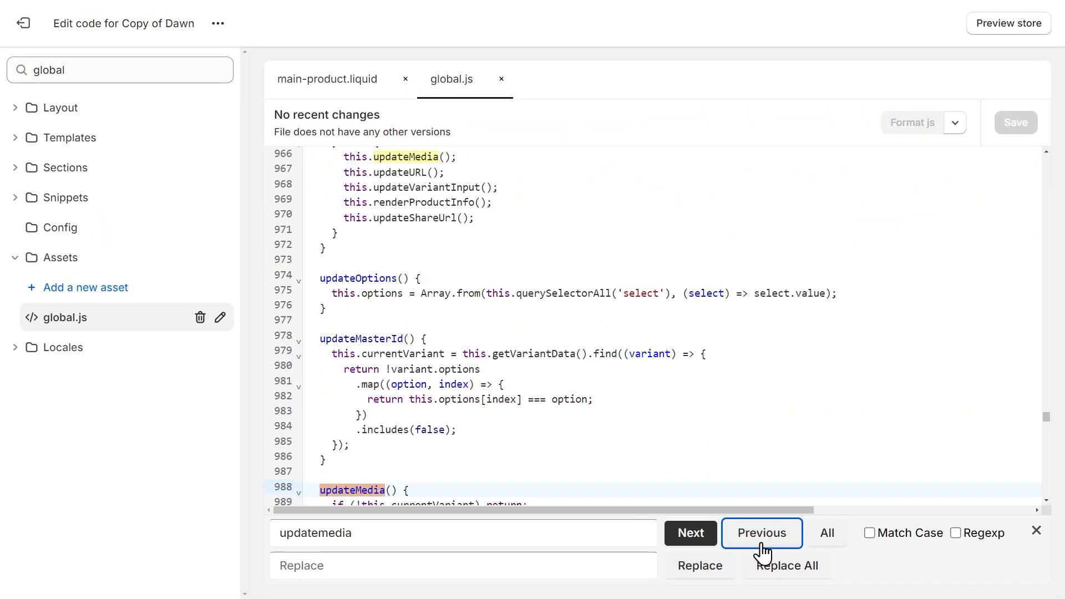
pyautogui.click(760, 533)
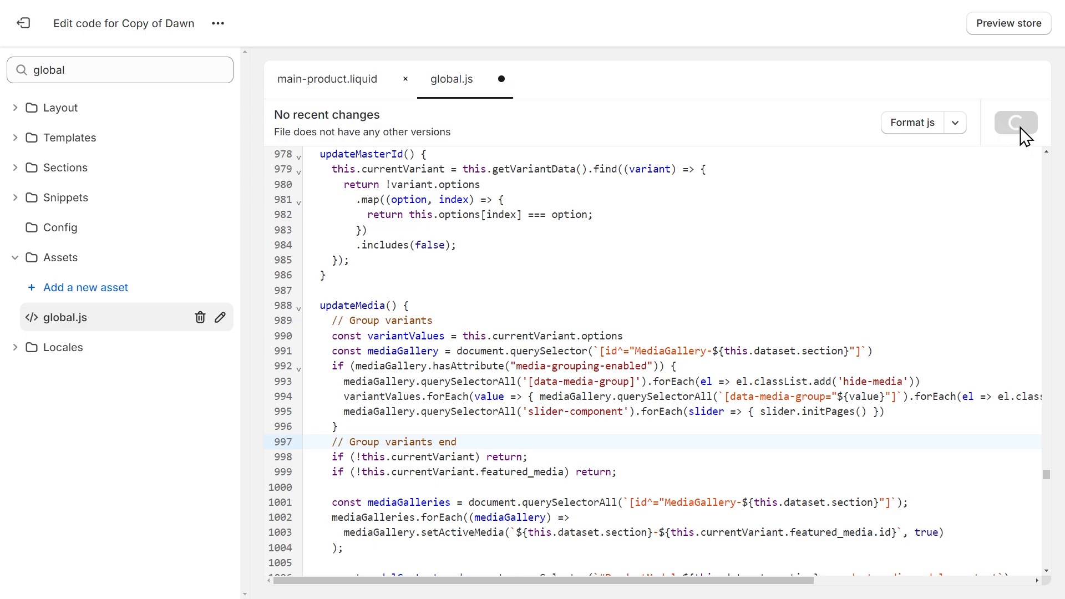
pyautogui.click(1016, 122)
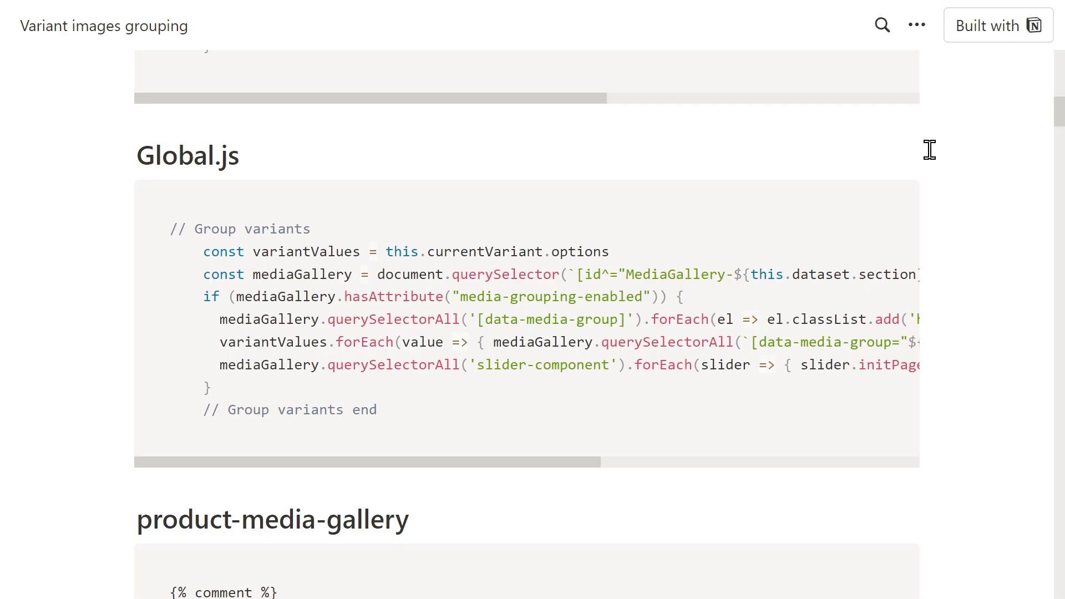
pyautogui.scroll(-3)
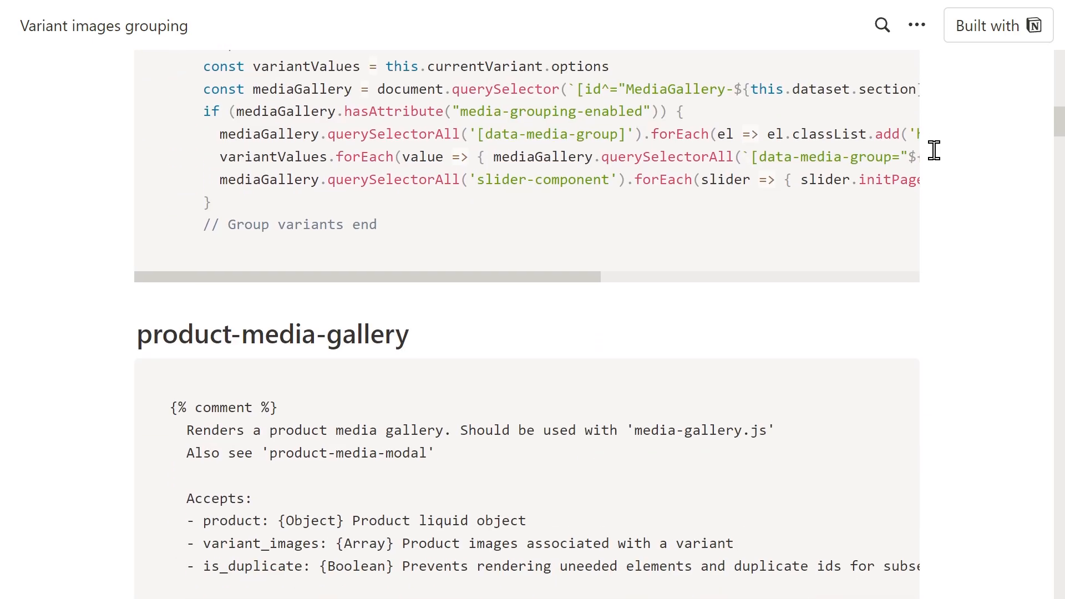
pyautogui.scroll(-3)
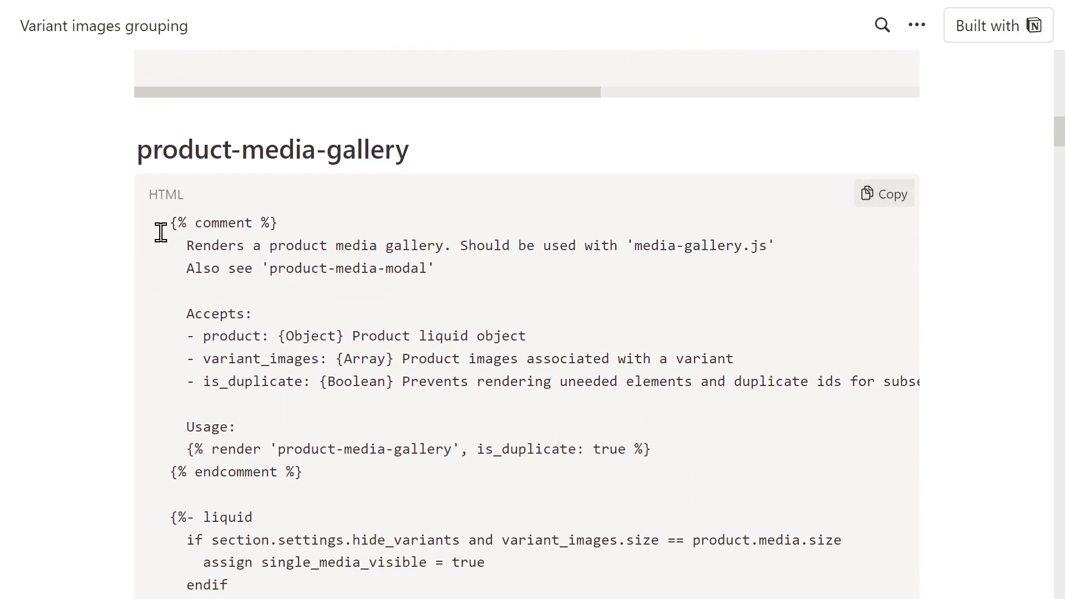
pyautogui.moveTo(626, 260)
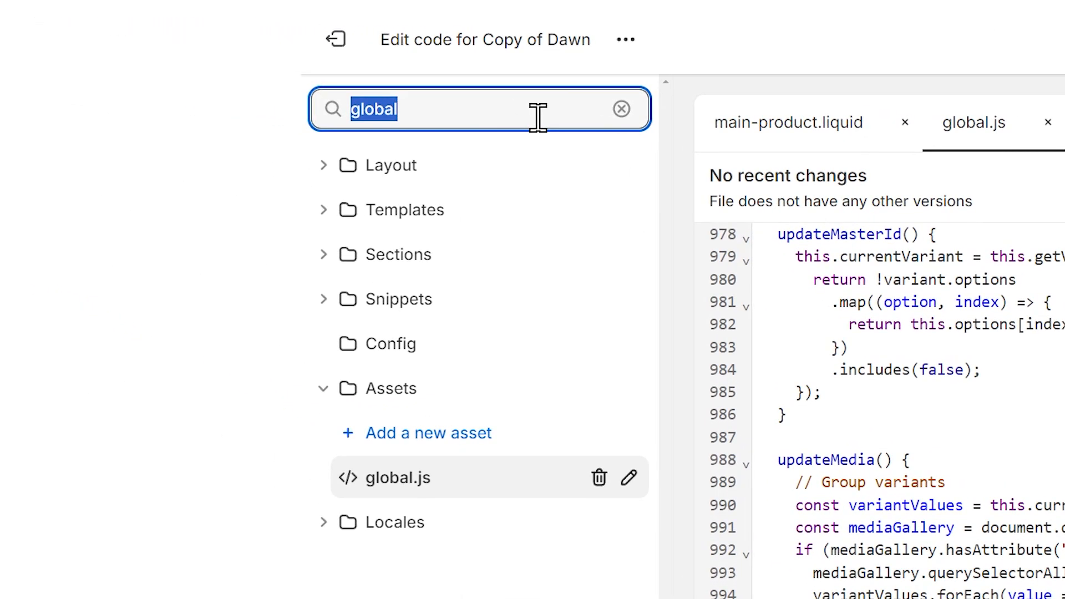
# Step: Replace product-media-gallery.liquid's code with the 370-line grouping gallery version and save
pyautogui.write('gal')
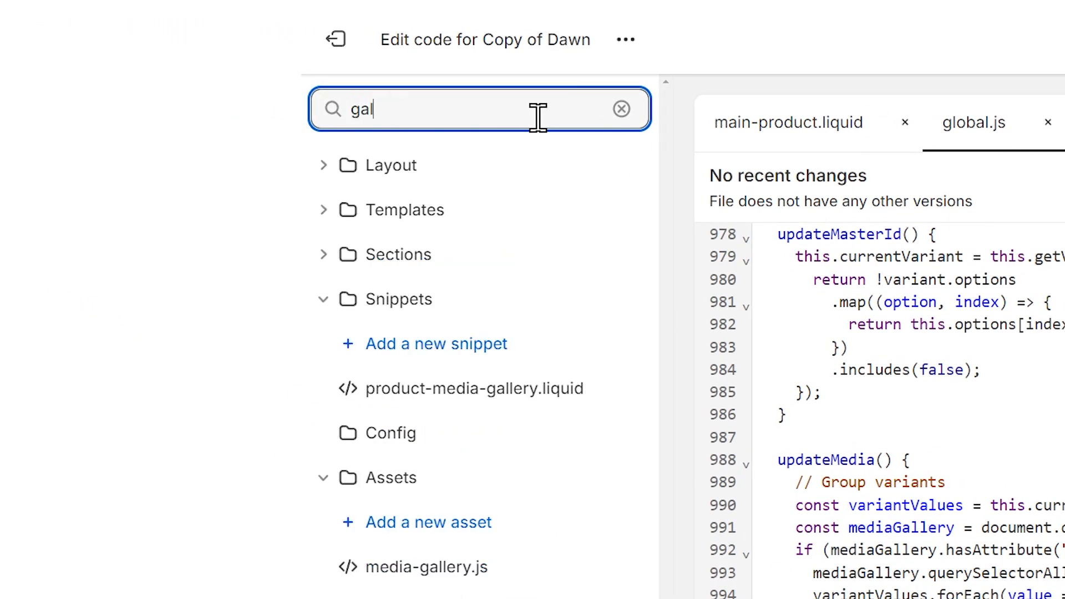
pyautogui.click(476, 389)
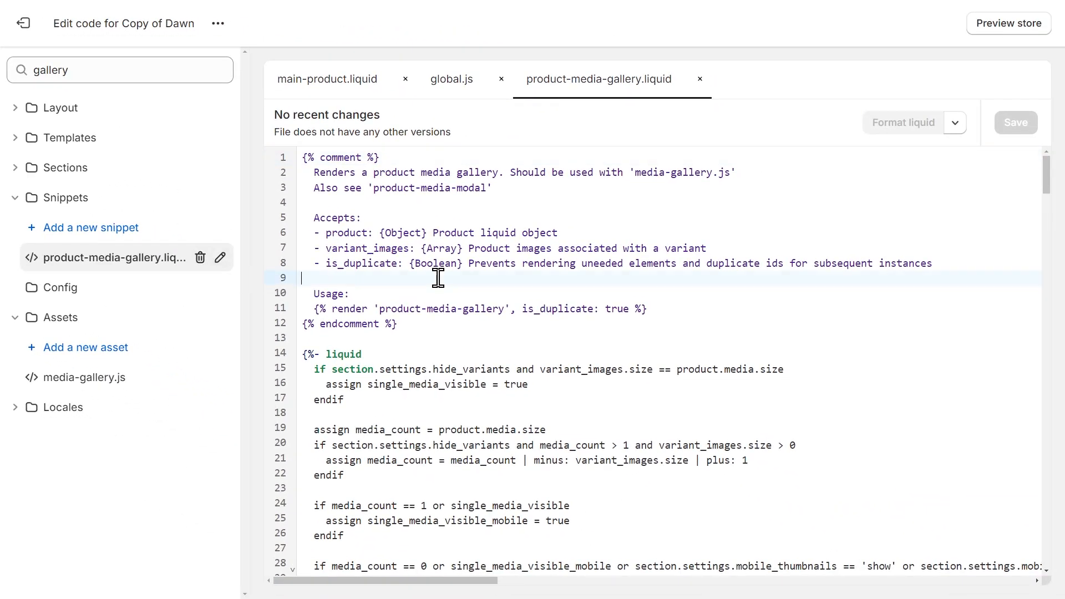
pyautogui.press('ctrl+a')
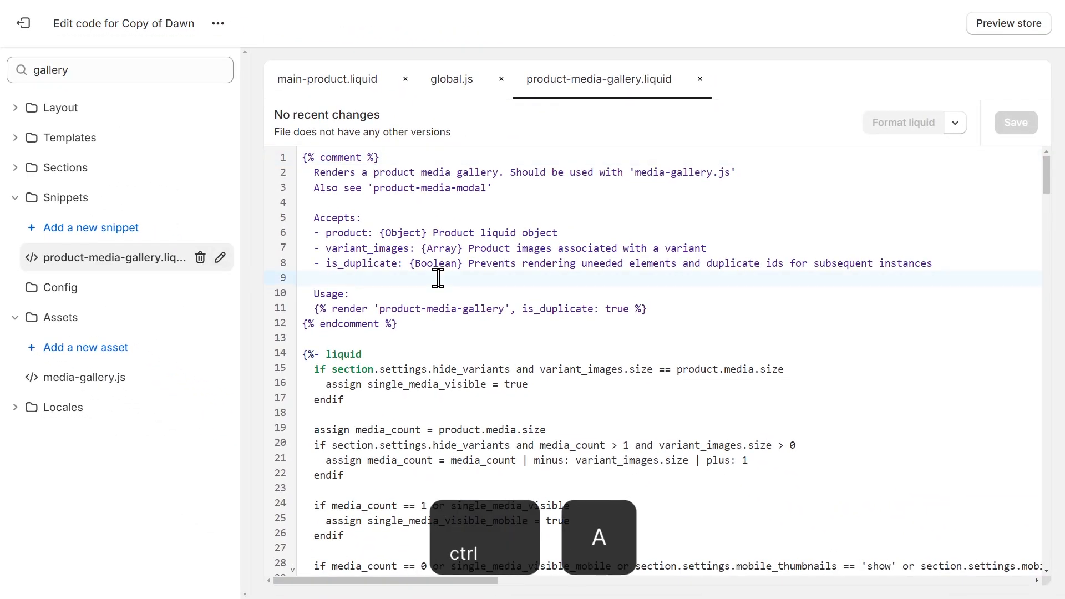
pyautogui.press('ctrl+a')
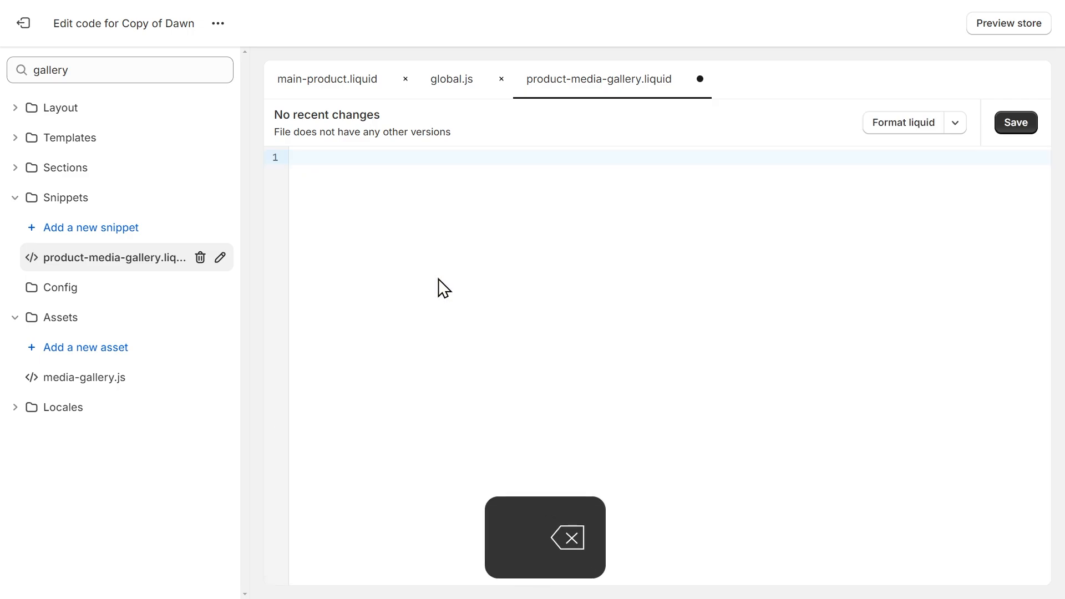
pyautogui.press('ctrl+v')
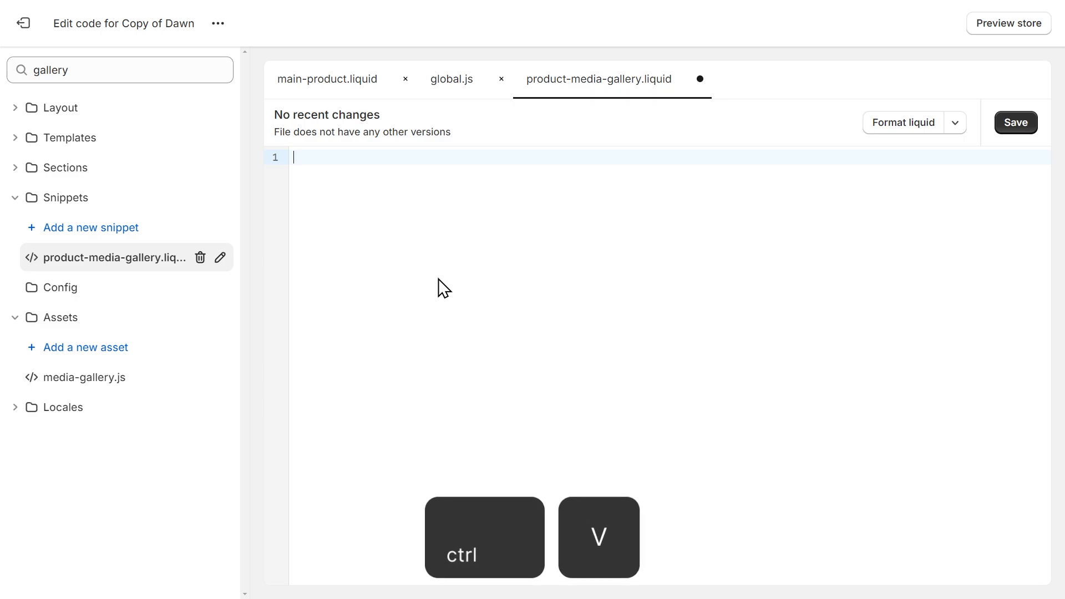
pyautogui.press('ctrl+v')
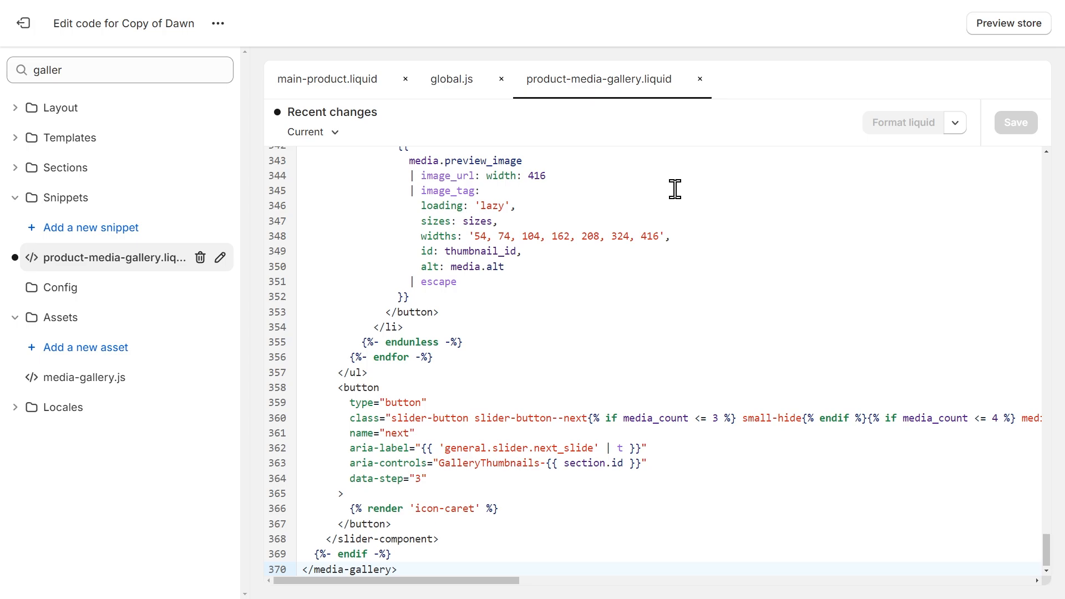
pyautogui.moveTo(309, 101)
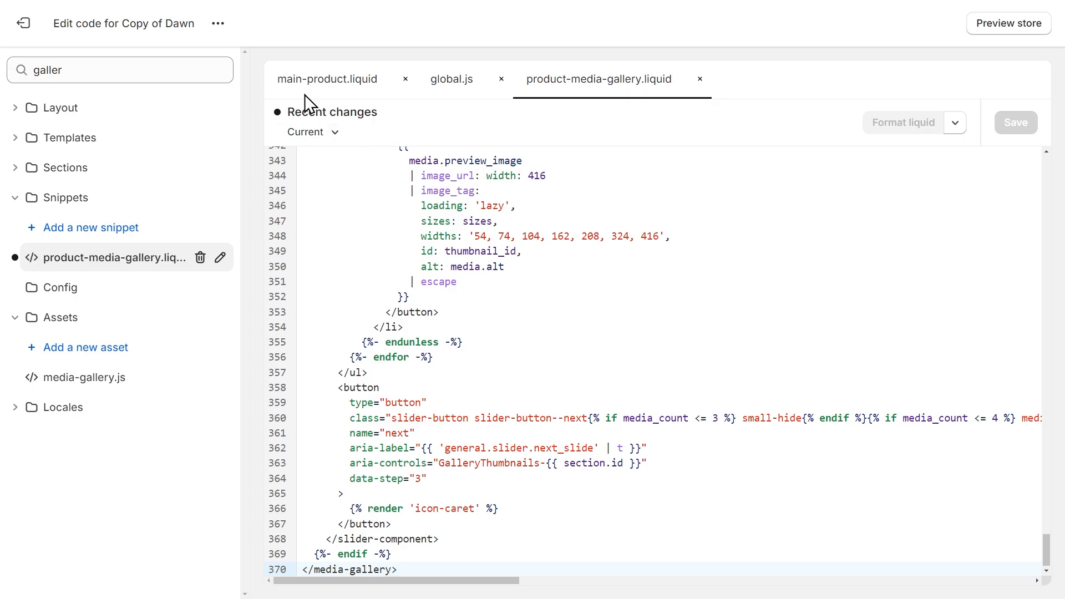
# Step: Customize Copy of Dawn and select the Products > Default product template
pyautogui.click(217, 23)
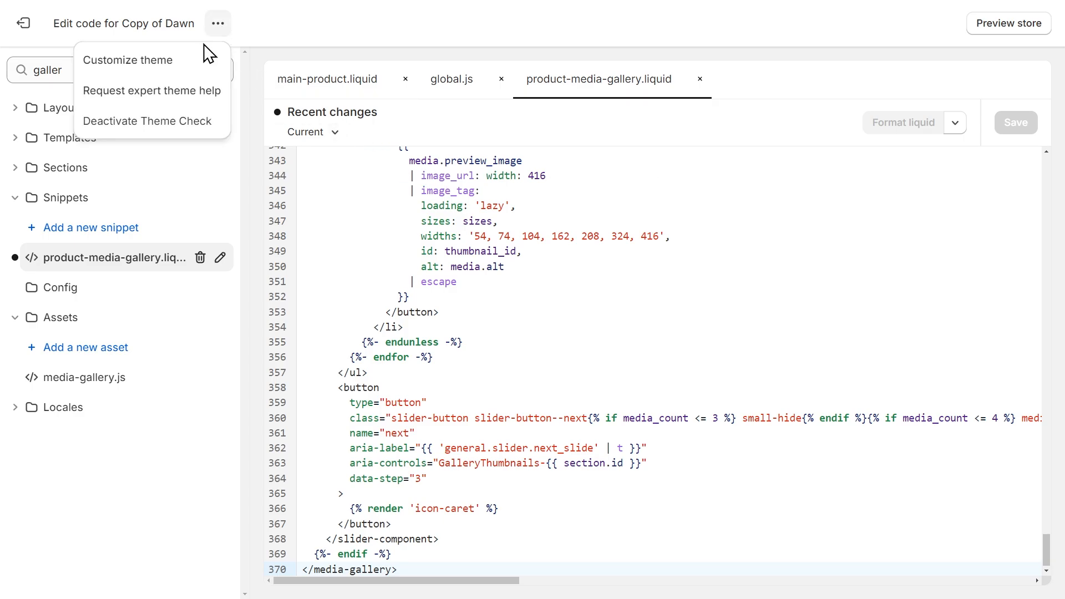
pyautogui.click(127, 60)
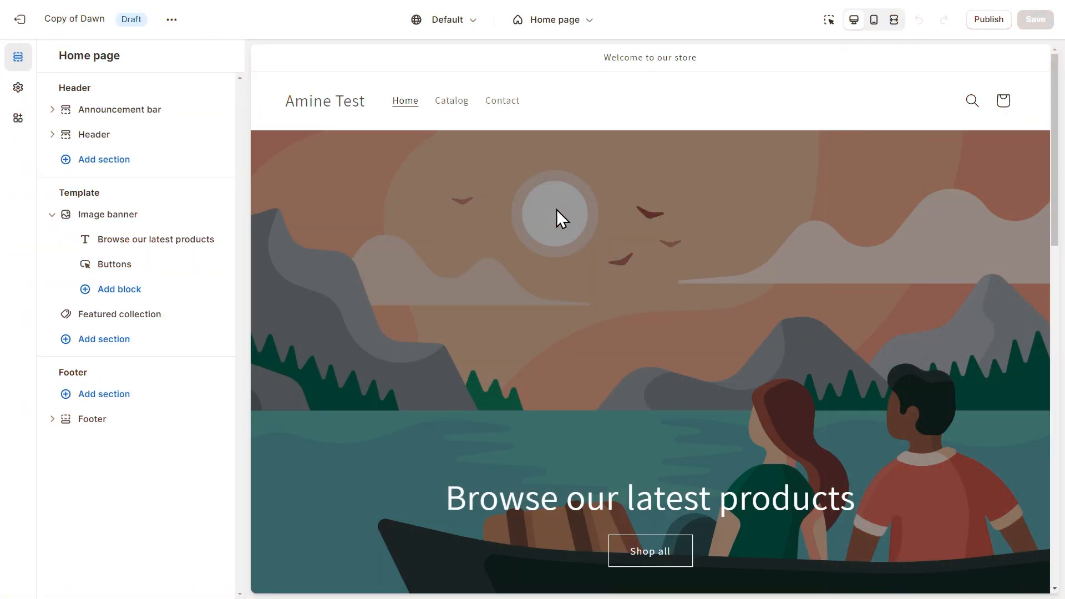
pyautogui.click(551, 18)
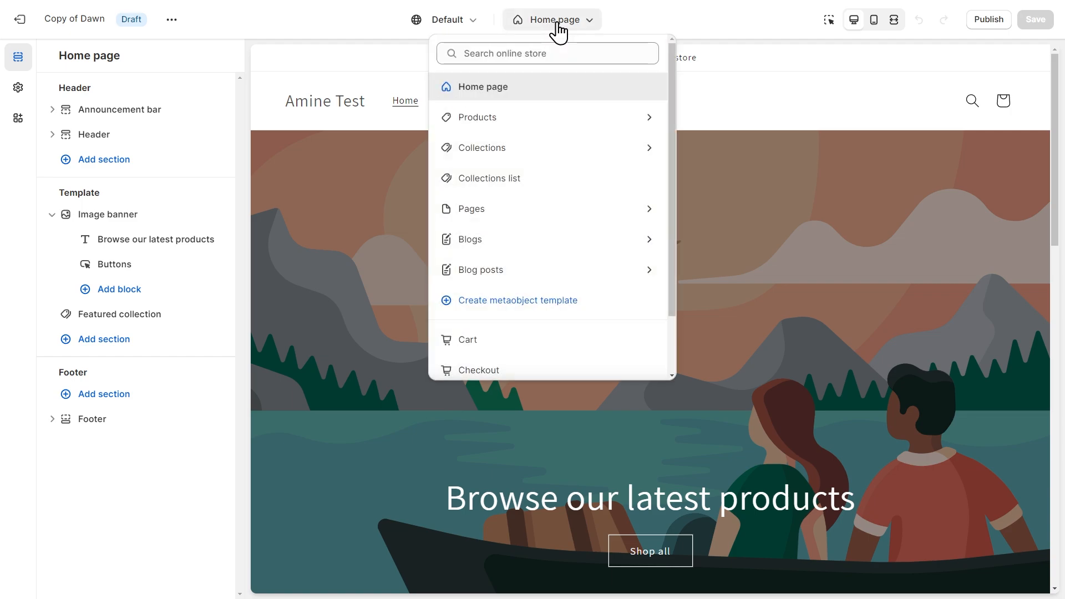
pyautogui.click(477, 116)
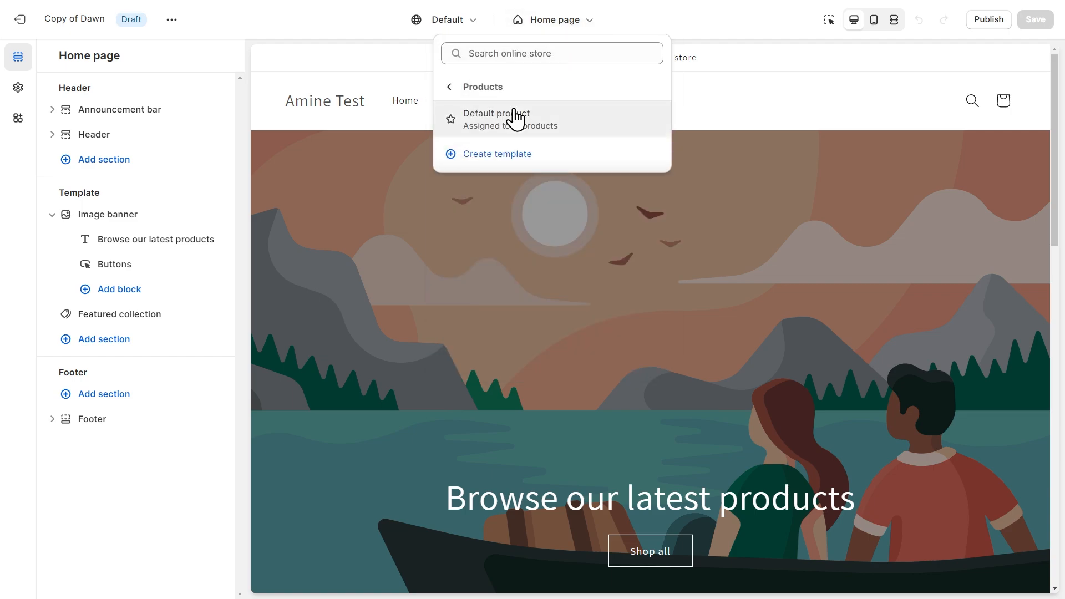
pyautogui.click(496, 113)
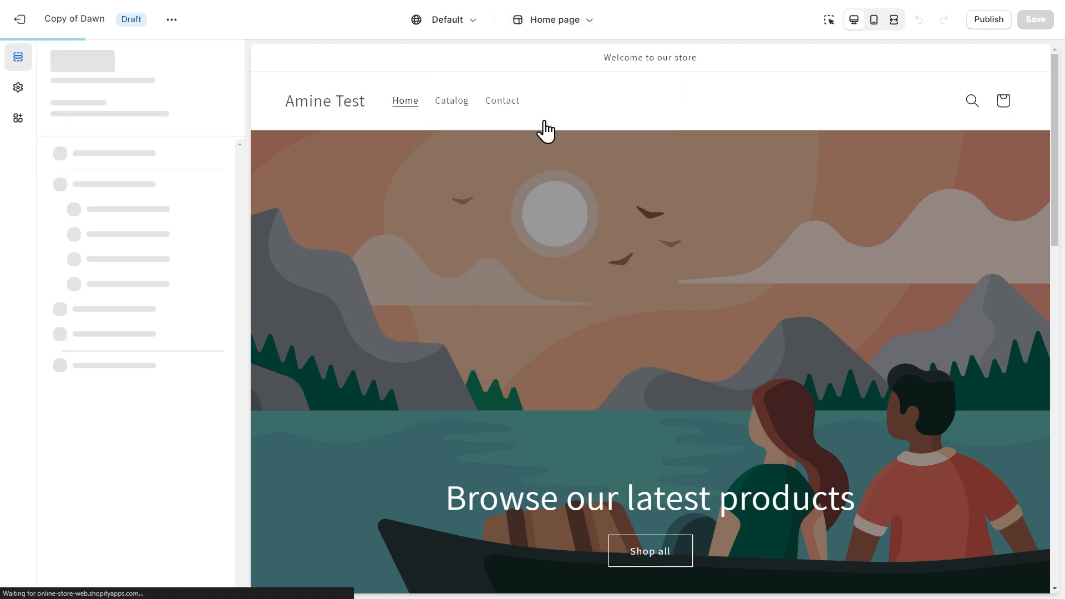
# Step: Preview Men's T-shirt in the template, showing its white, blue and green gallery images
pyautogui.click(551, 19)
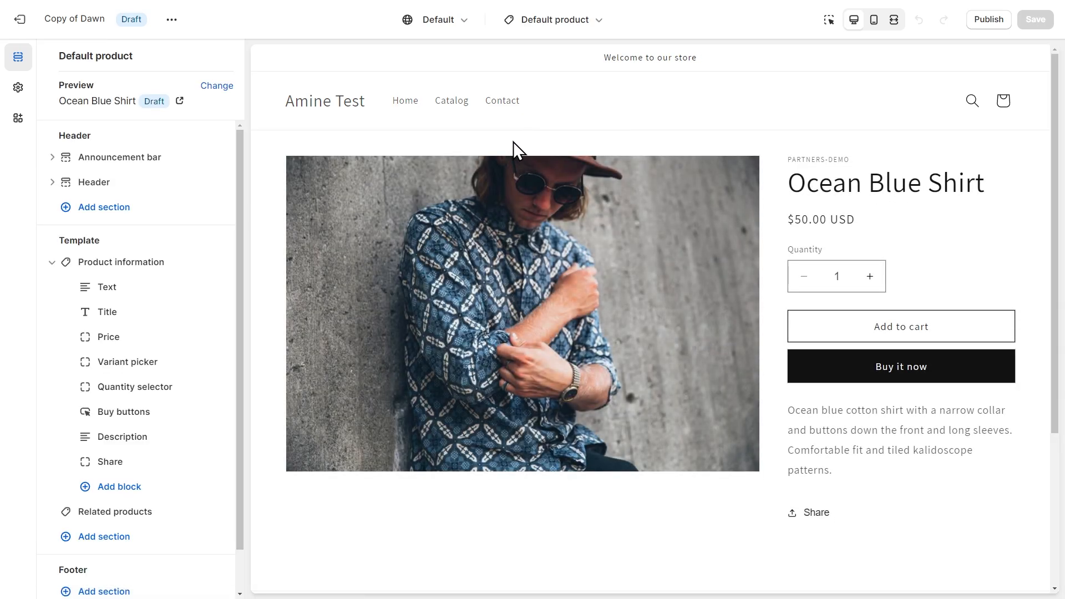
pyautogui.moveTo(217, 86)
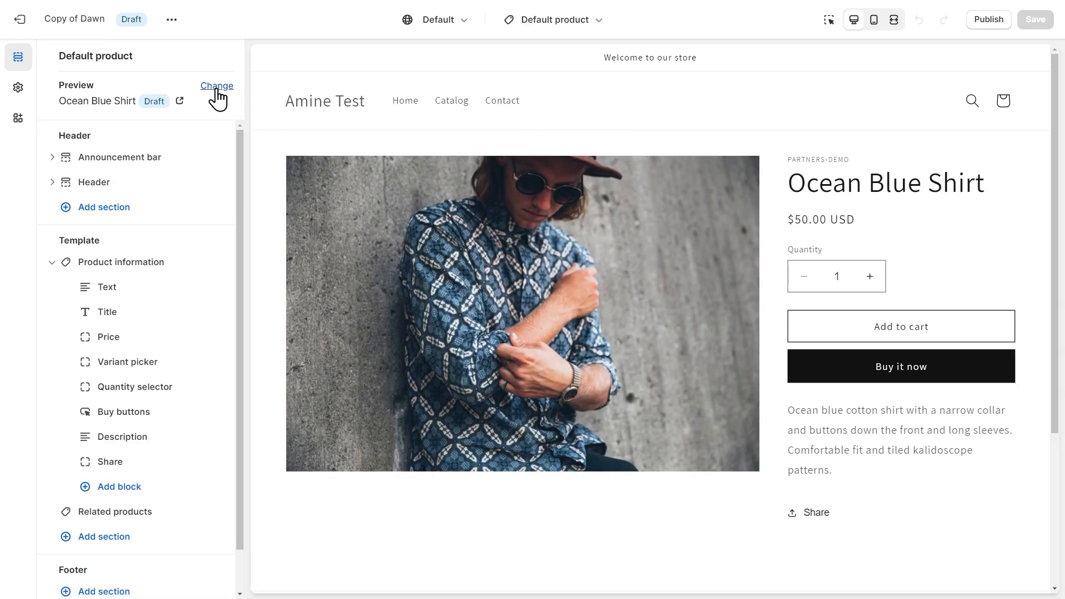
pyautogui.click(216, 85)
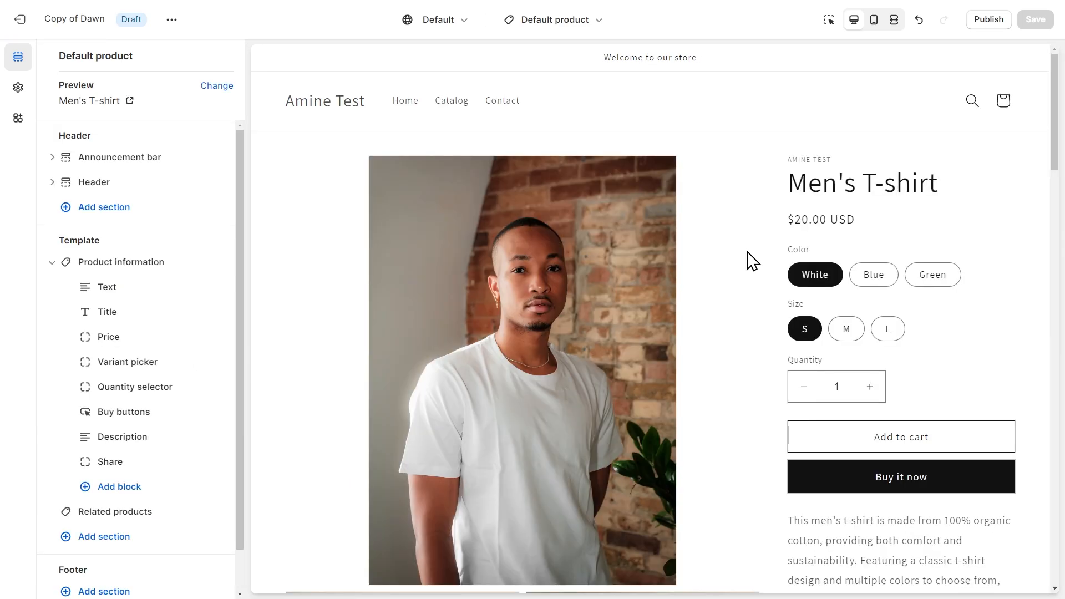
pyautogui.moveTo(743, 278)
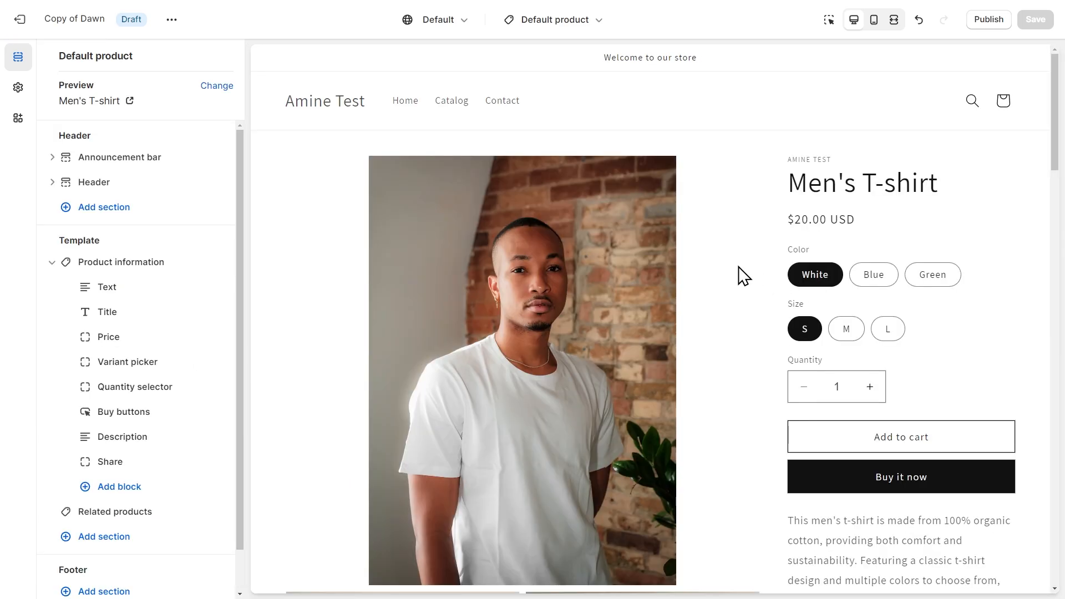
pyautogui.scroll(-3)
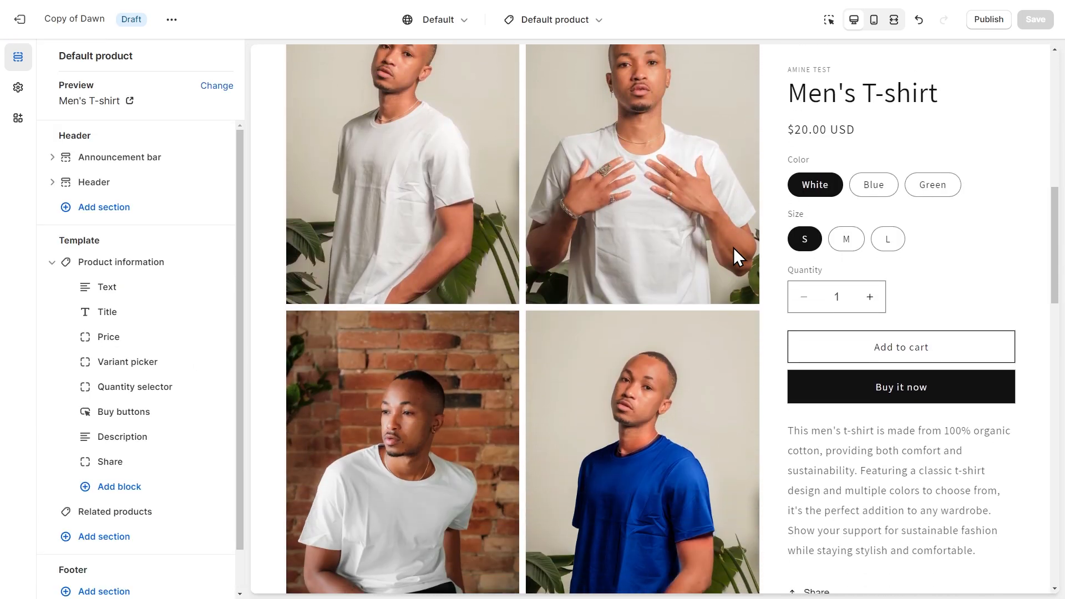
pyautogui.scroll(-3)
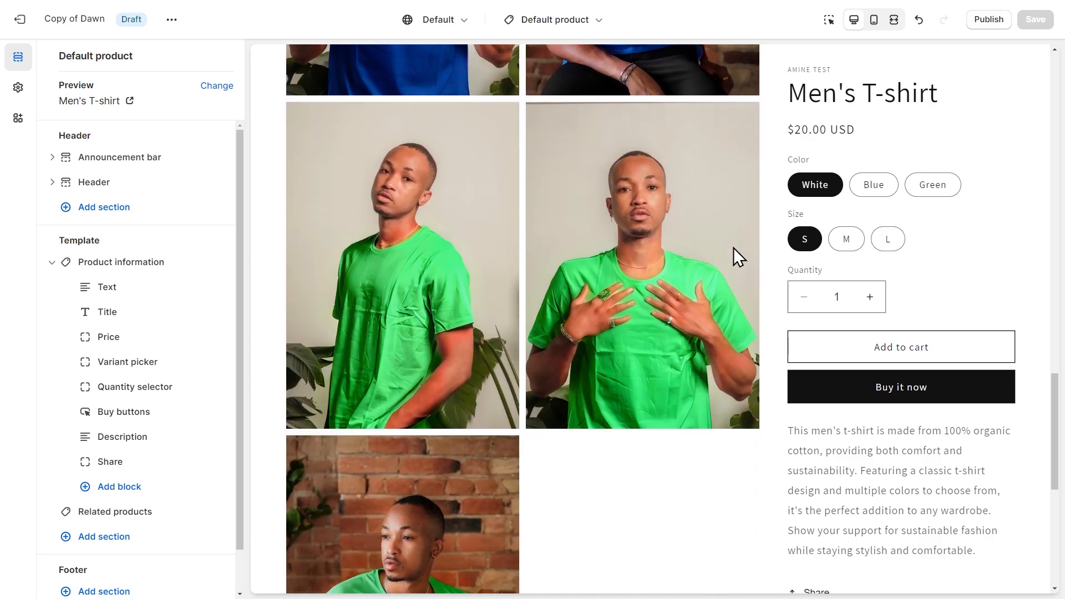
pyautogui.scroll(3)
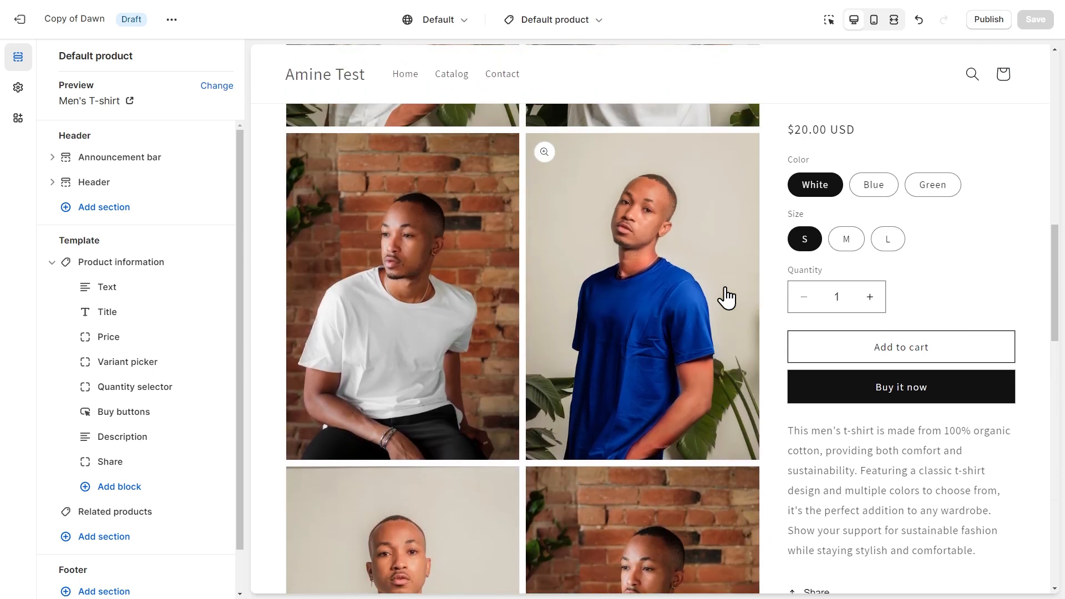
# Step: In Product information settings, set the grouping option to Color and enable media grouping
pyautogui.scroll(3)
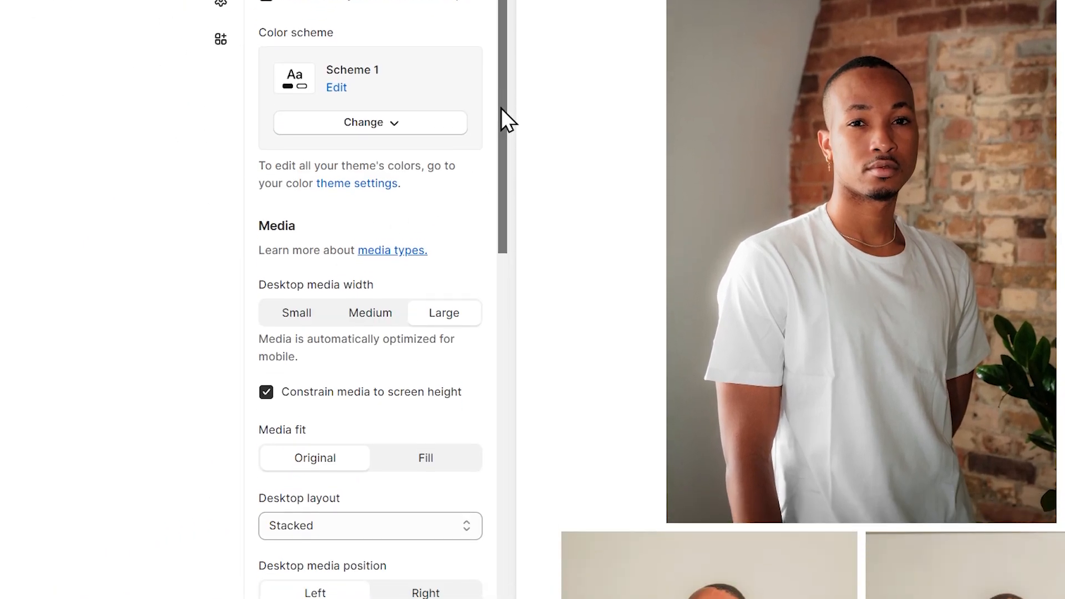
pyautogui.scroll(-3)
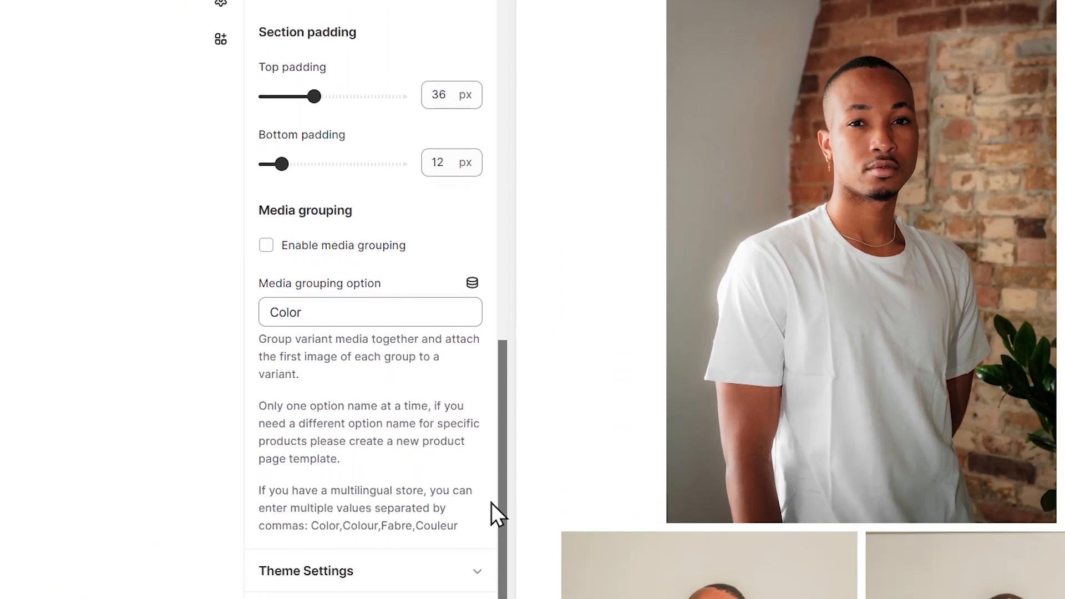
pyautogui.moveTo(462, 381)
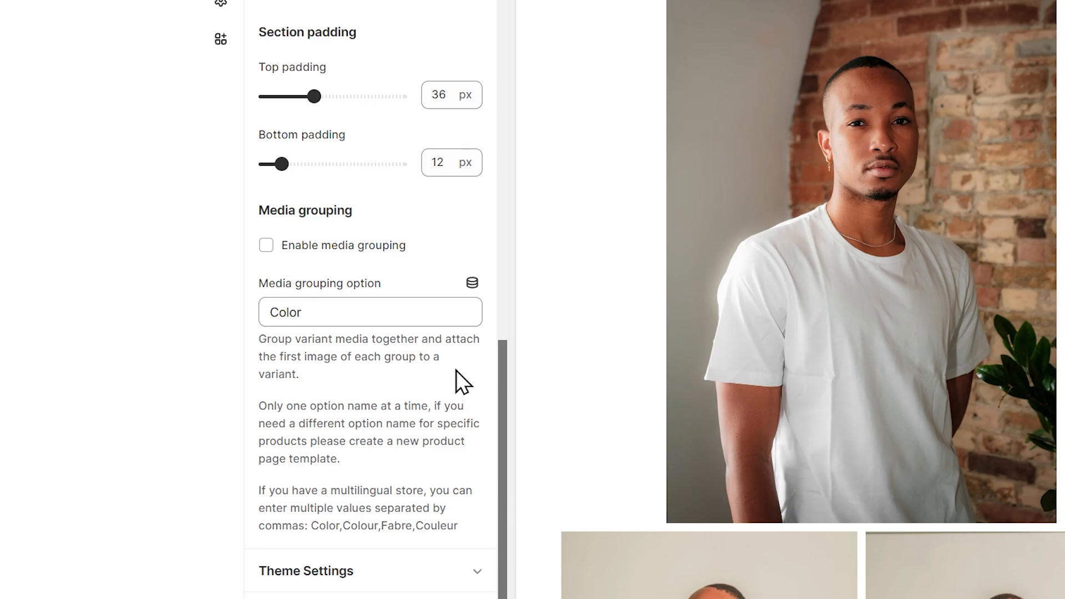
pyautogui.moveTo(271, 265)
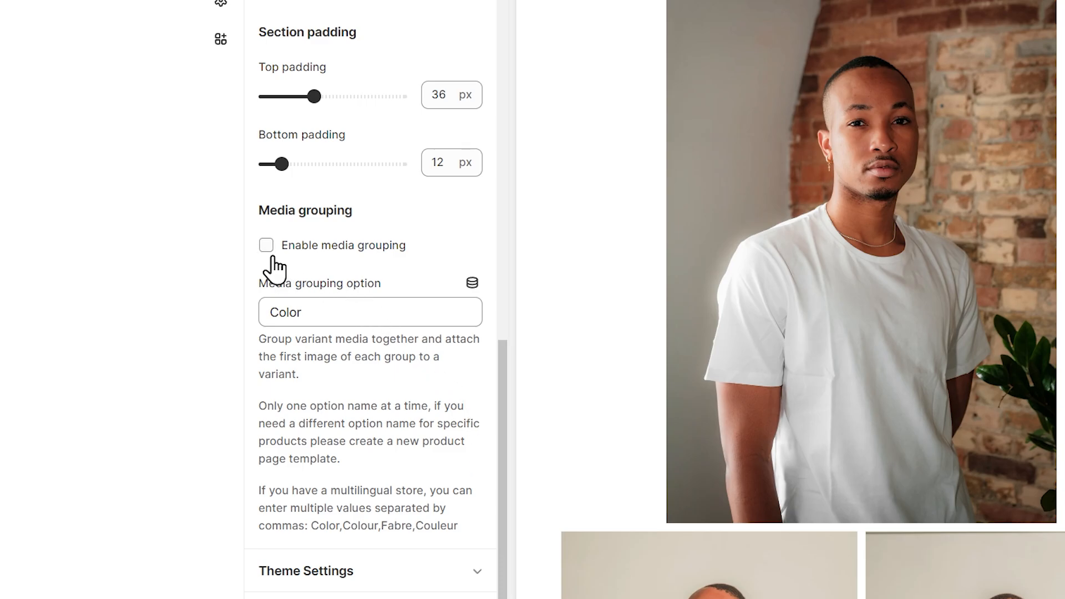
pyautogui.moveTo(291, 262)
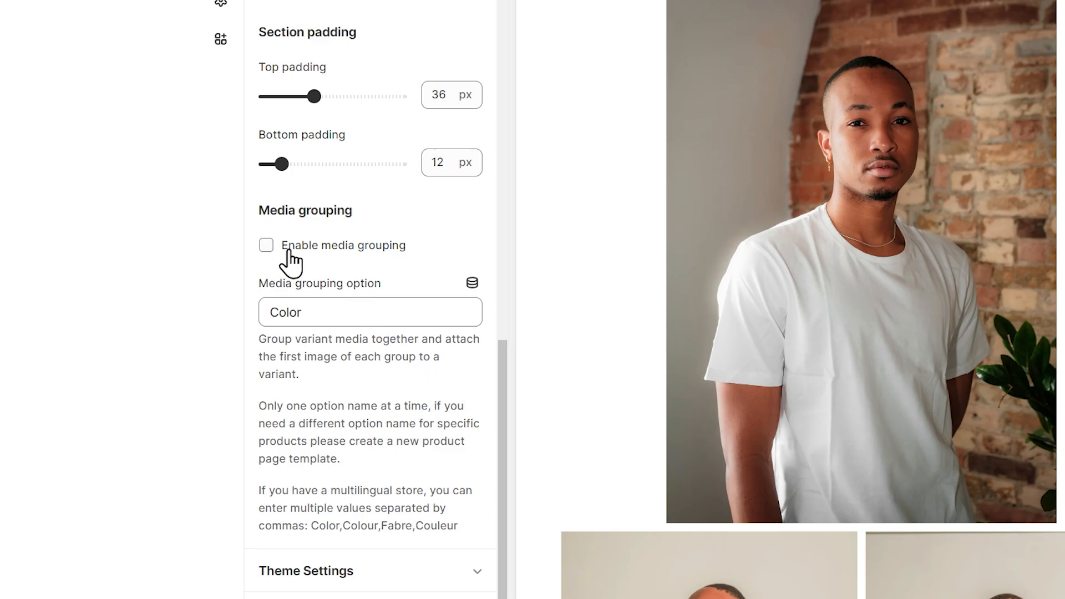
pyautogui.click(369, 311)
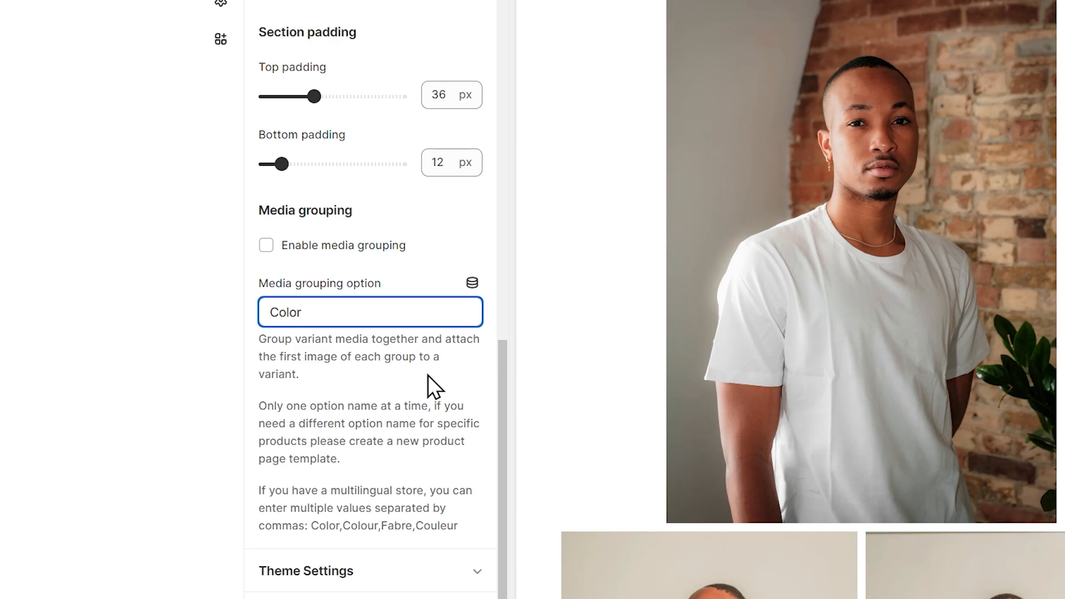
pyautogui.write('Fa')
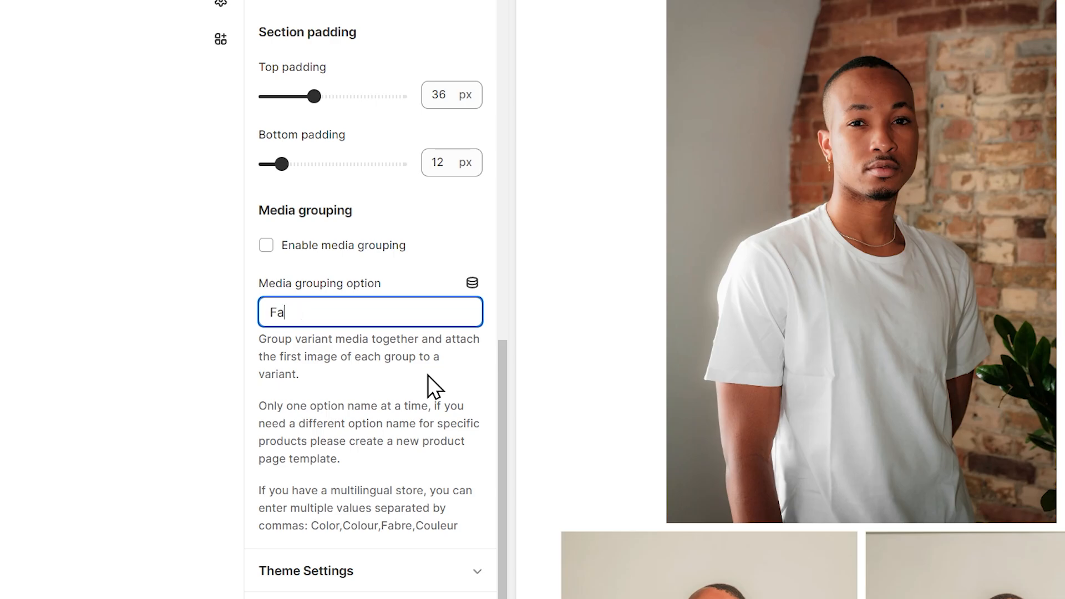
pyautogui.write('bric')
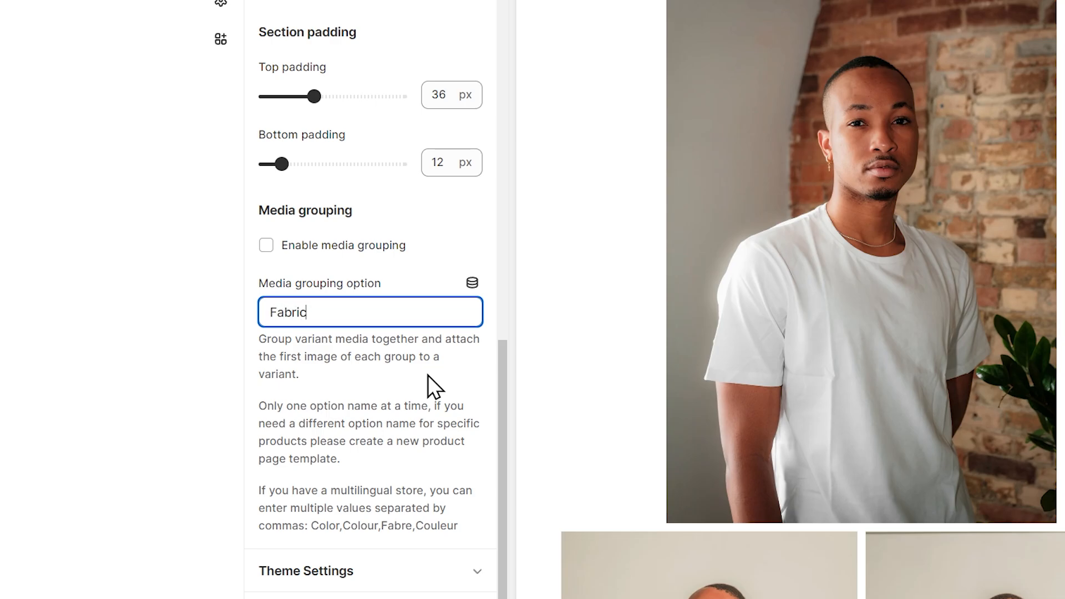
pyautogui.press('ctrl+a')
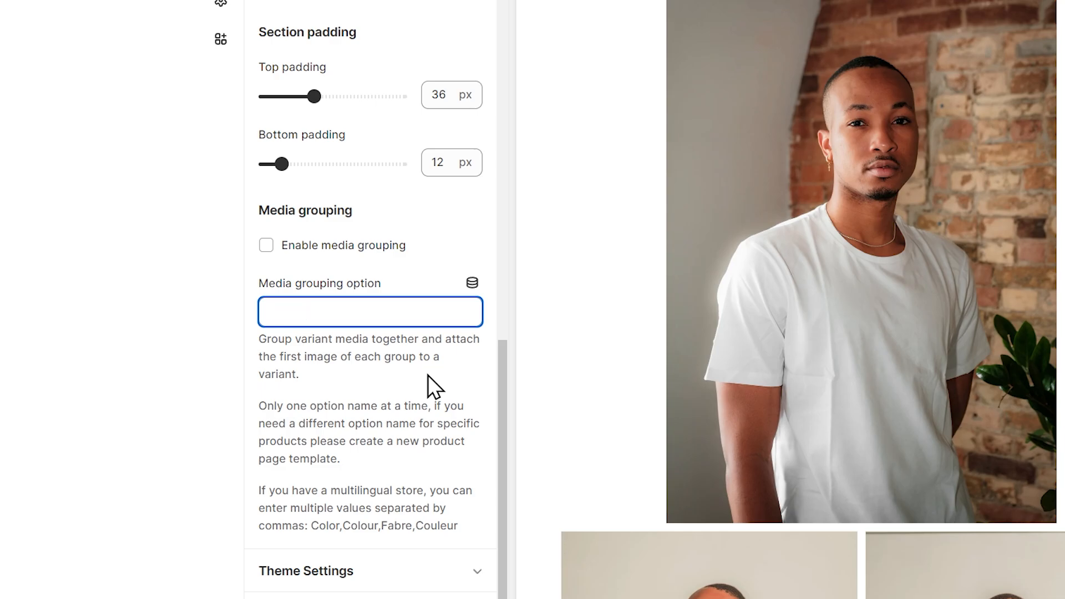
pyautogui.write('Color')
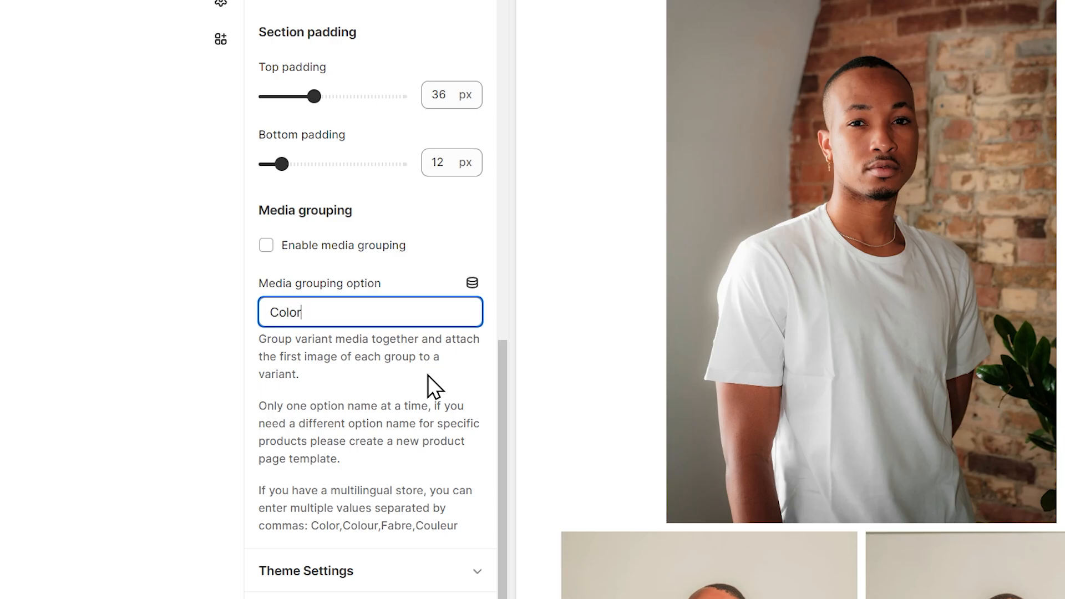
pyautogui.moveTo(361, 381)
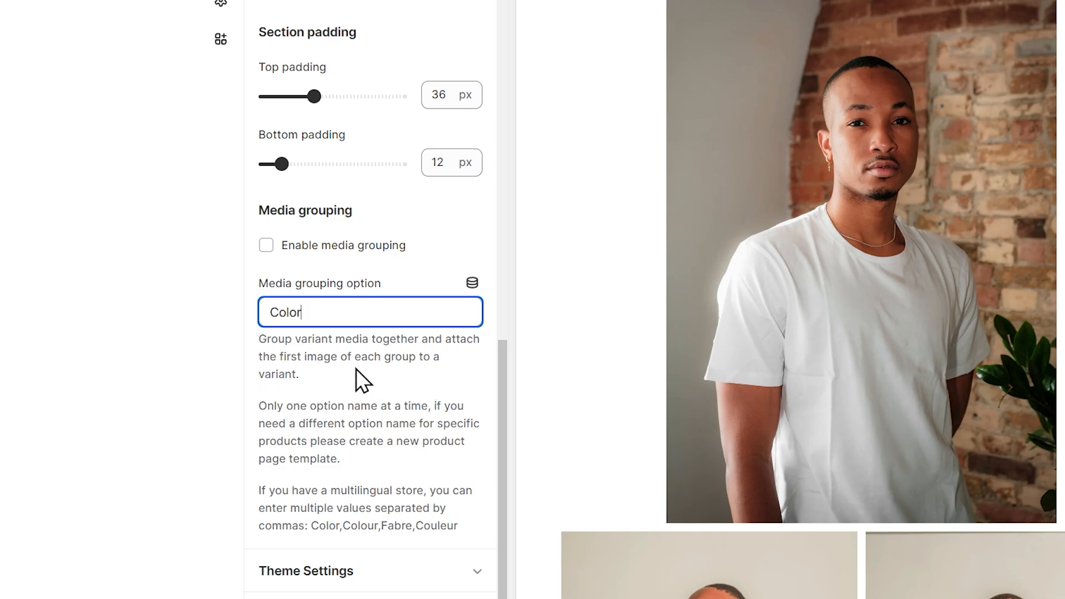
pyautogui.doubleClick(285, 311)
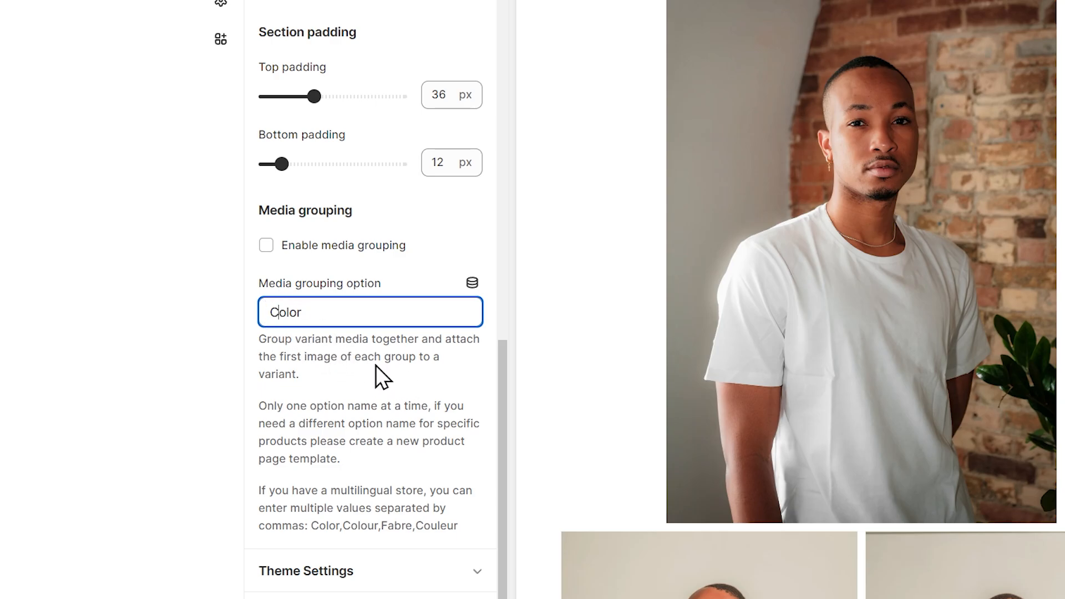
pyautogui.click(265, 245)
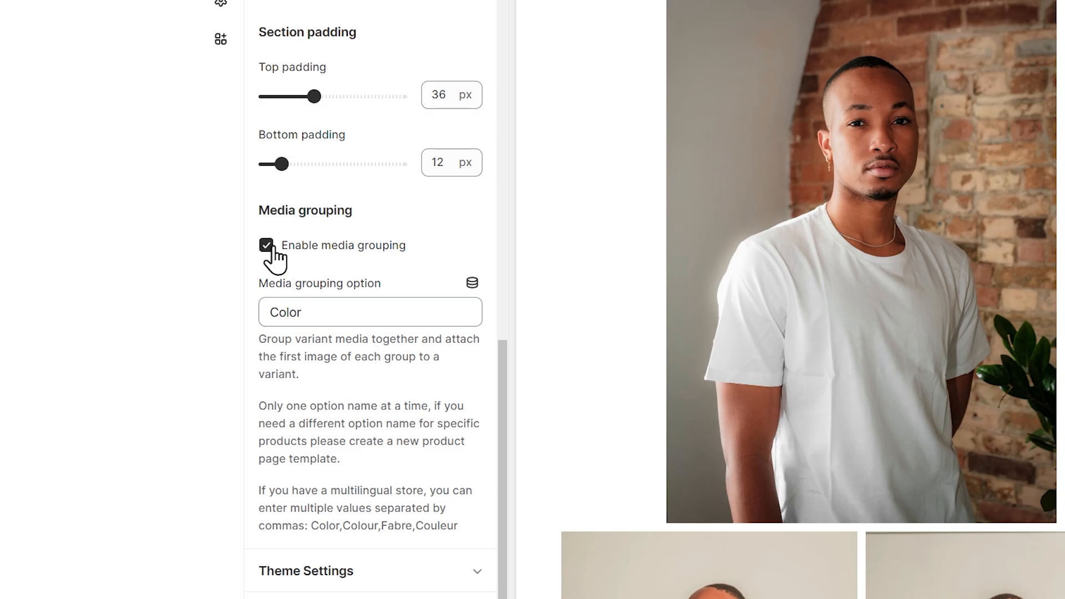
pyautogui.scroll(3)
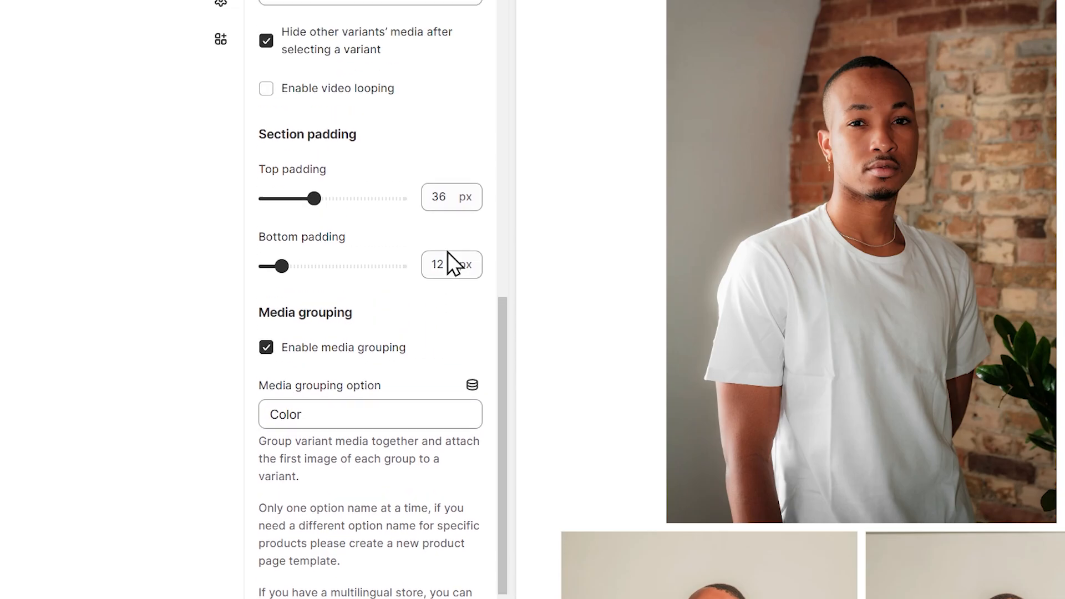
pyautogui.scroll(3)
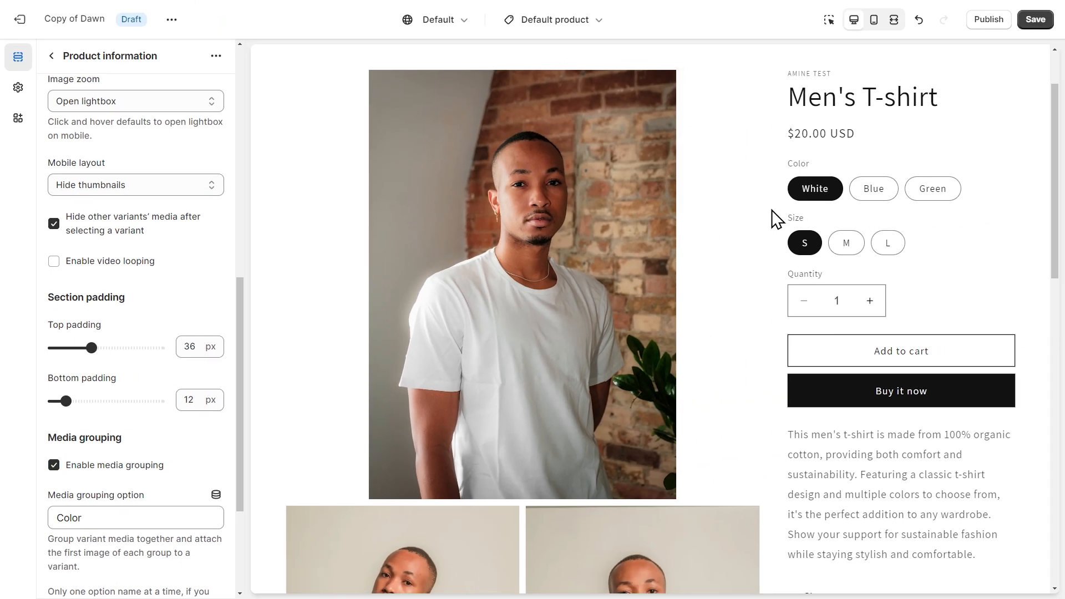
# Step: Preview the Blue then Green colour swatches to confirm only matching shirt photos show
pyautogui.scroll(-3)
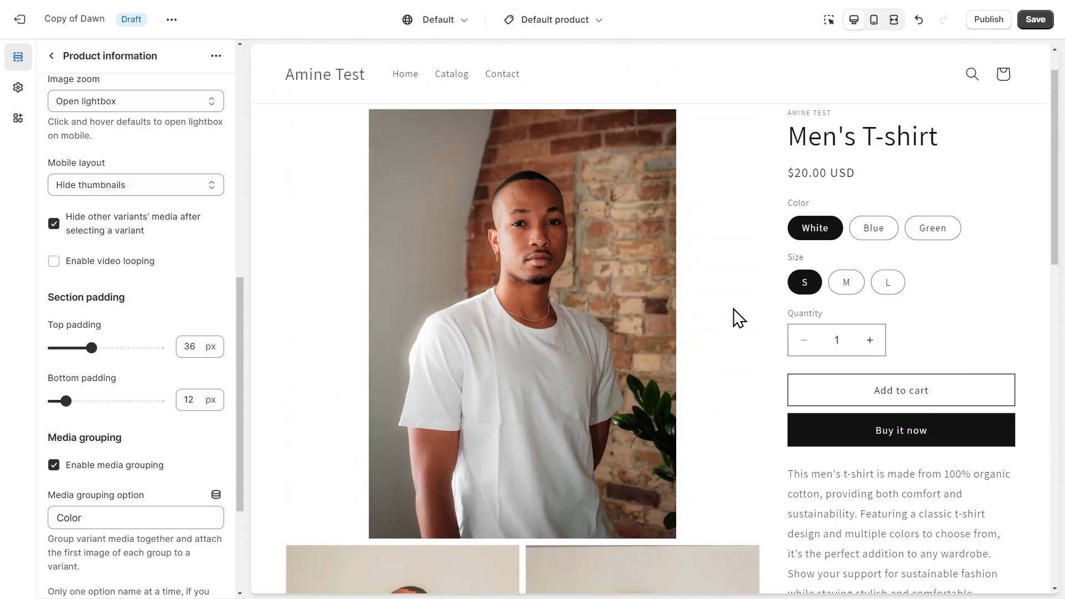
pyautogui.click(873, 227)
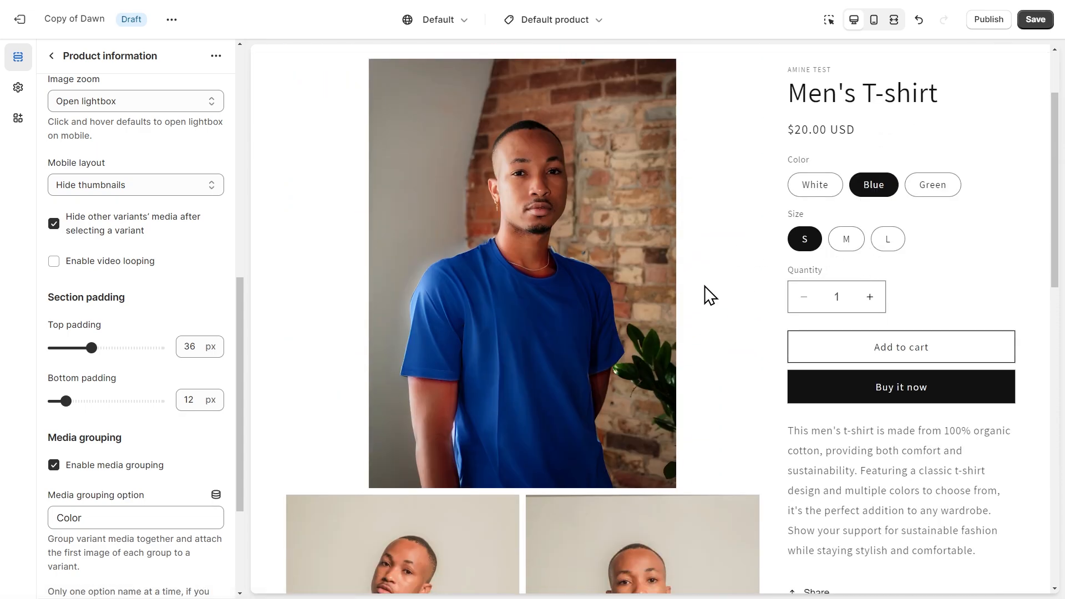
pyautogui.scroll(-3)
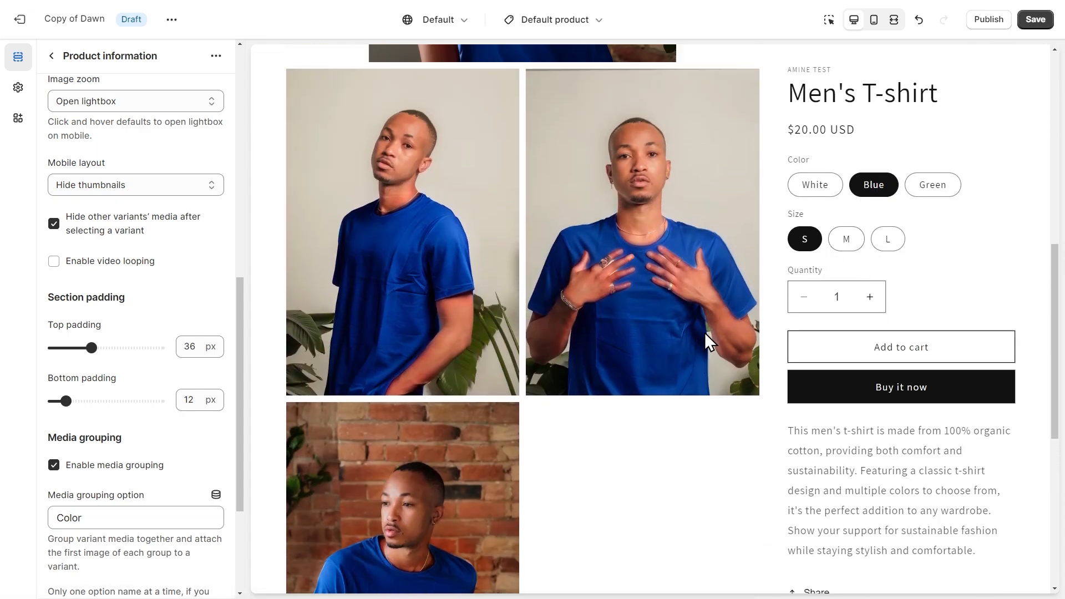
pyautogui.click(932, 184)
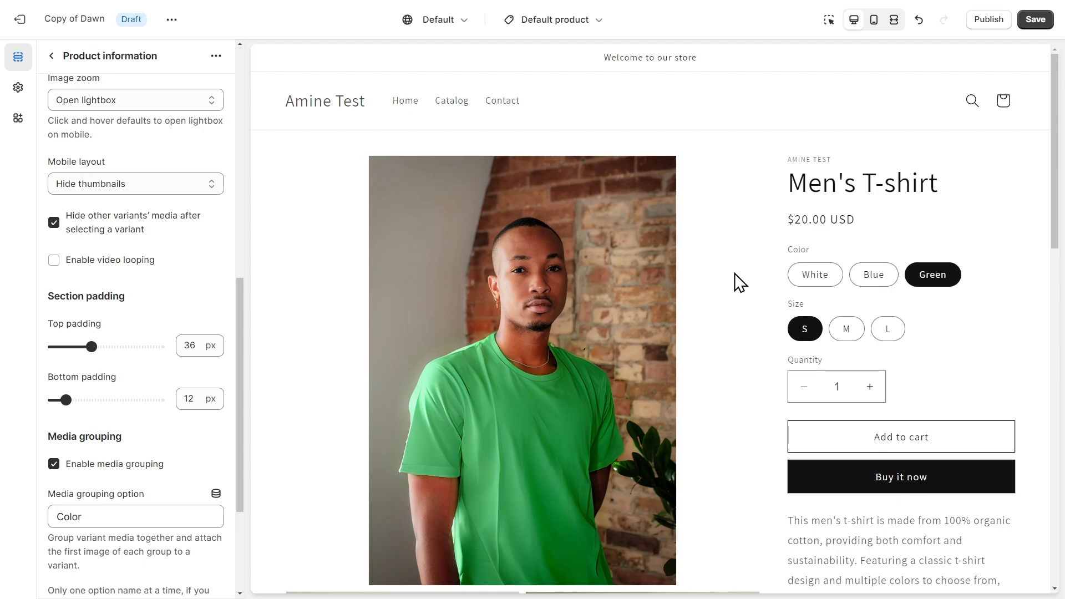
pyautogui.scroll(3)
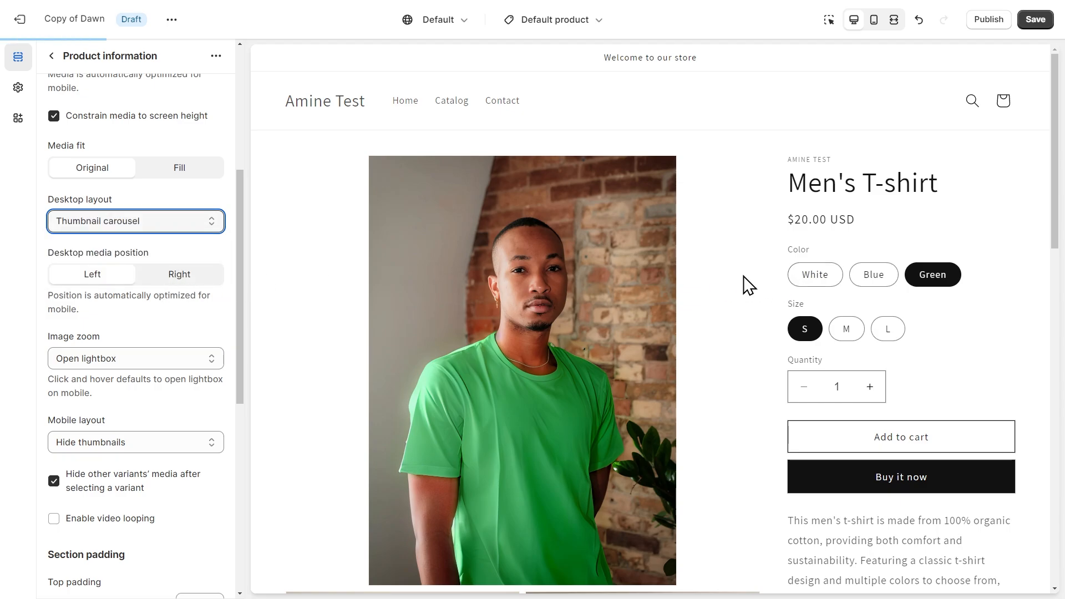
# Step: Select Blue, view another blue photo in the carousel, and switch the preview to mobile
pyautogui.scroll(-3)
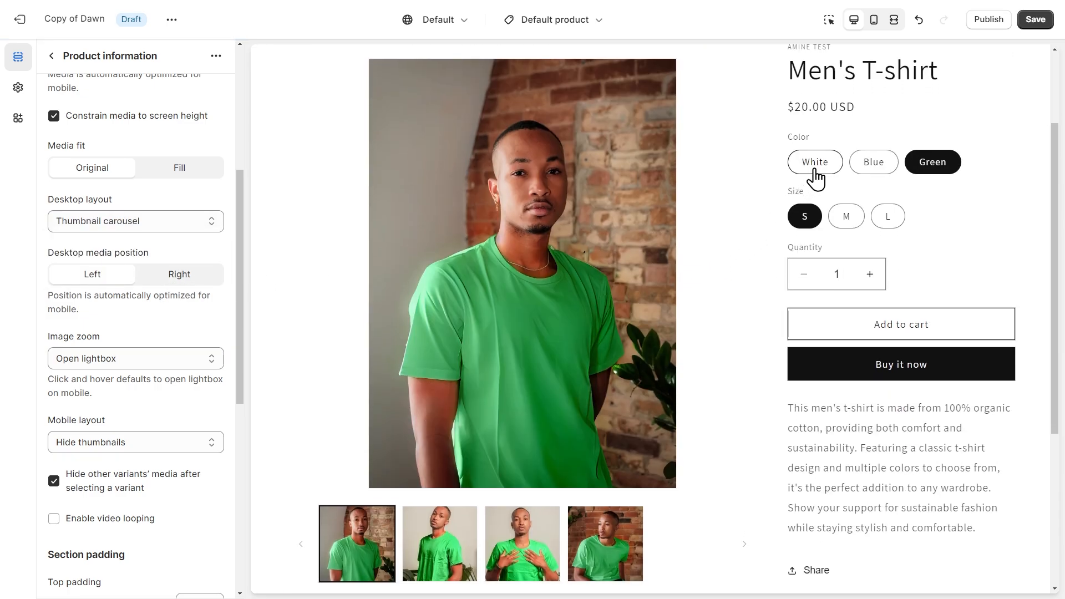
pyautogui.click(873, 162)
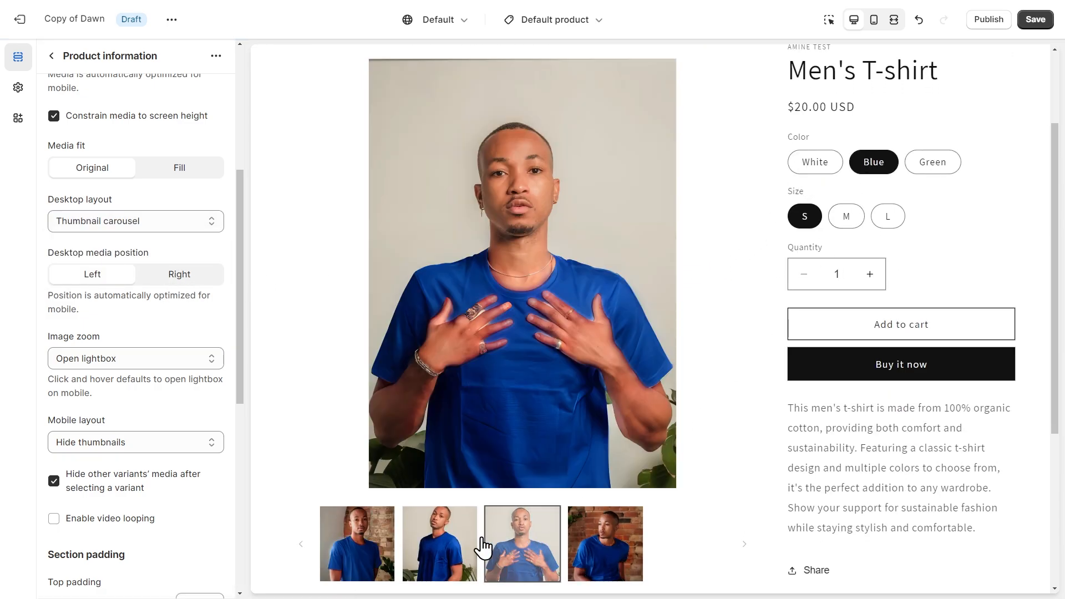
pyautogui.click(440, 543)
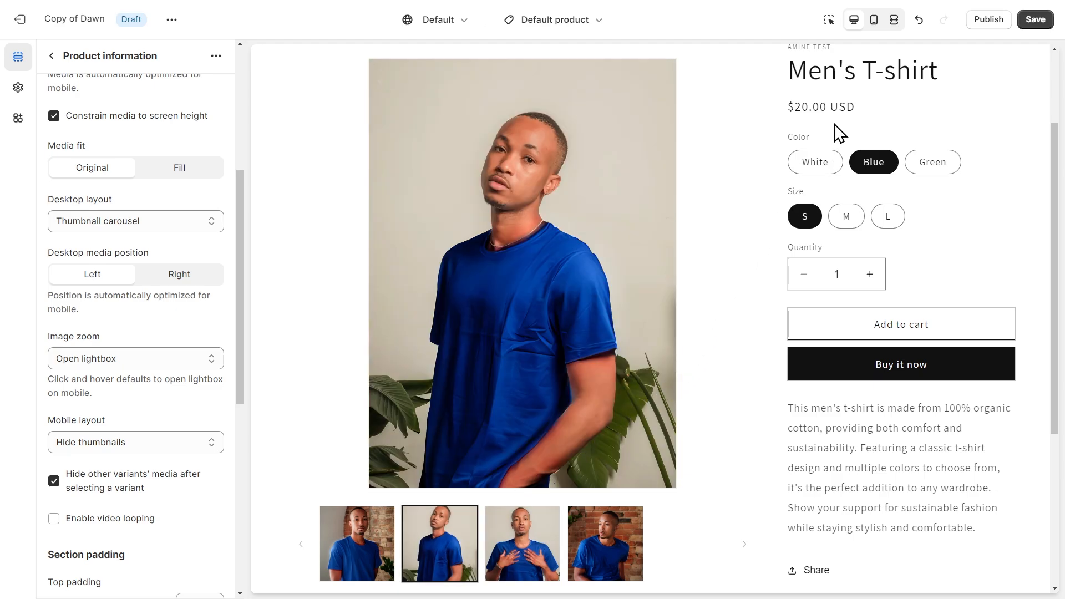
pyautogui.click(874, 19)
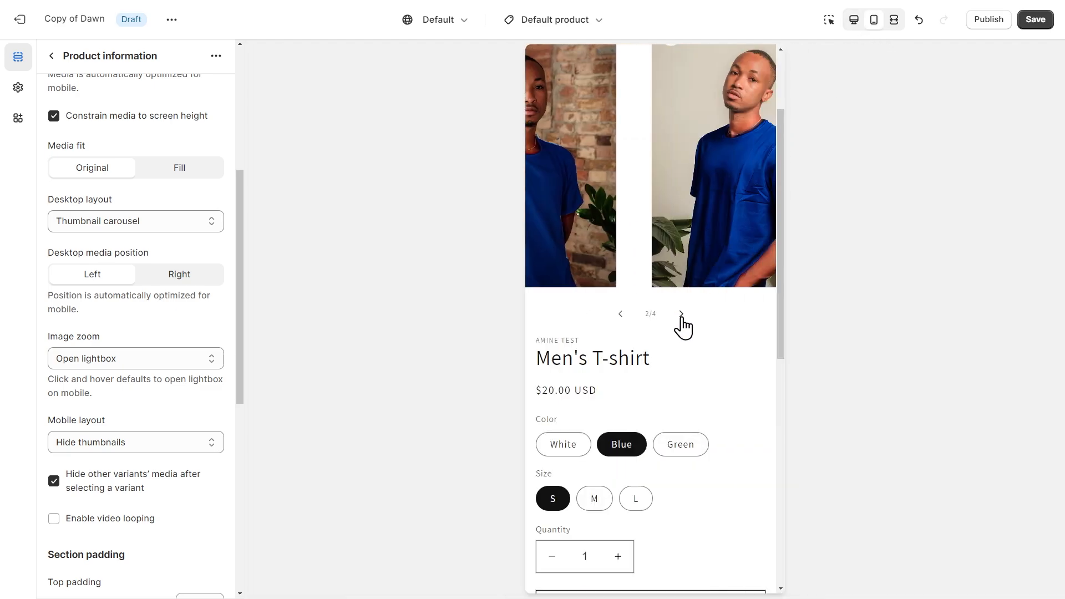
# Step: Page through the mobile photo carousel and choose a Mobile layout option
pyautogui.click(680, 444)
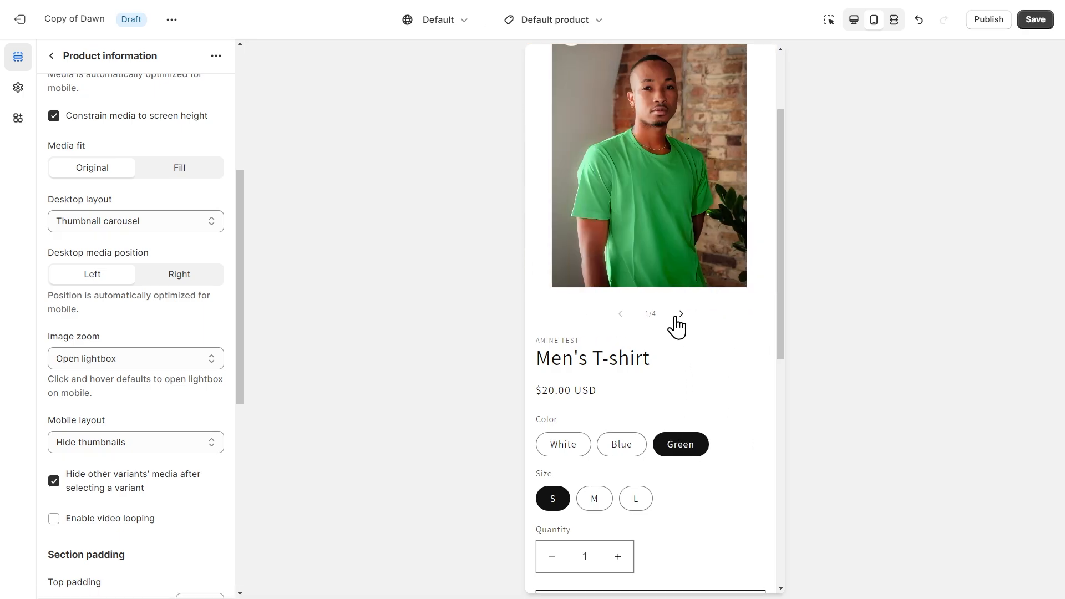
pyautogui.click(680, 313)
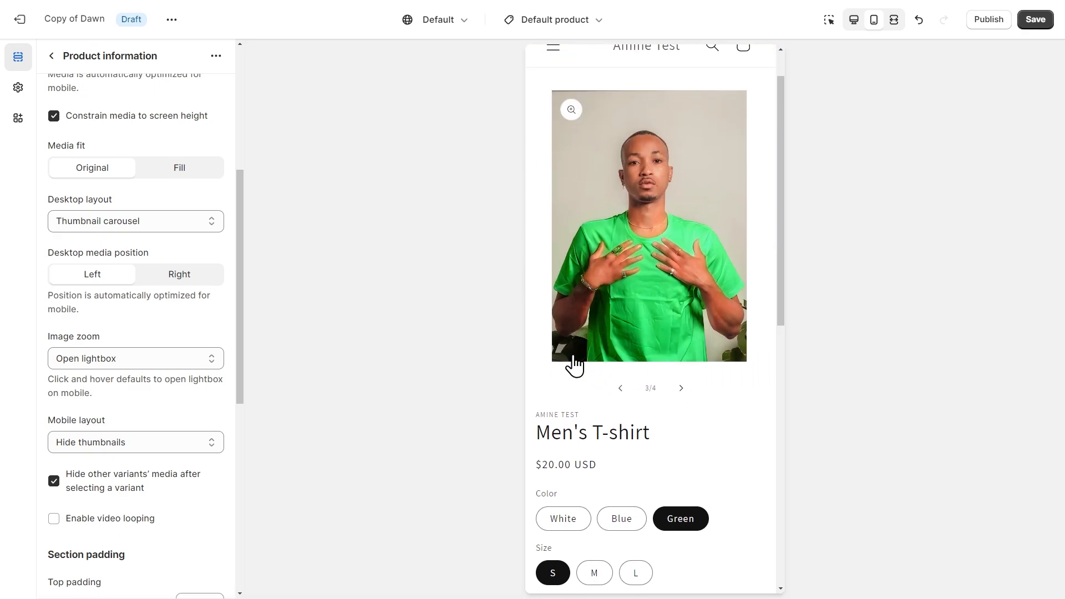
pyautogui.click(135, 442)
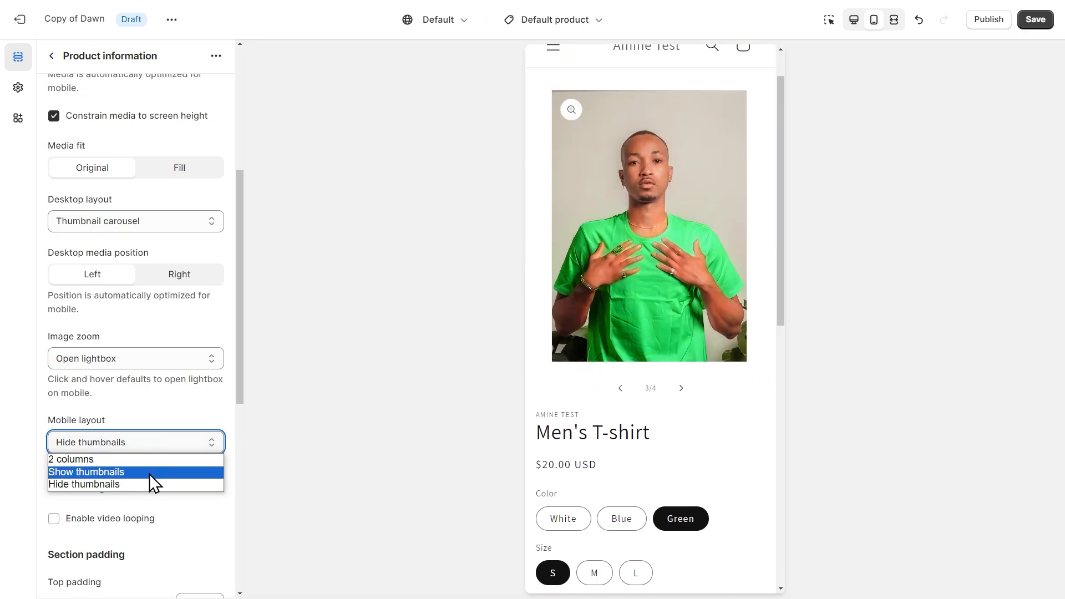
pyautogui.click(85, 472)
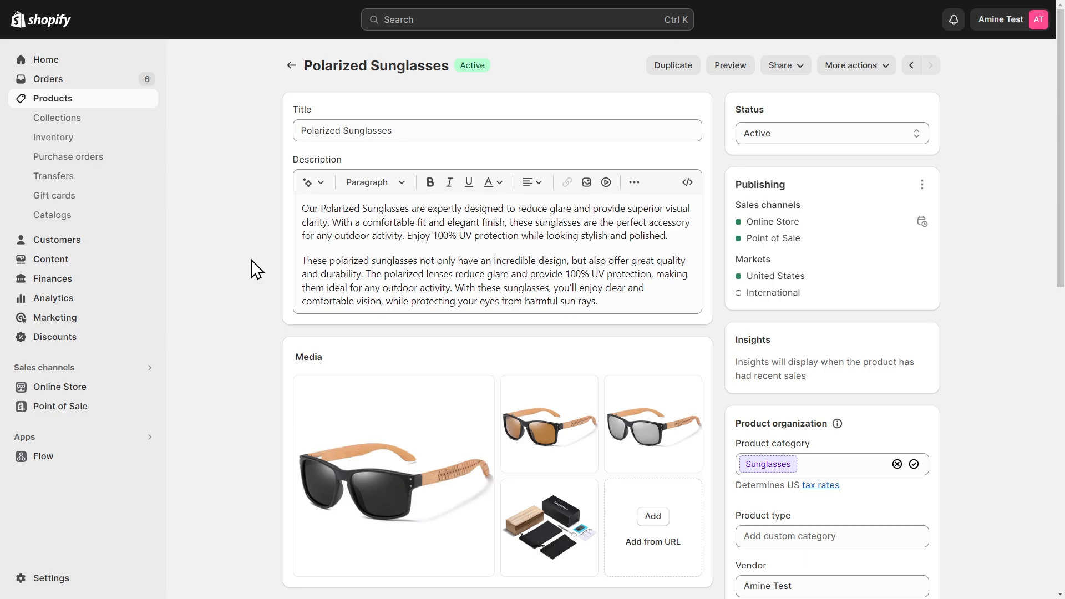
# Step: Customize the live Dawn theme and create a product template named 'nogrouping'
pyautogui.click(59, 387)
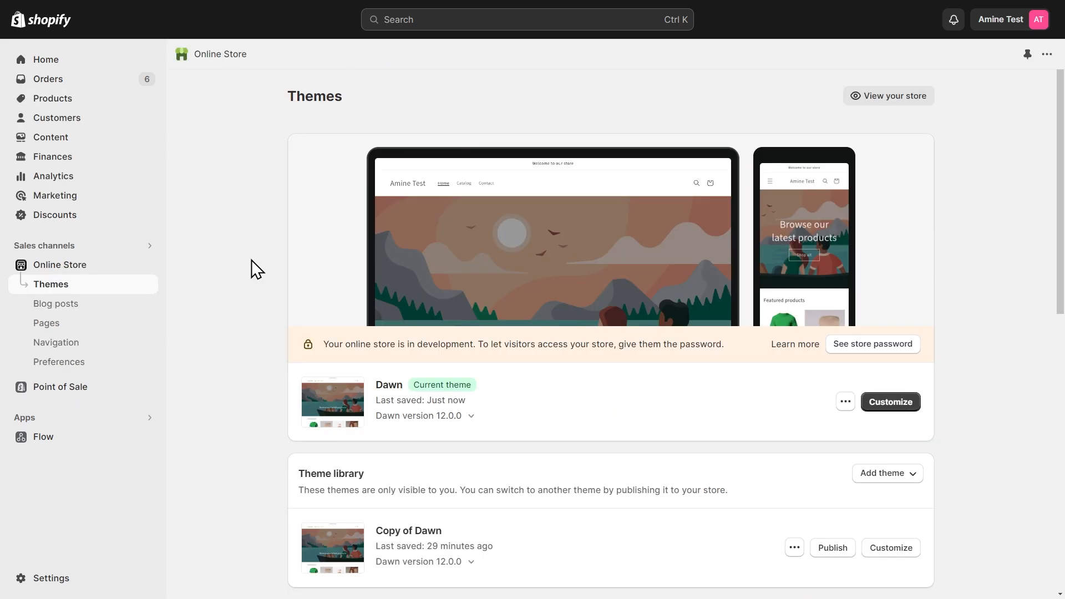
pyautogui.moveTo(756, 363)
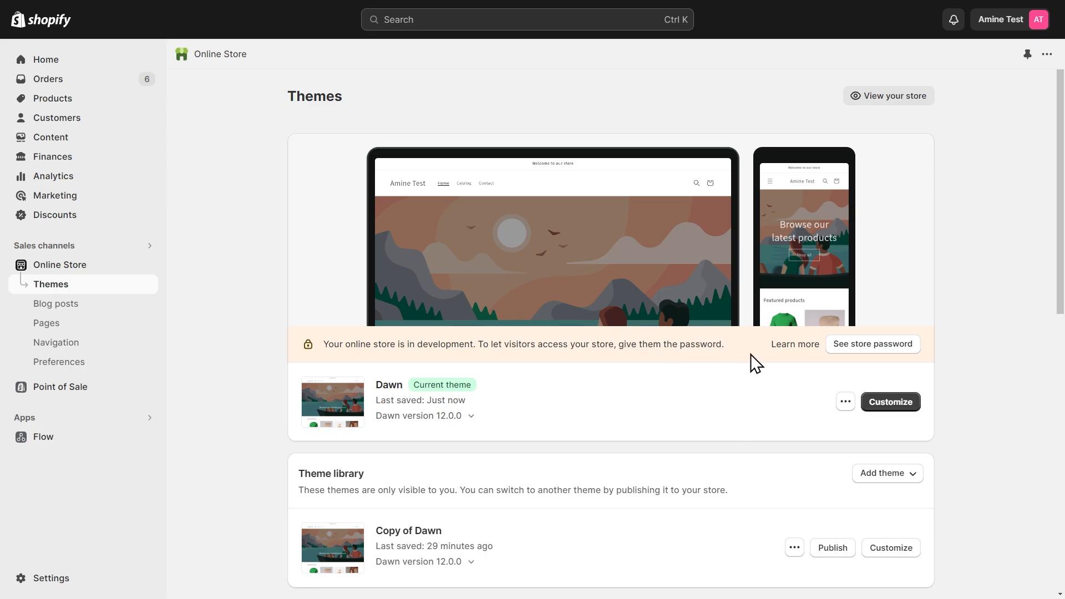
pyautogui.moveTo(889, 401)
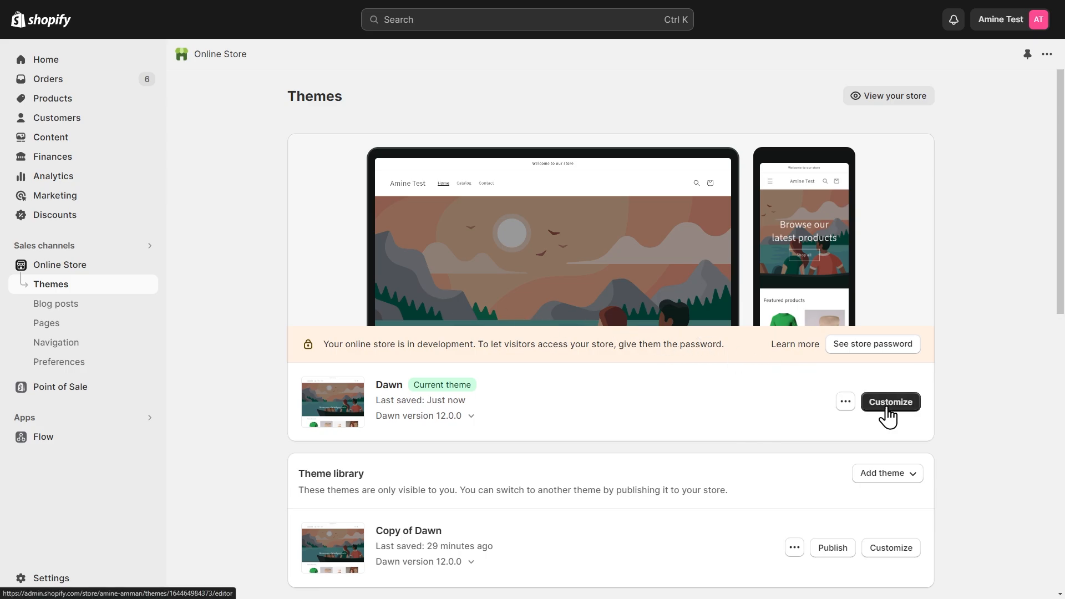
pyautogui.click(889, 401)
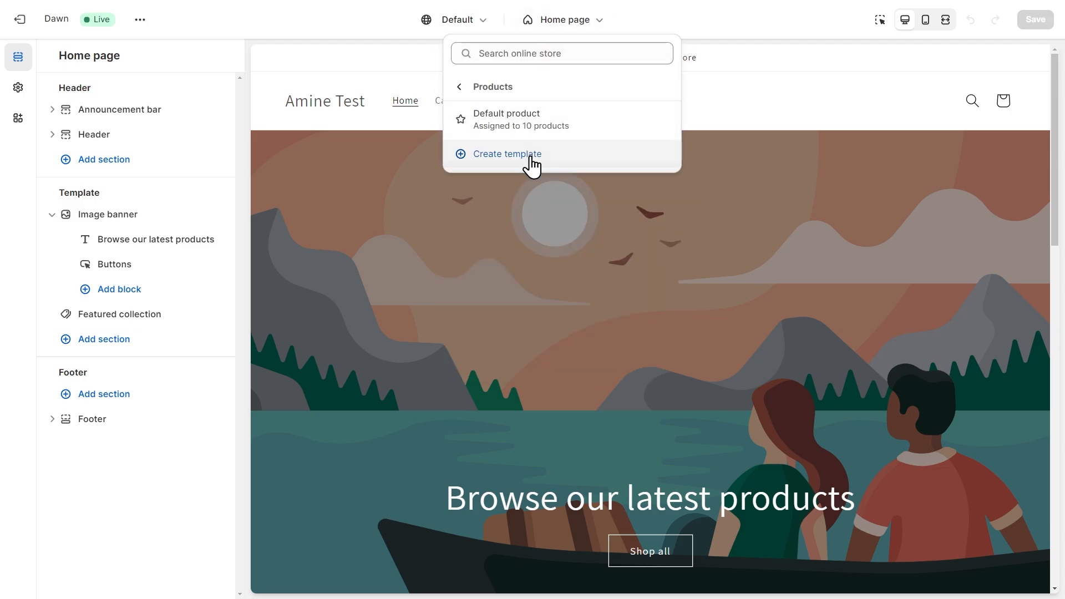
pyautogui.click(507, 153)
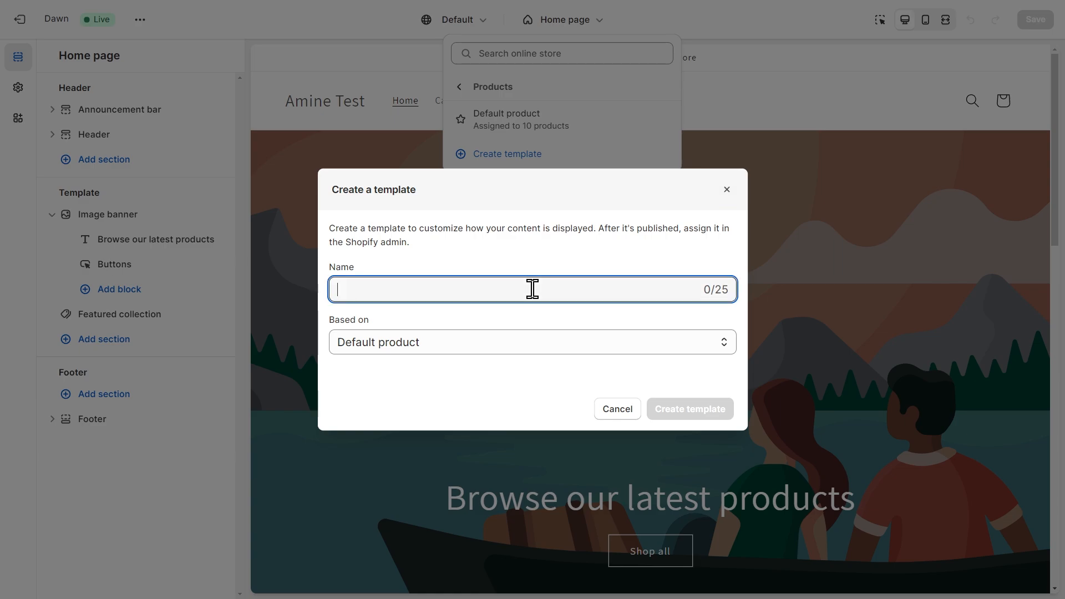
pyautogui.write('n')
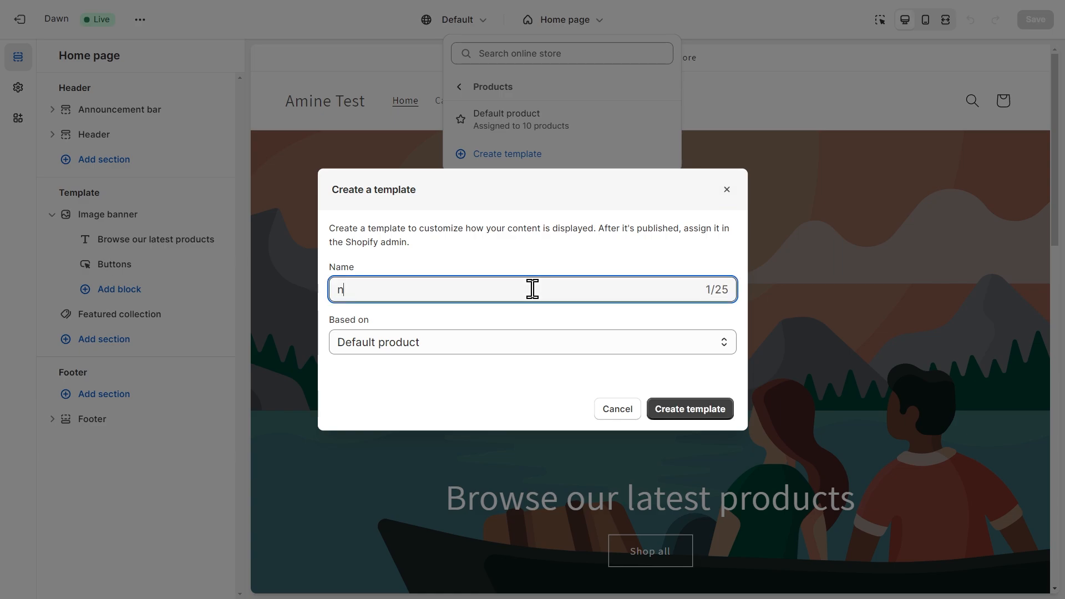
pyautogui.write('ogrouping')
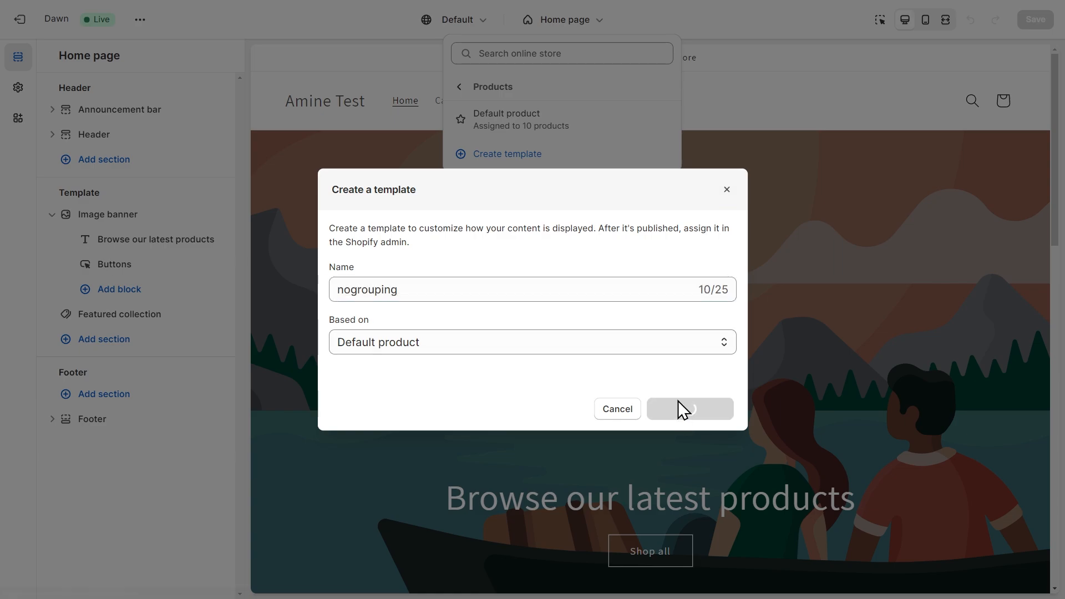
pyautogui.click(689, 409)
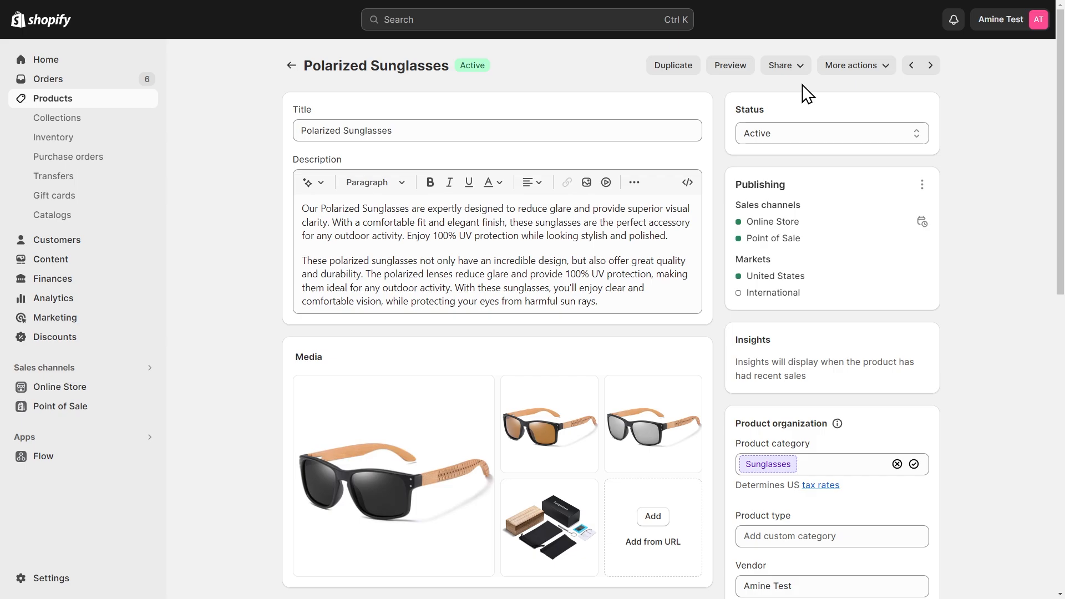
# Step: Return to the Online Store Themes list from the product page
pyautogui.scroll(-3)
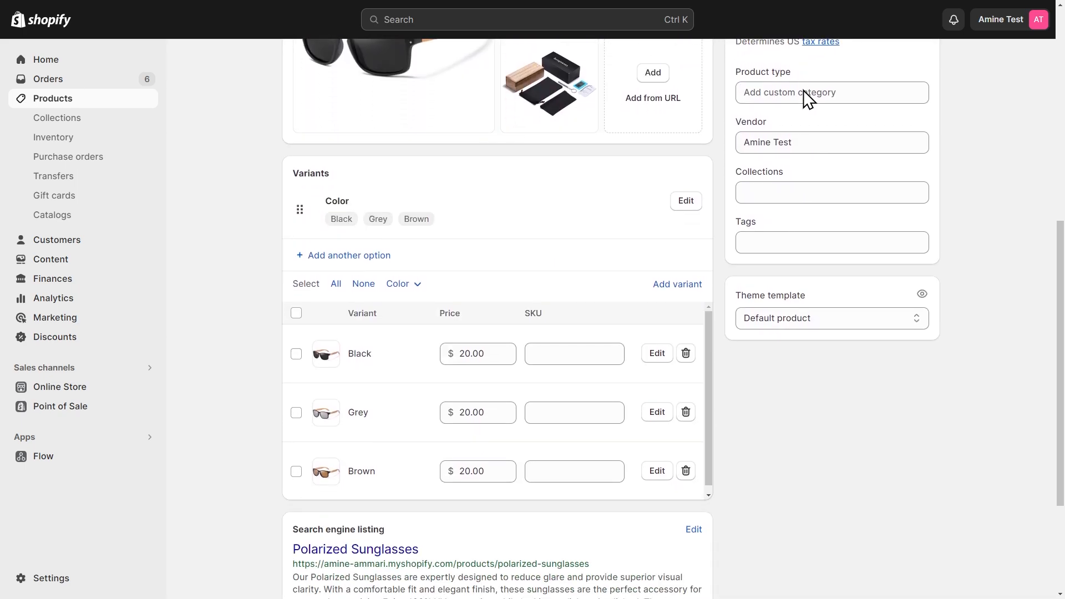
pyautogui.click(831, 318)
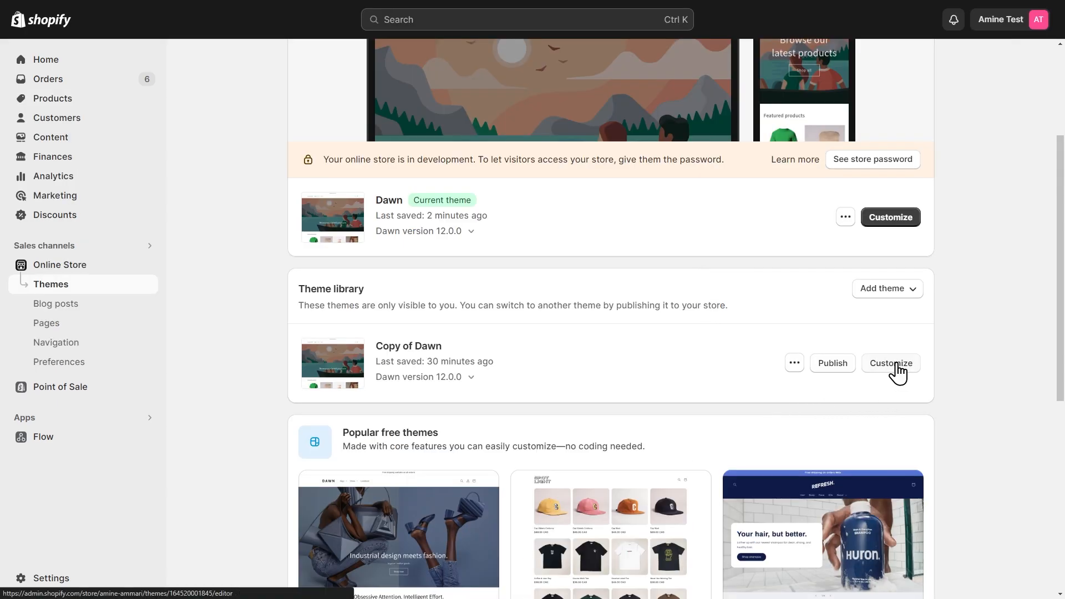
# Step: Customize Copy of Dawn and create a 'nogrouping' product template there
pyautogui.click(890, 362)
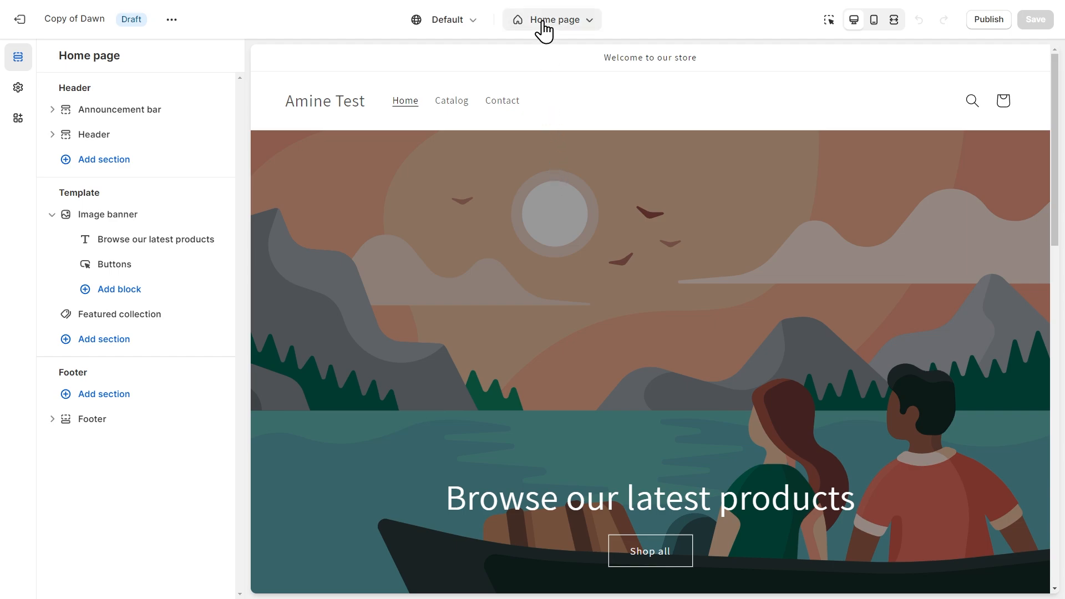
pyautogui.click(551, 18)
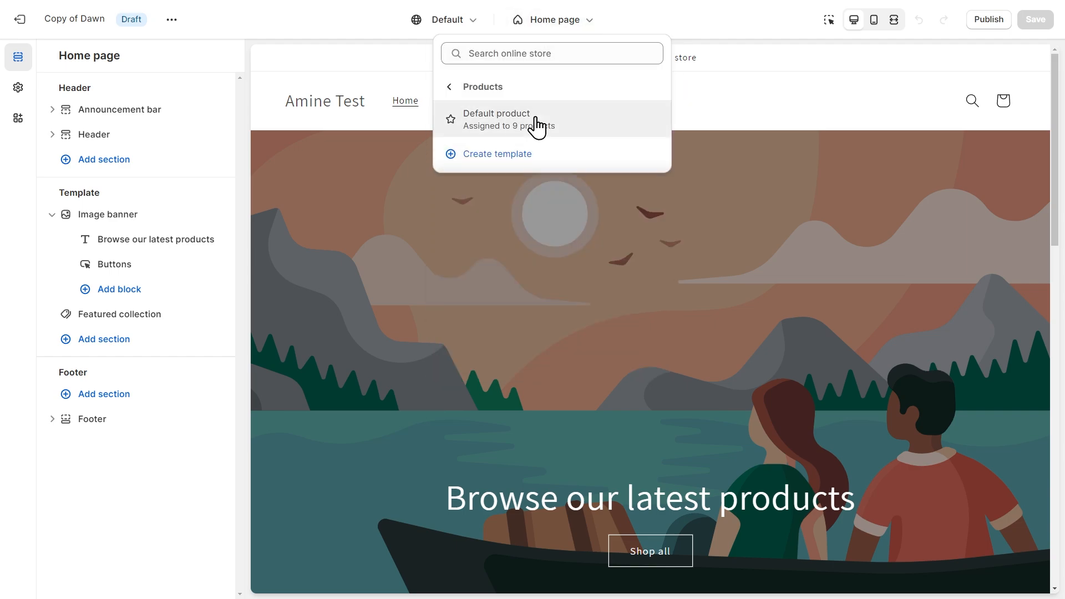
pyautogui.click(497, 153)
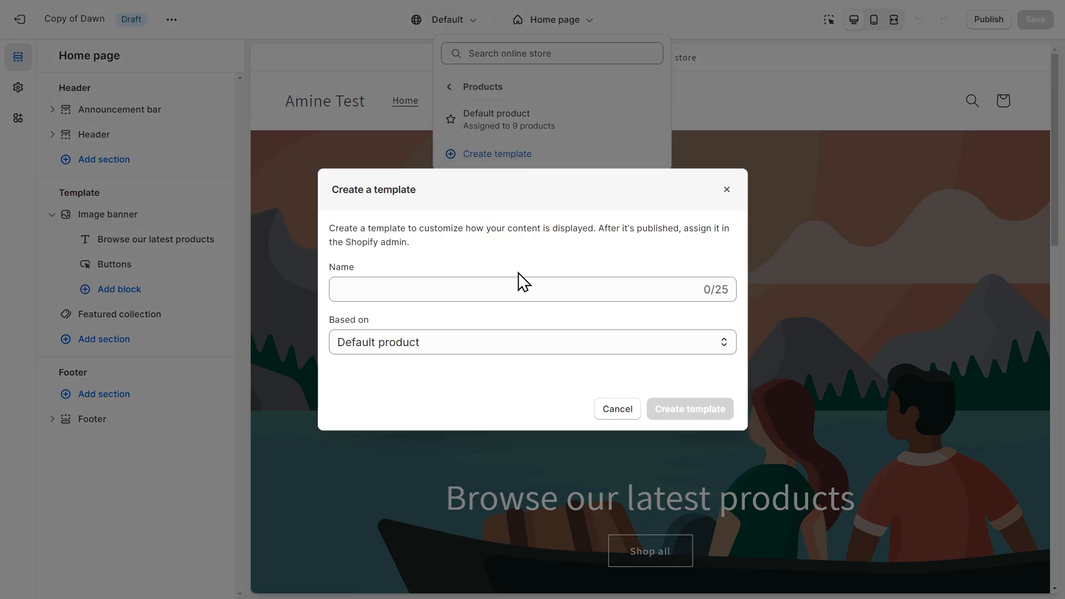
pyautogui.write('nogroupi')
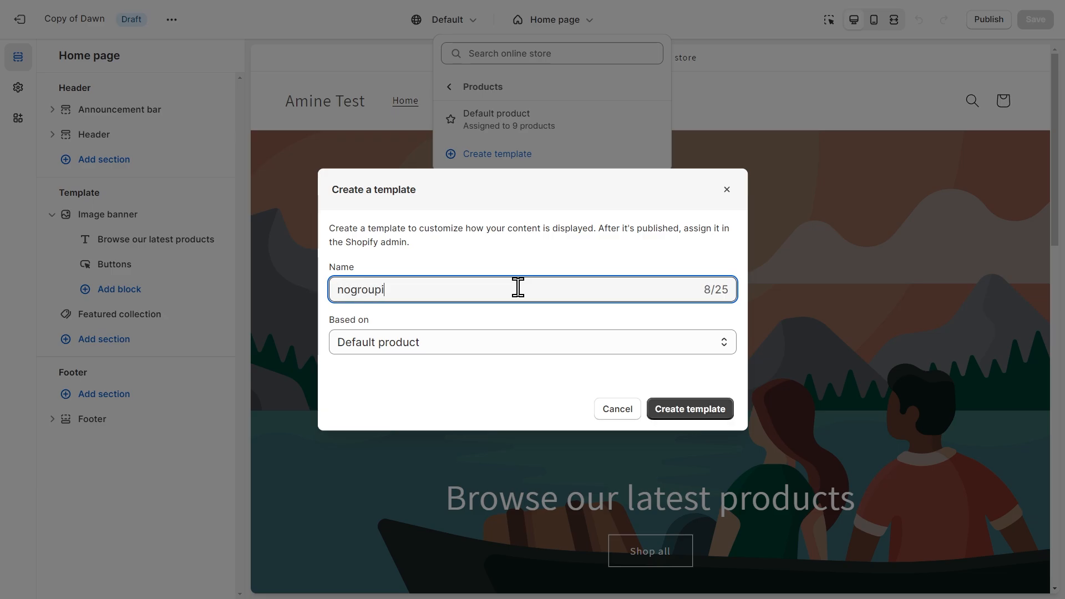
pyautogui.click(689, 409)
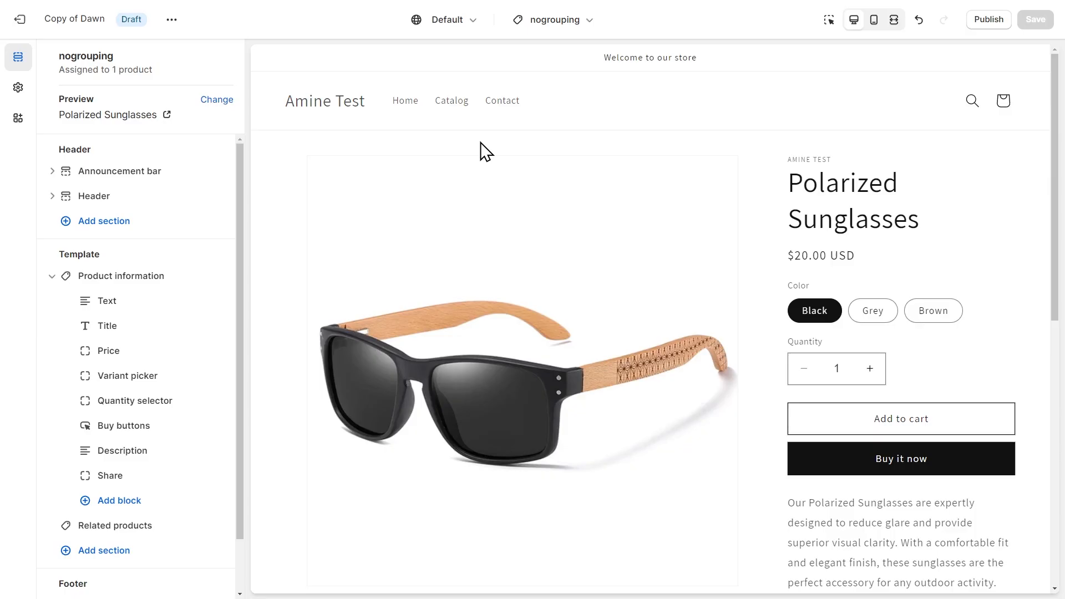
pyautogui.moveTo(121, 276)
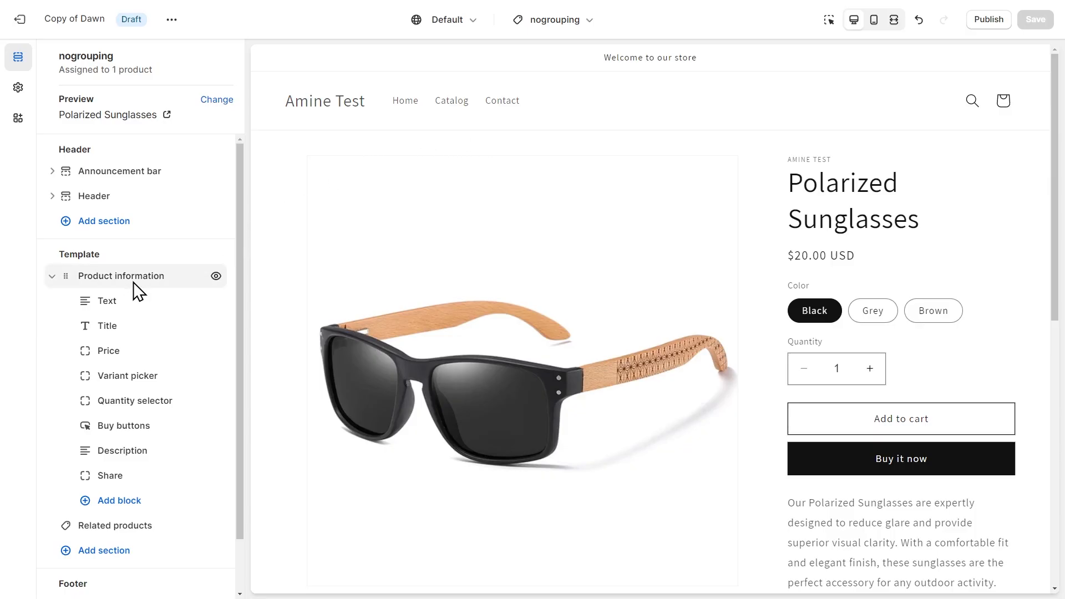
# Step: Uncheck Enable media grouping in the Product information section settings
pyautogui.click(121, 275)
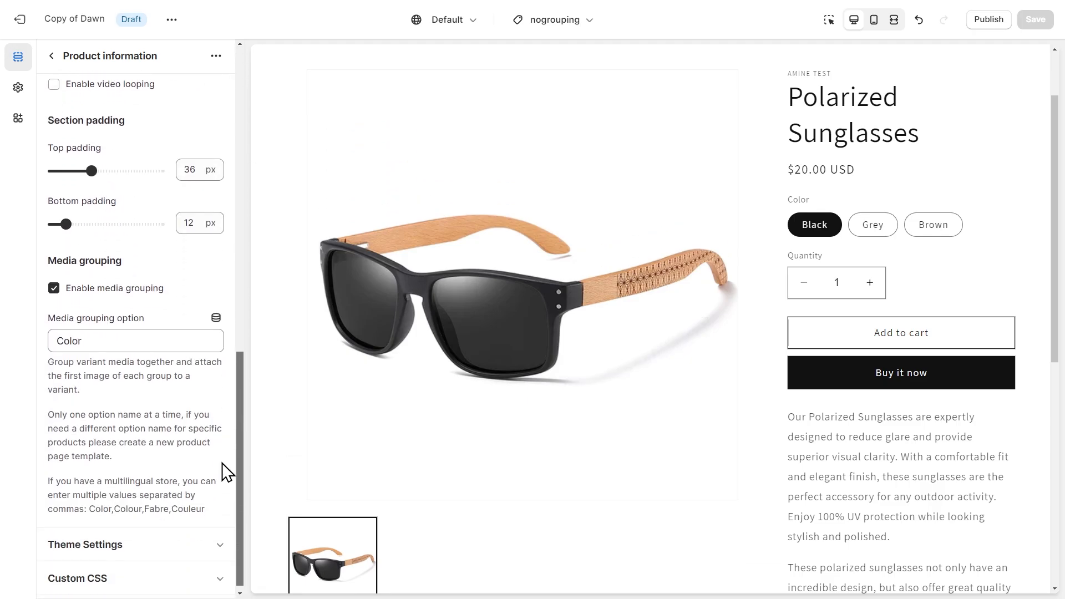
pyautogui.click(53, 289)
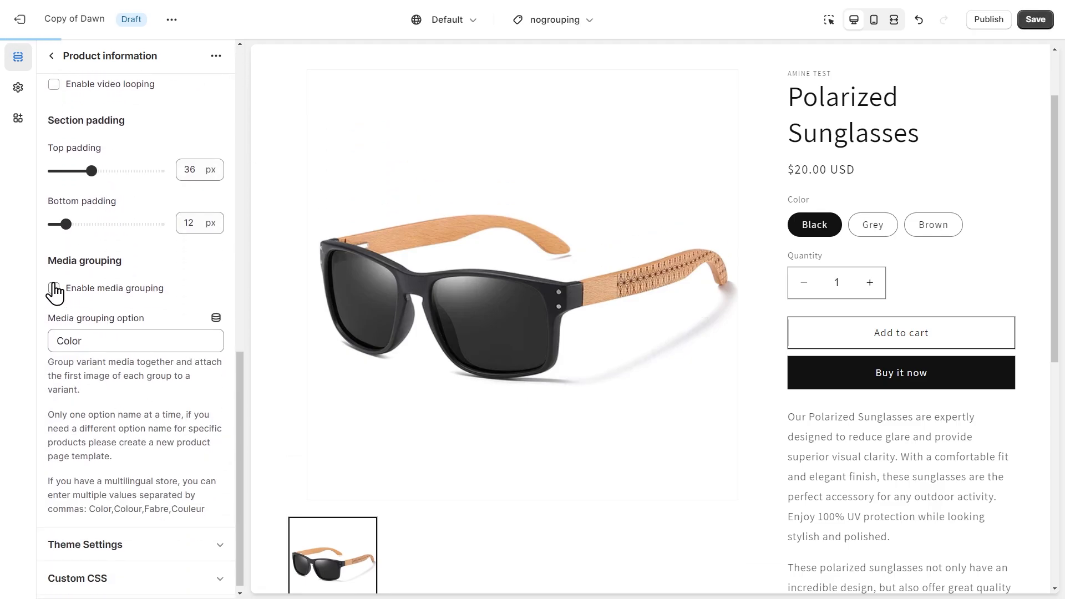